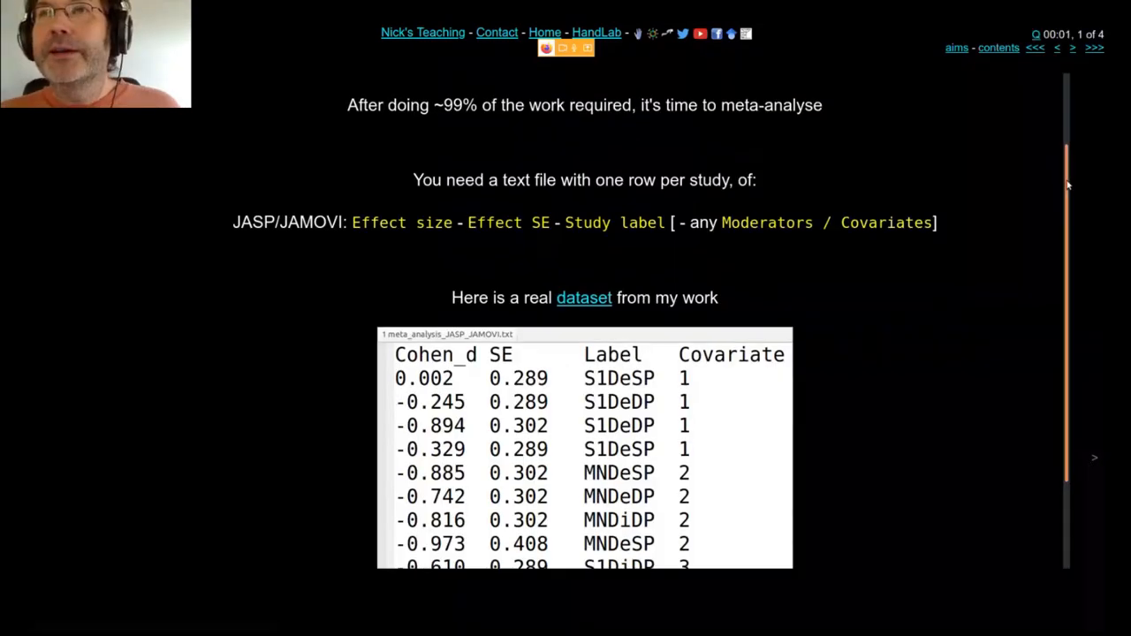
Scroll through the teaching slides and bring up the raw example dataset text file
{"action": "scroll", "scroll_direction": "up", "scroll_amount": 3}
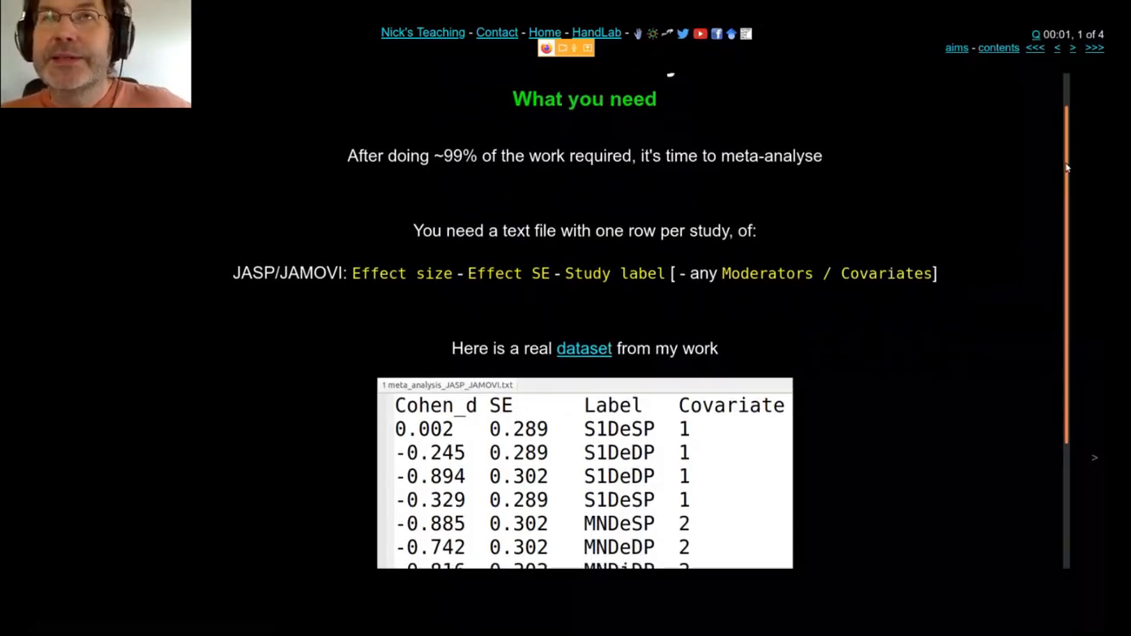
{"action": "scroll", "scroll_direction": "up", "scroll_amount": 3}
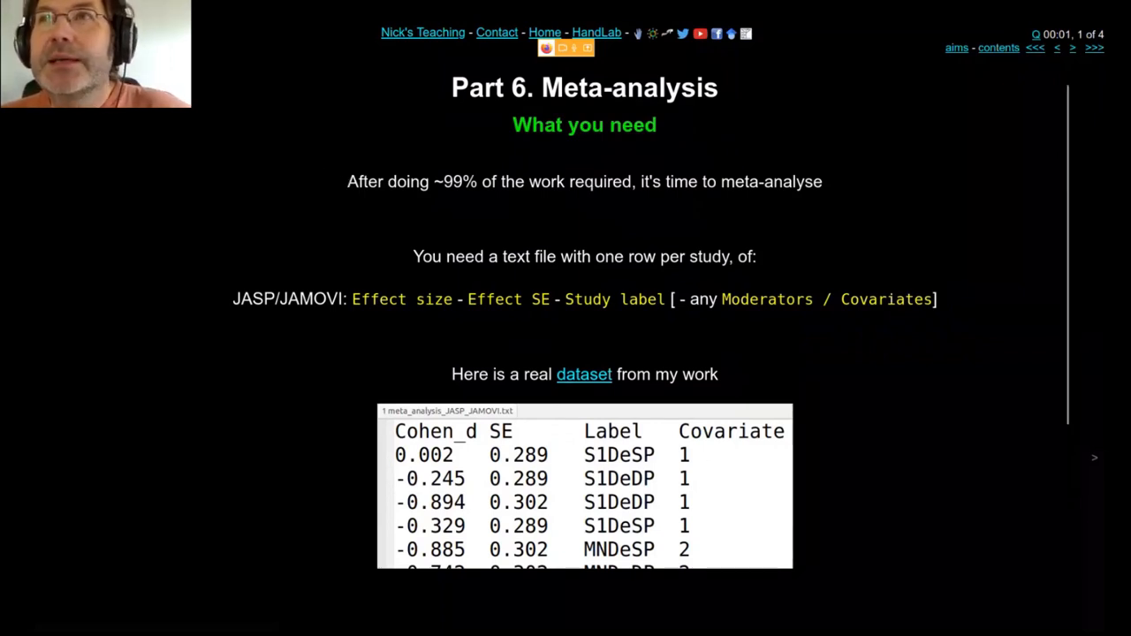
{"action": "scroll", "scroll_direction": "down", "scroll_amount": 3}
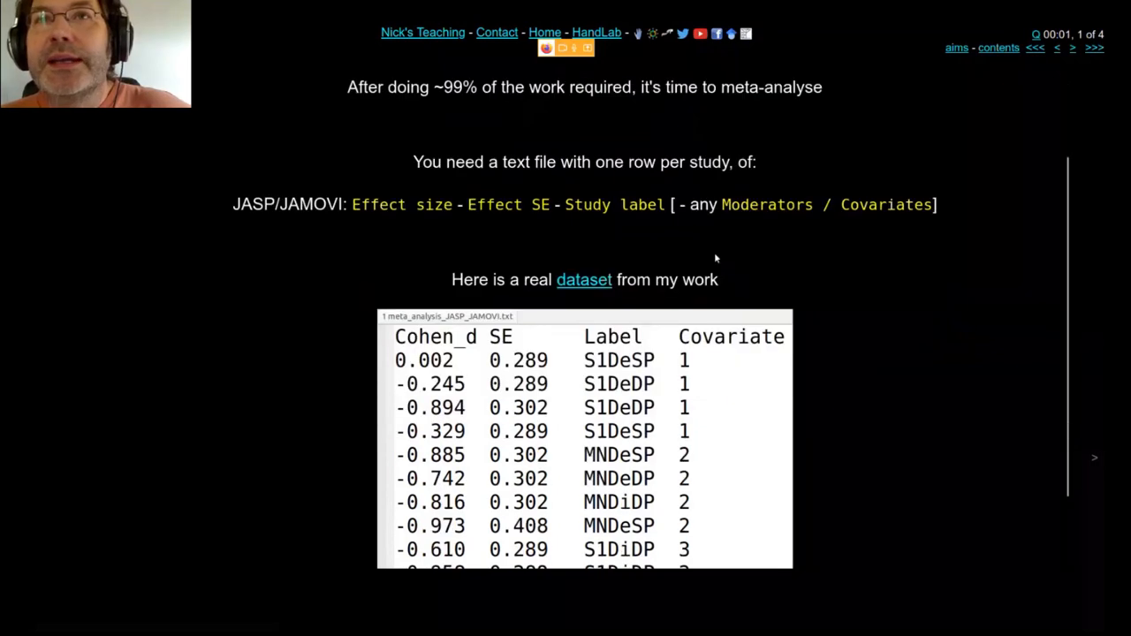
{"action": "scroll", "scroll_direction": "down", "scroll_amount": 3}
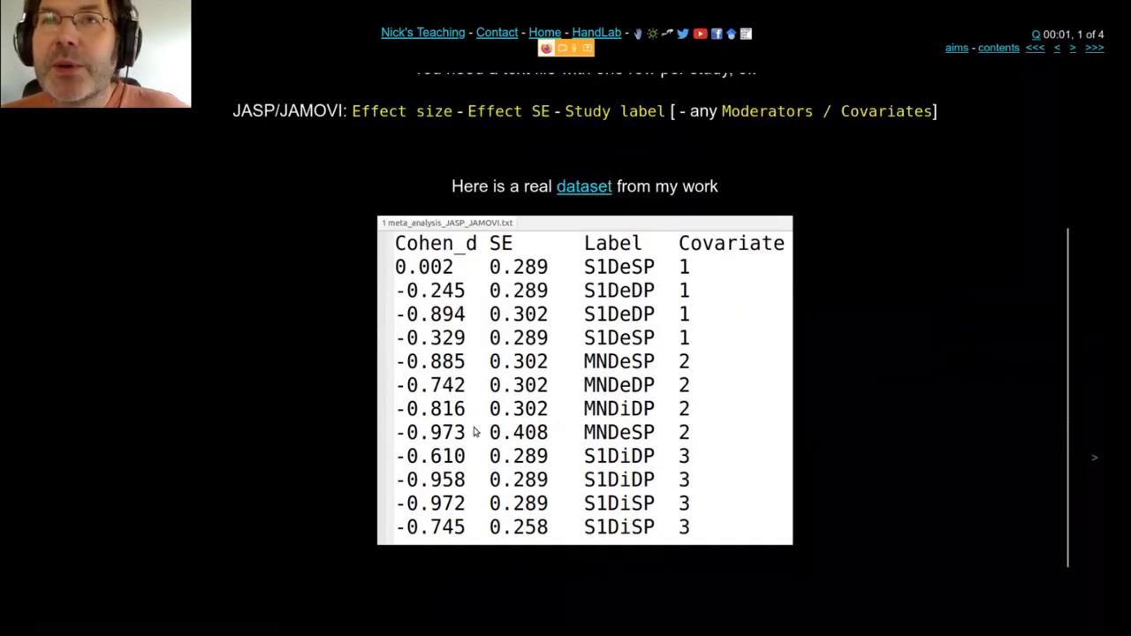
{"action": "mouse_move", "coordinate": [1074, 343]}
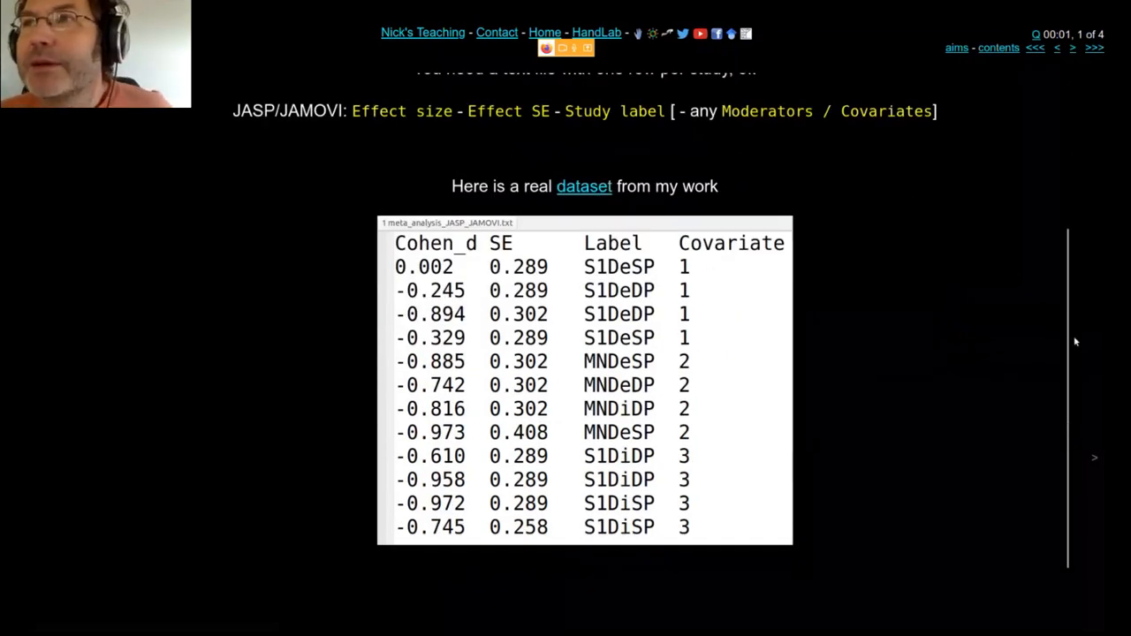
{"action": "scroll", "scroll_direction": "up", "scroll_amount": 3}
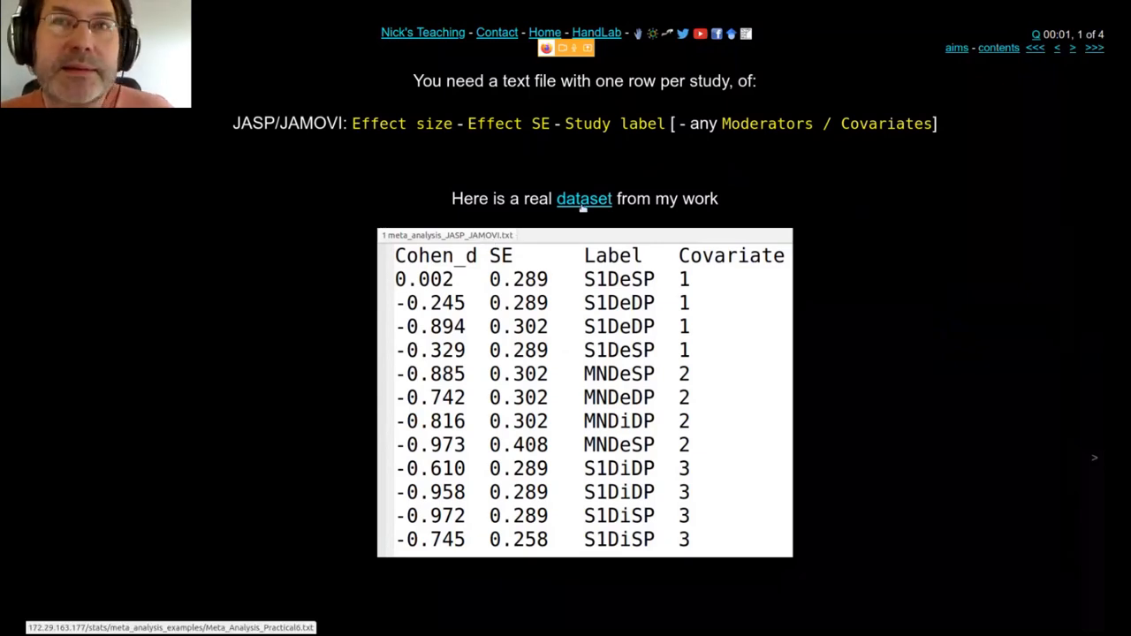
{"action": "left_click", "coordinate": [583, 197]}
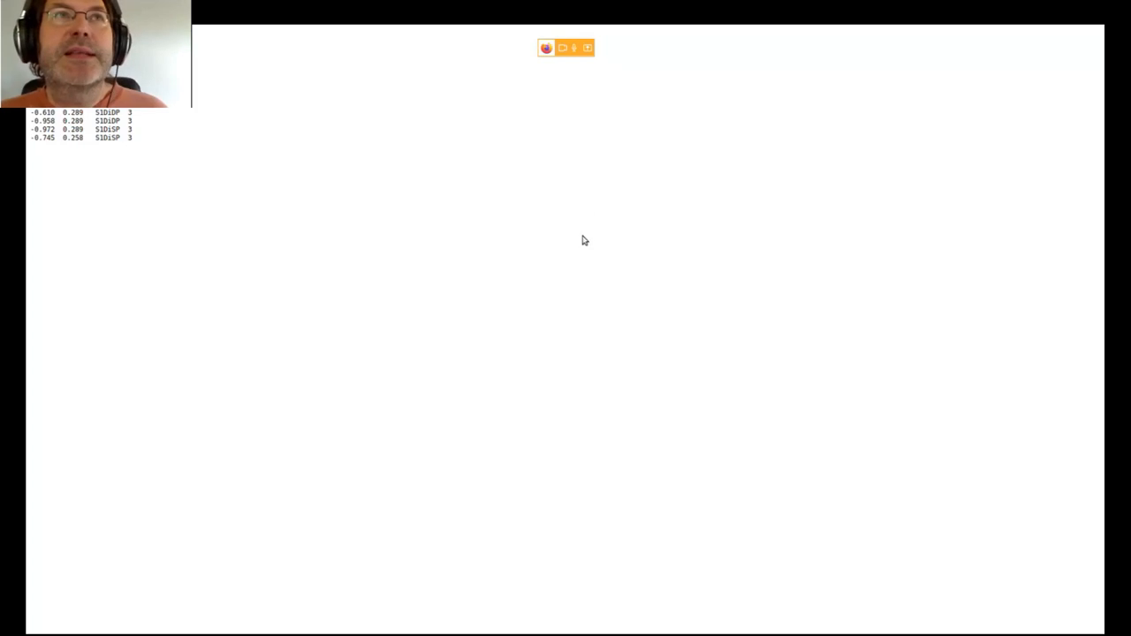
{"action": "mouse_move", "coordinate": [307, 325]}
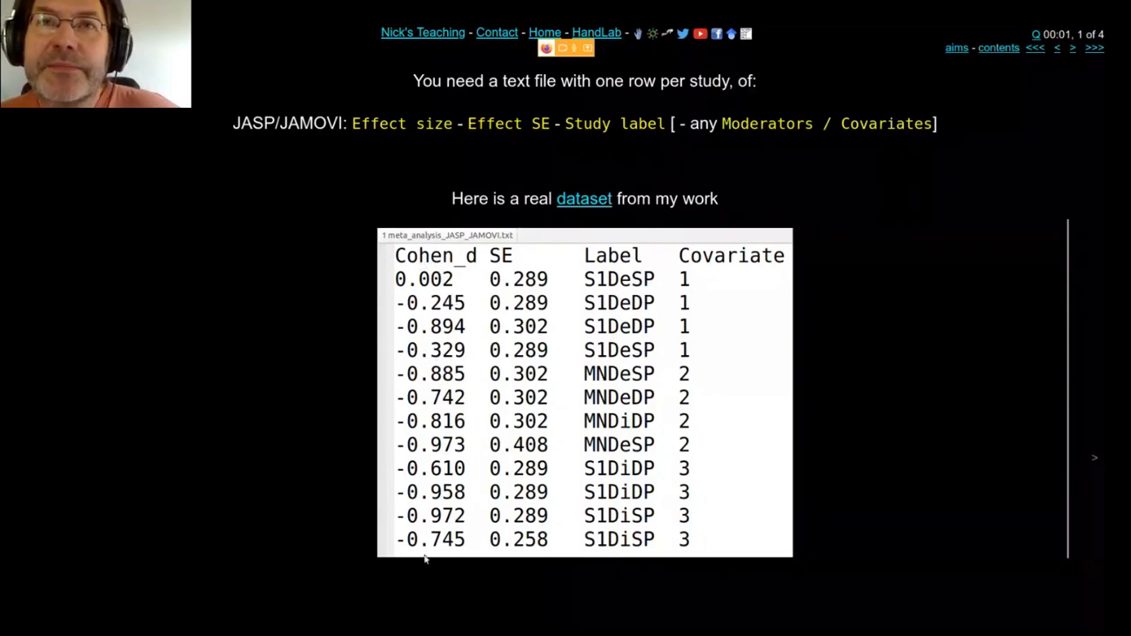
{"action": "mouse_move", "coordinate": [403, 307]}
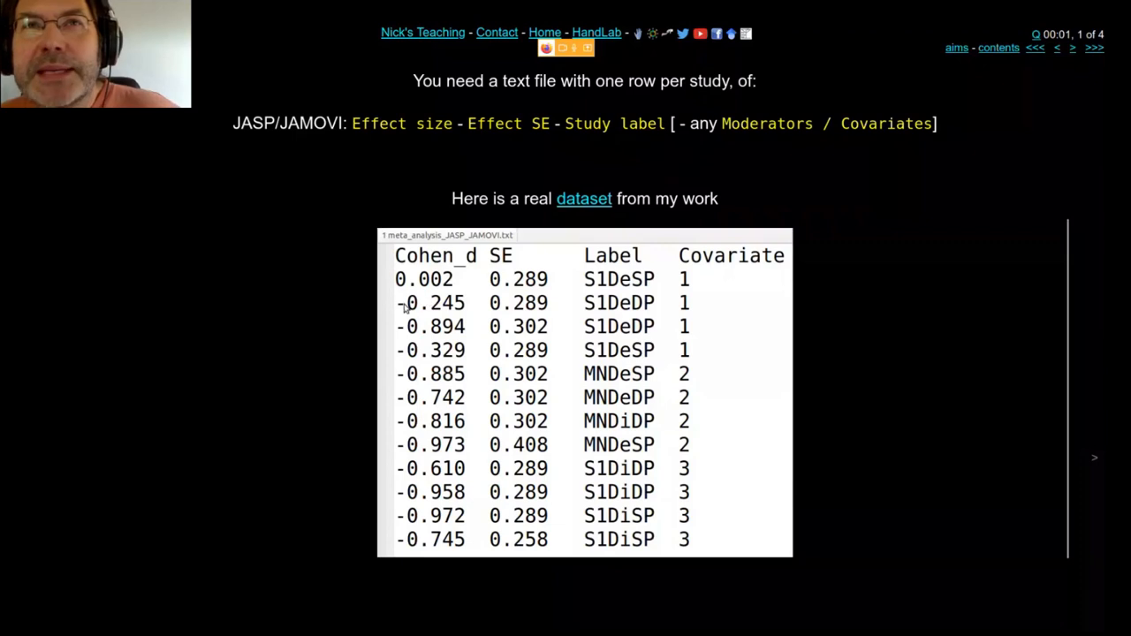
{"action": "mouse_move", "coordinate": [433, 318]}
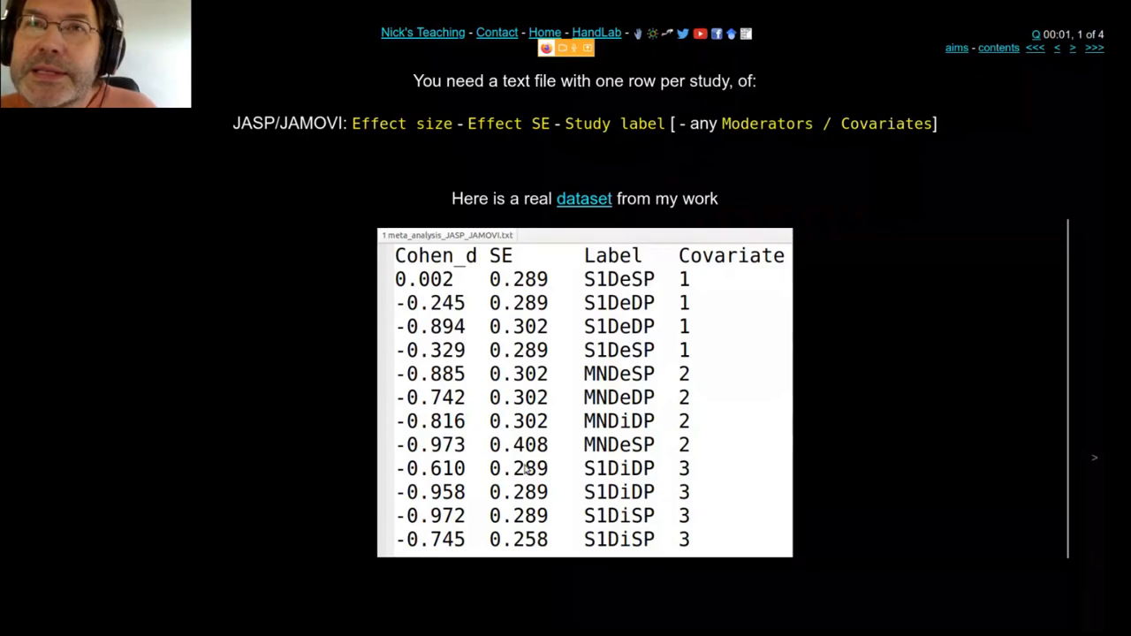
{"action": "mouse_move", "coordinate": [537, 283]}
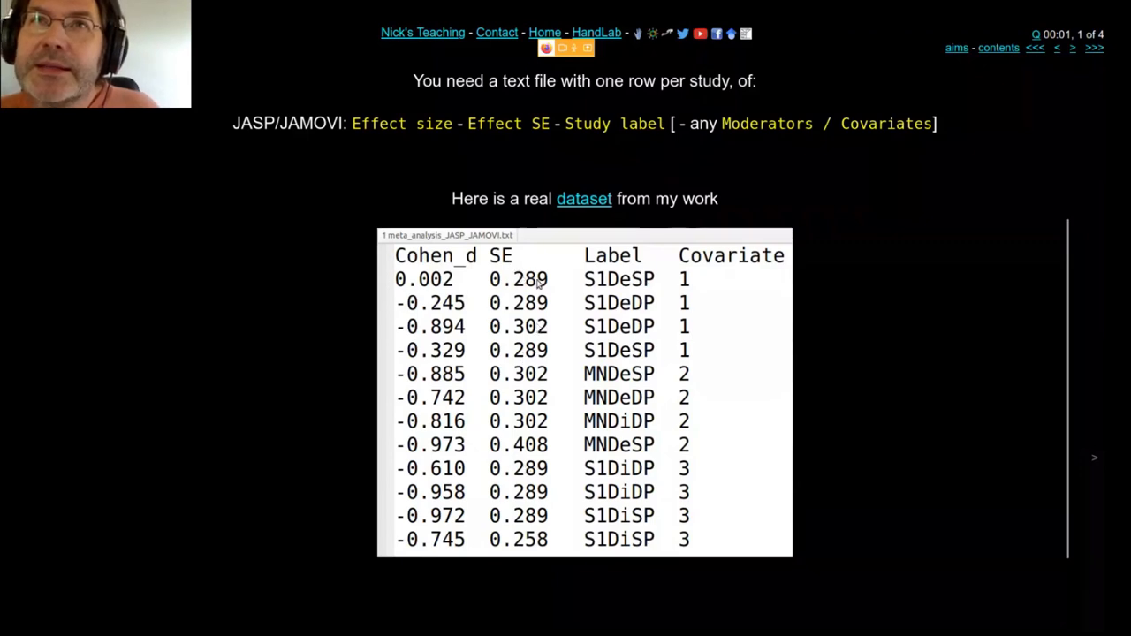
{"action": "mouse_move", "coordinate": [533, 334]}
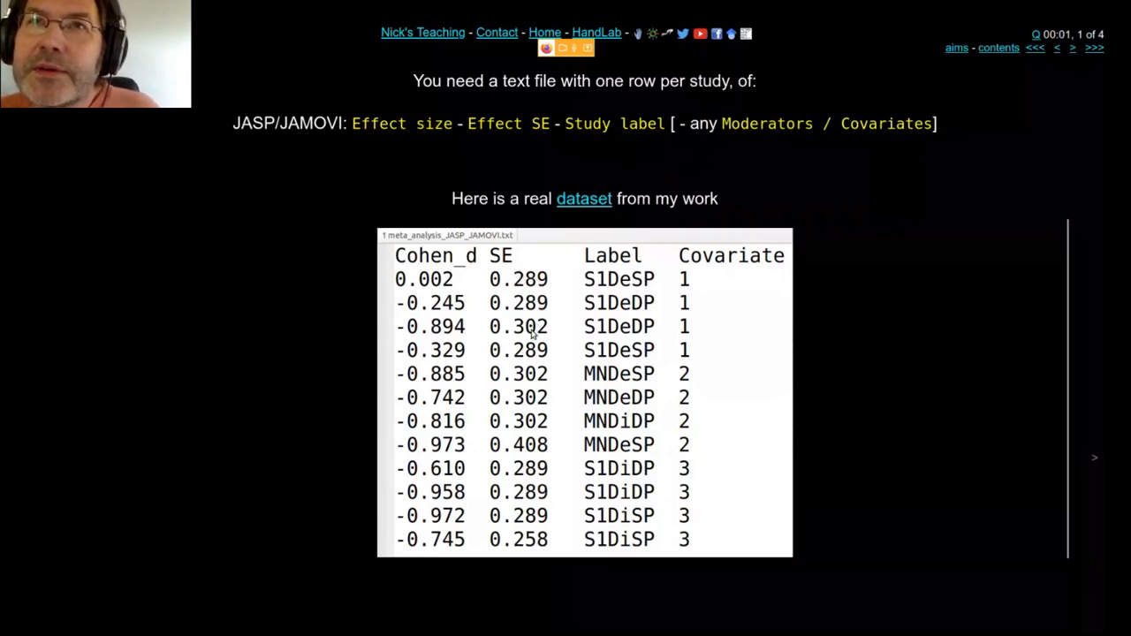
{"action": "mouse_move", "coordinate": [539, 480]}
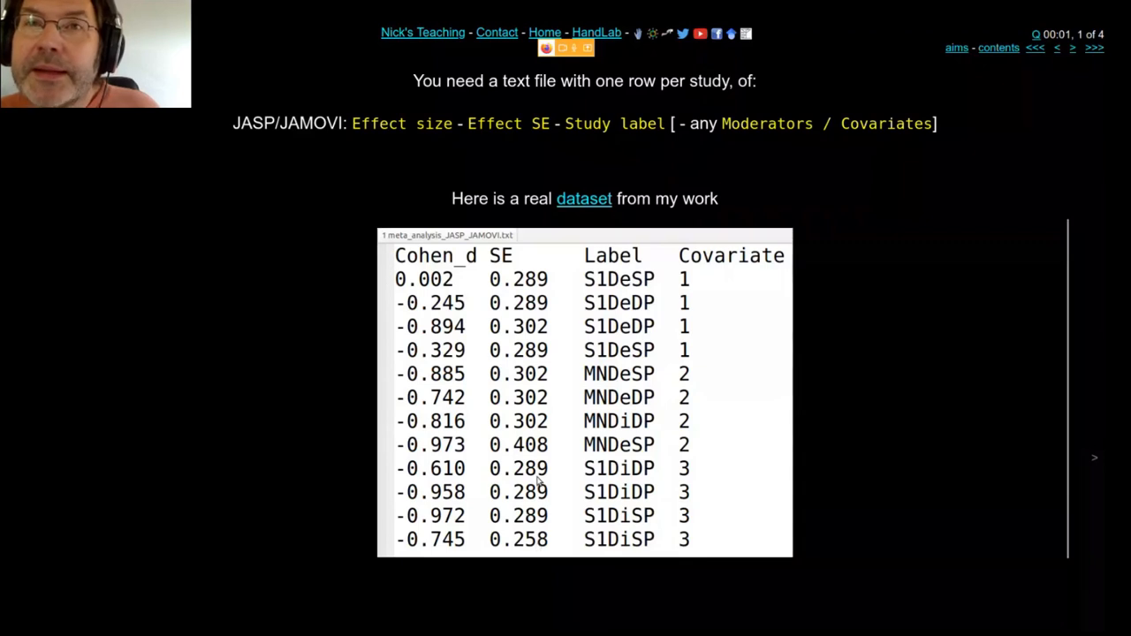
{"action": "mouse_move", "coordinate": [424, 431]}
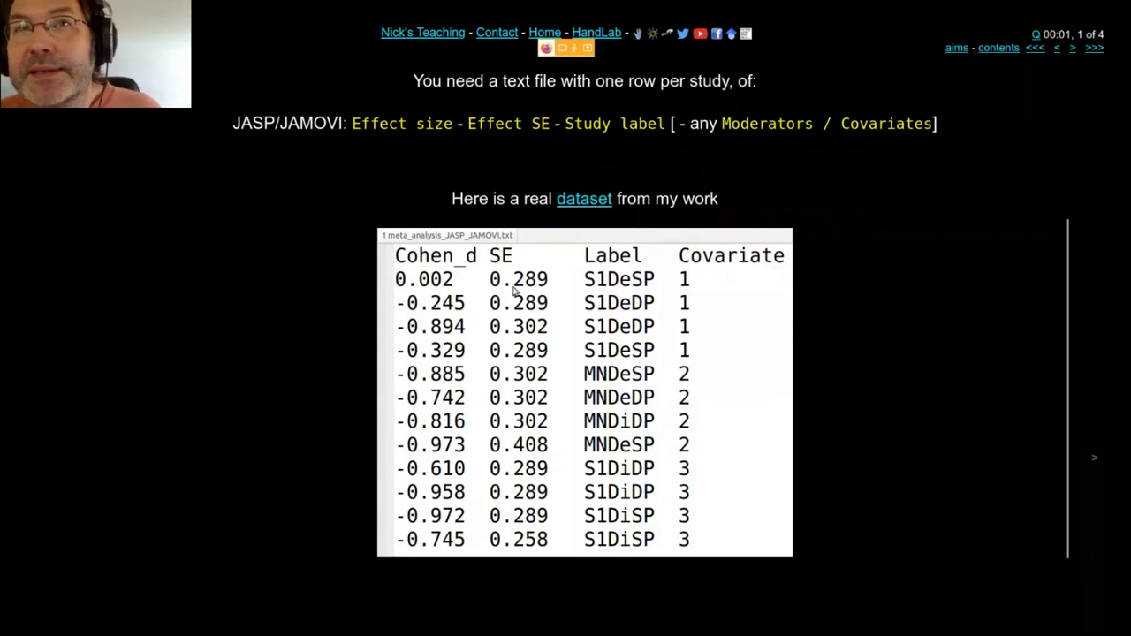
{"action": "mouse_move", "coordinate": [548, 296]}
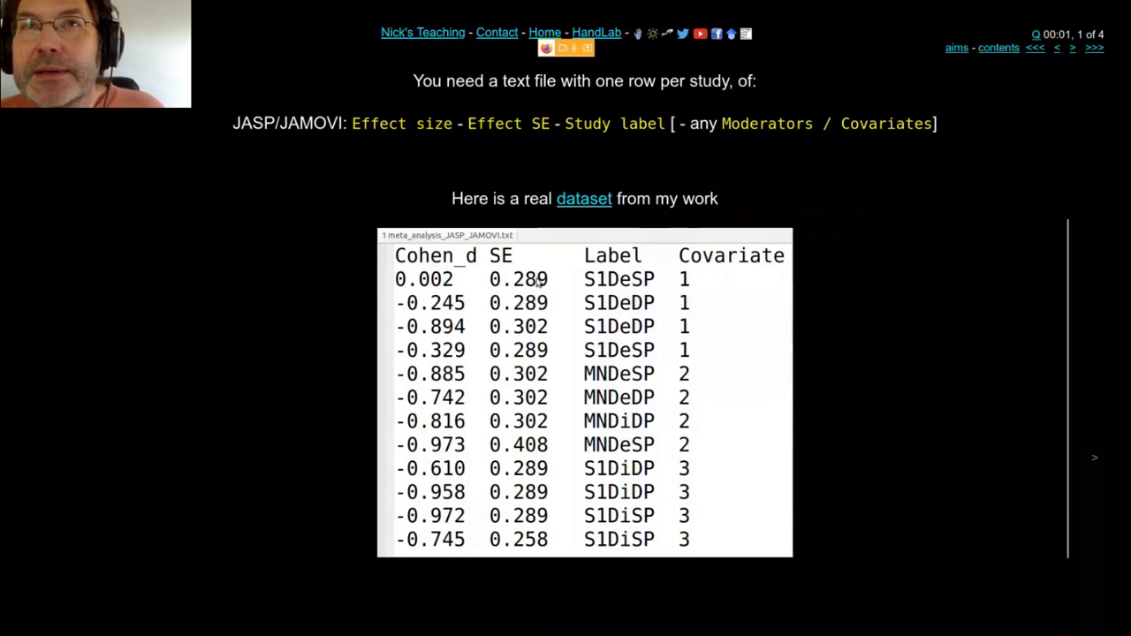
{"action": "mouse_move", "coordinate": [523, 333]}
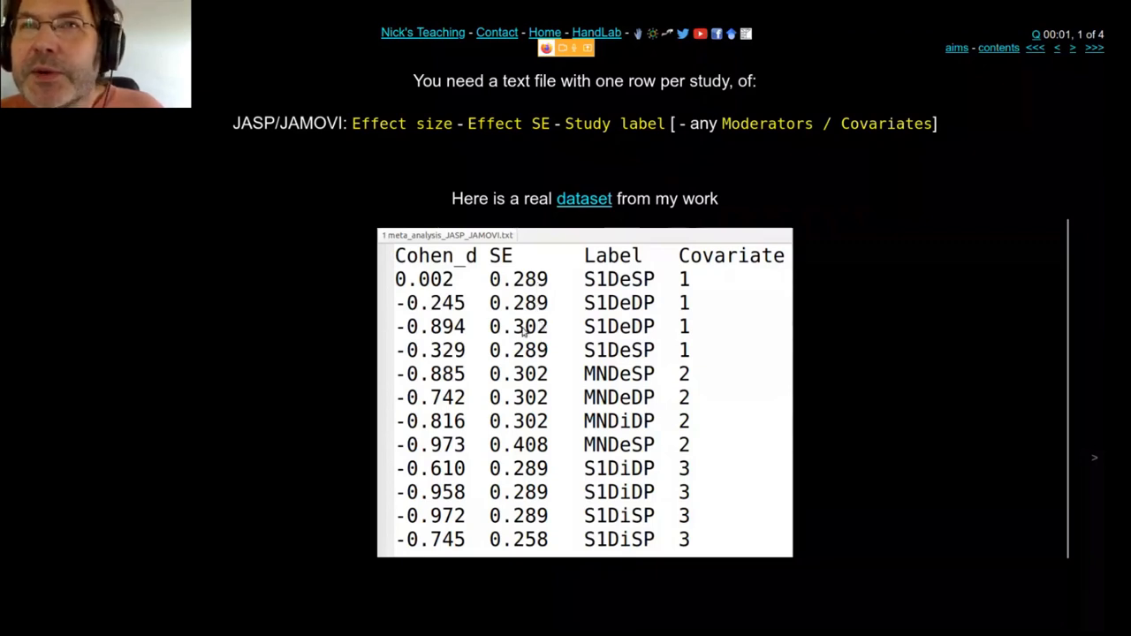
{"action": "mouse_move", "coordinate": [534, 429]}
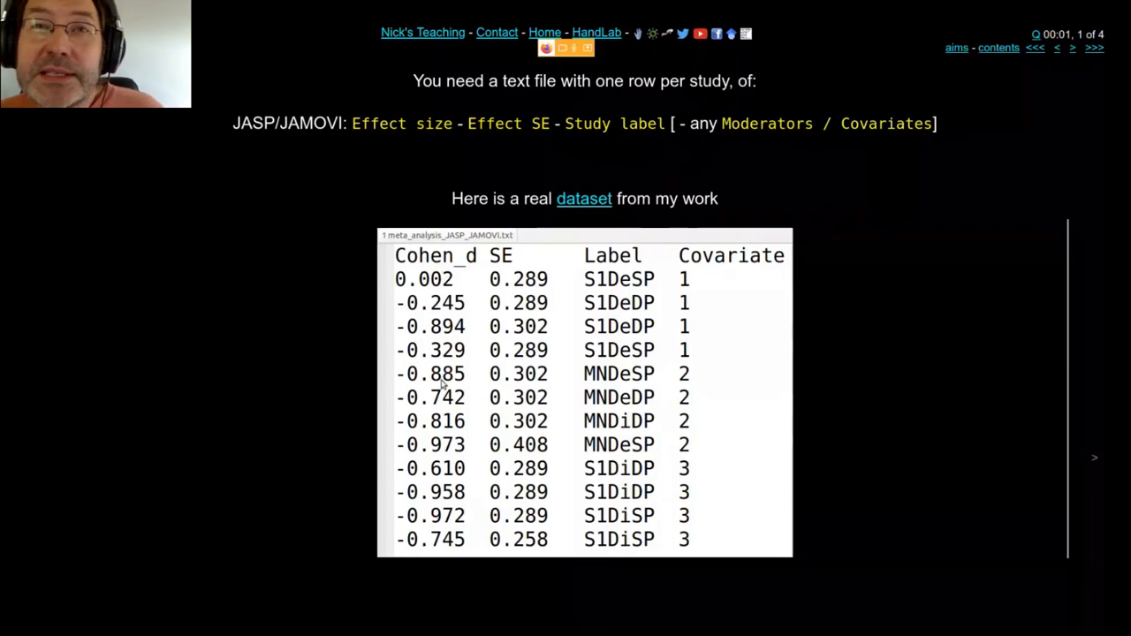
{"action": "mouse_move", "coordinate": [533, 501]}
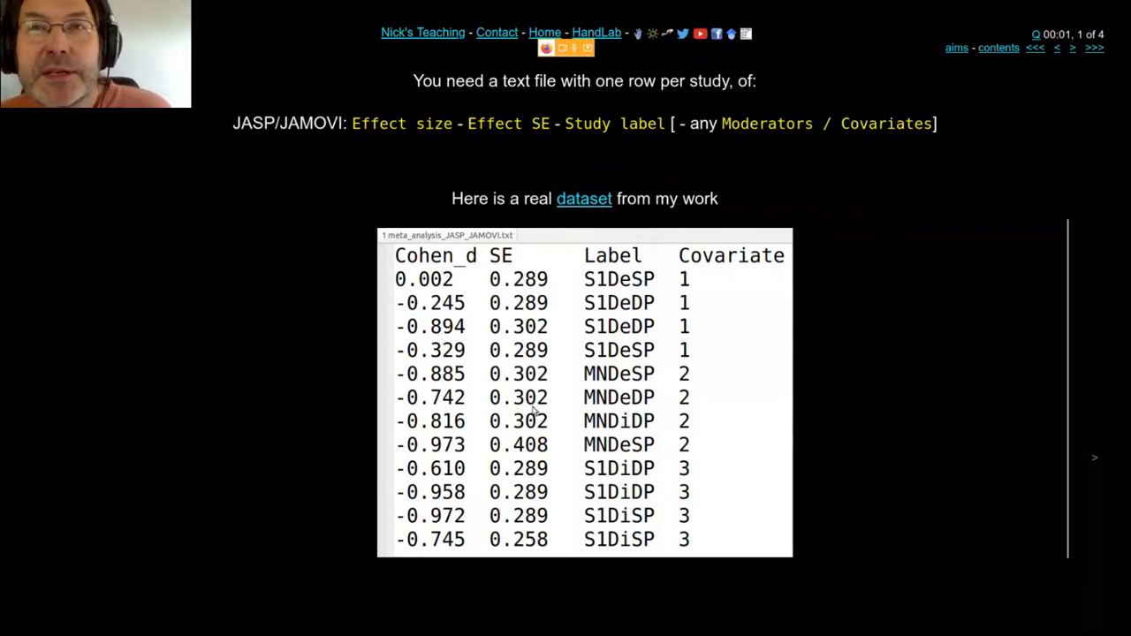
{"action": "mouse_move", "coordinate": [539, 326]}
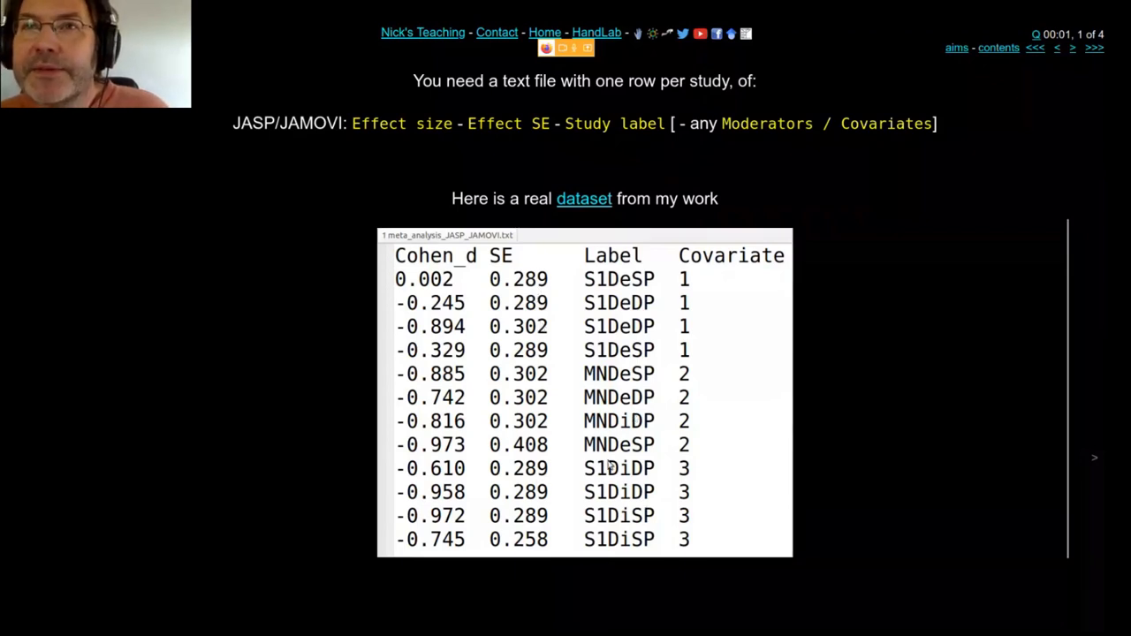
{"action": "mouse_move", "coordinate": [691, 375]}
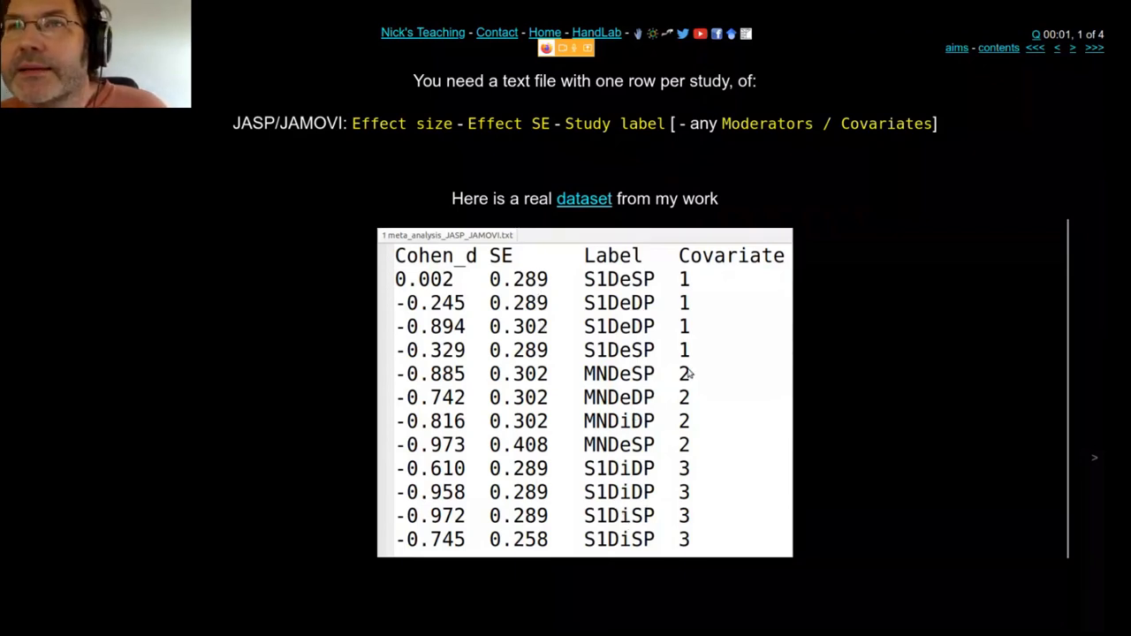
{"action": "mouse_move", "coordinate": [491, 274]}
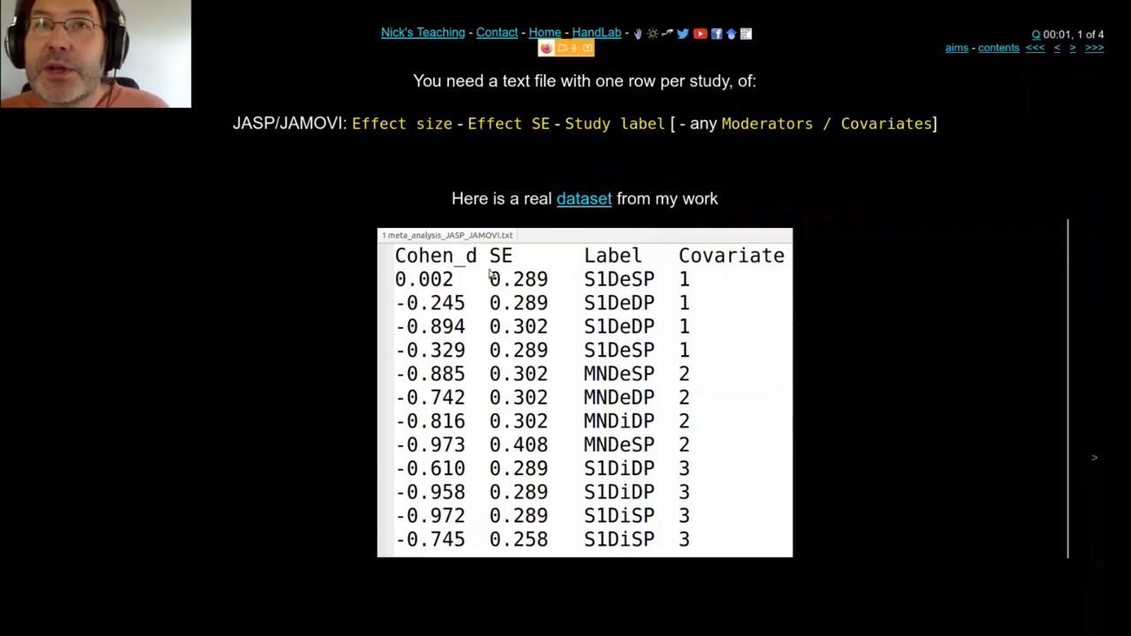
{"action": "mouse_move", "coordinate": [438, 445]}
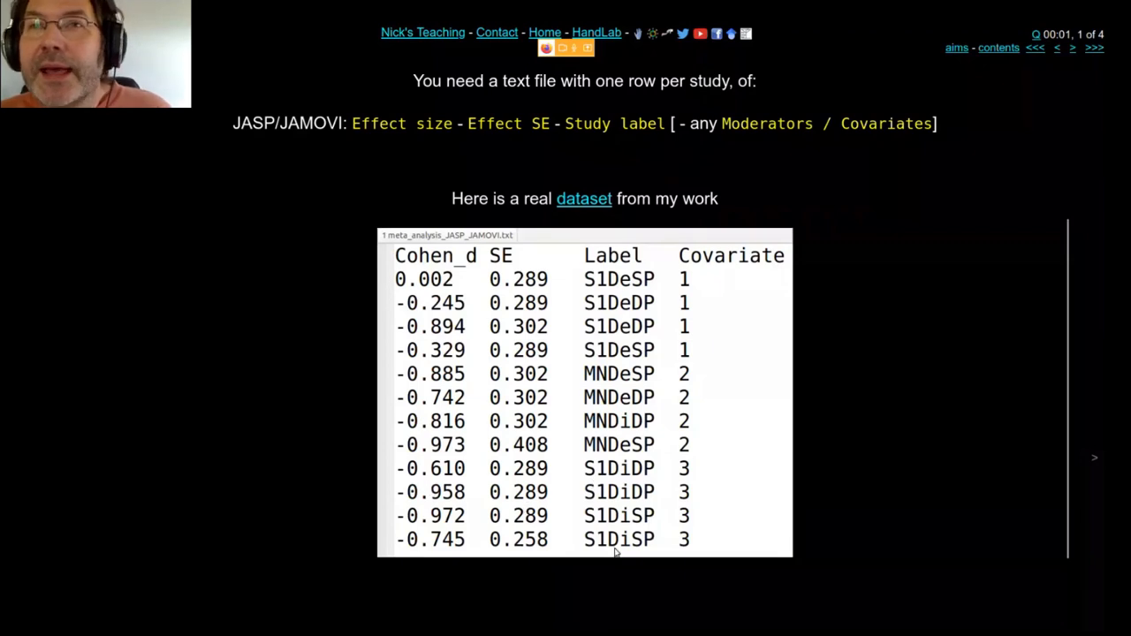
{"action": "mouse_move", "coordinate": [875, 219]}
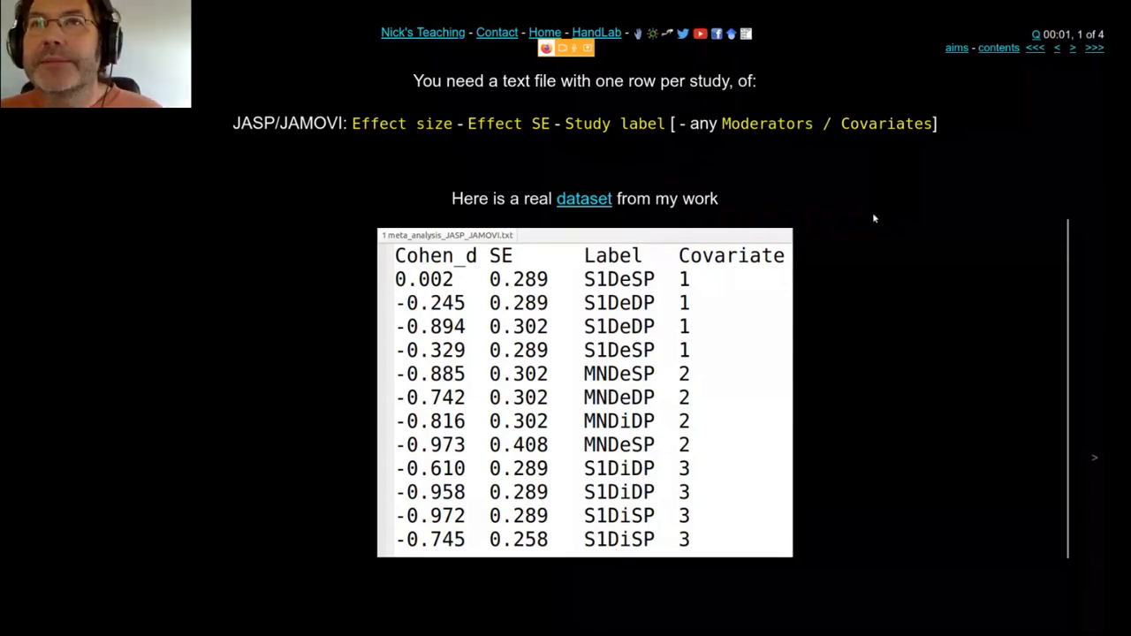
{"action": "mouse_move", "coordinate": [644, 297]}
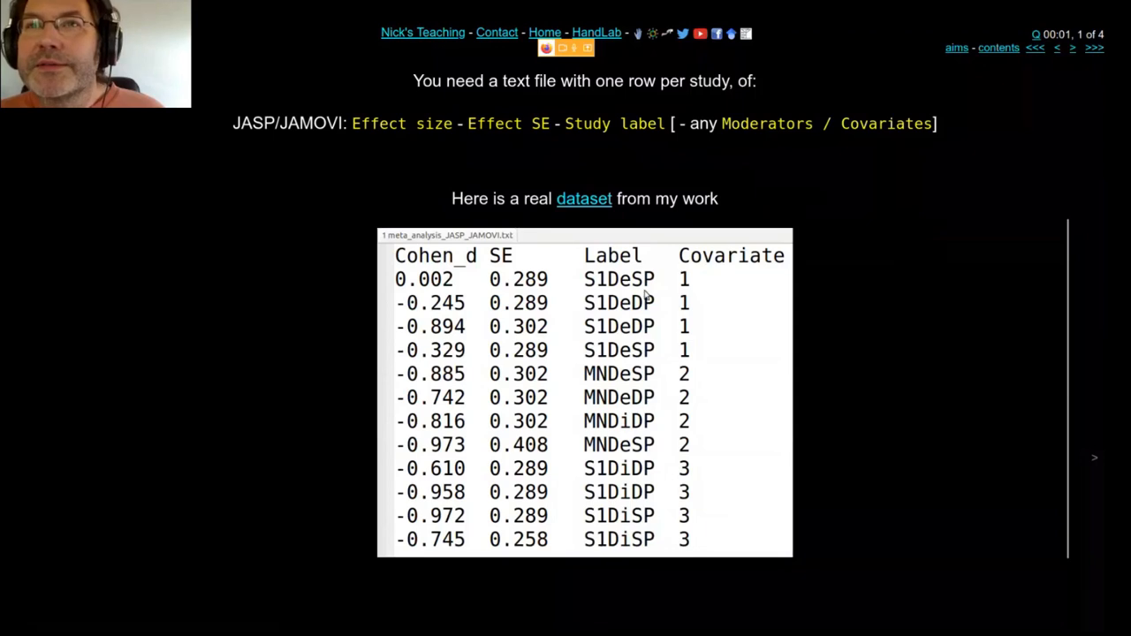
{"action": "mouse_move", "coordinate": [1099, 463]}
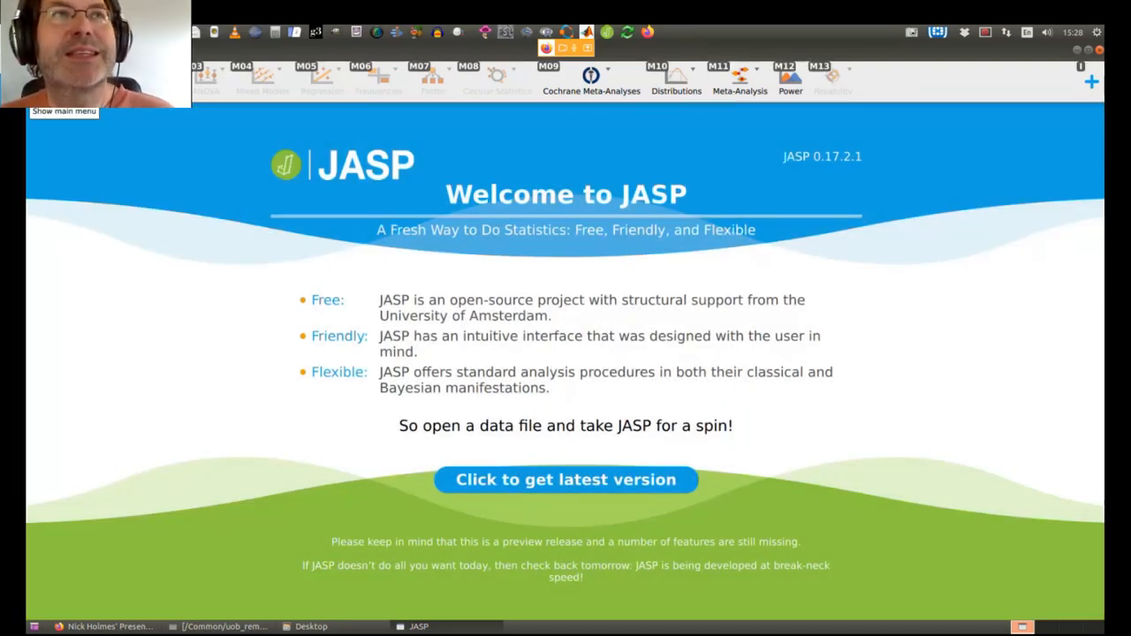
Show the Meta-Analysis module menu listing Classical and Bayesian analyses
{"action": "left_click", "coordinate": [64, 97]}
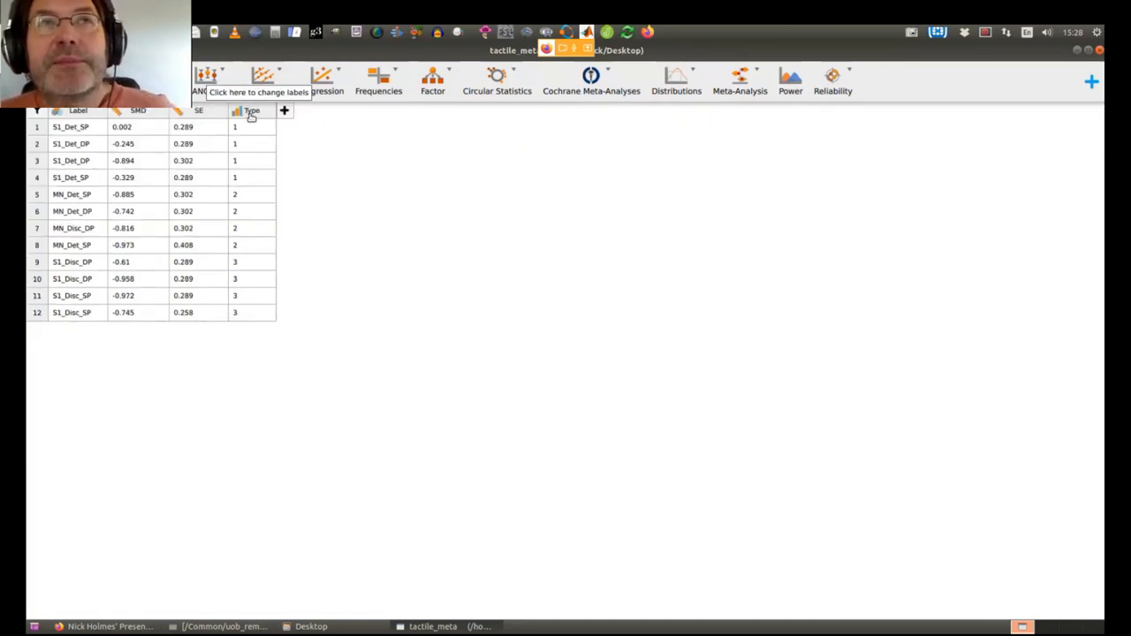
{"action": "mouse_move", "coordinate": [739, 80]}
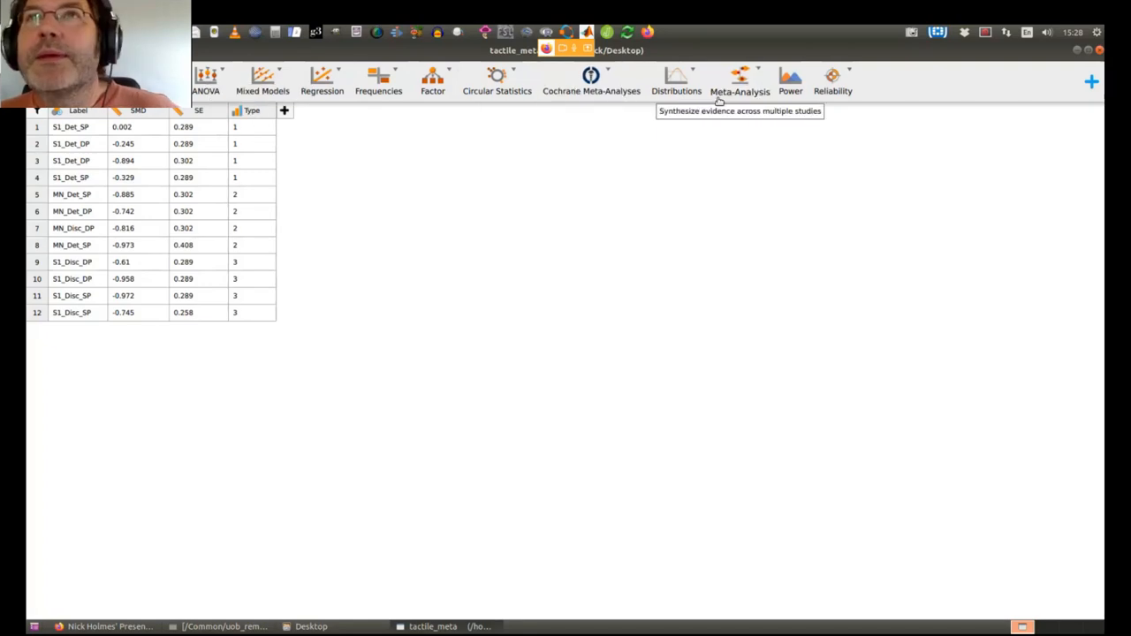
{"action": "mouse_move", "coordinate": [378, 80]}
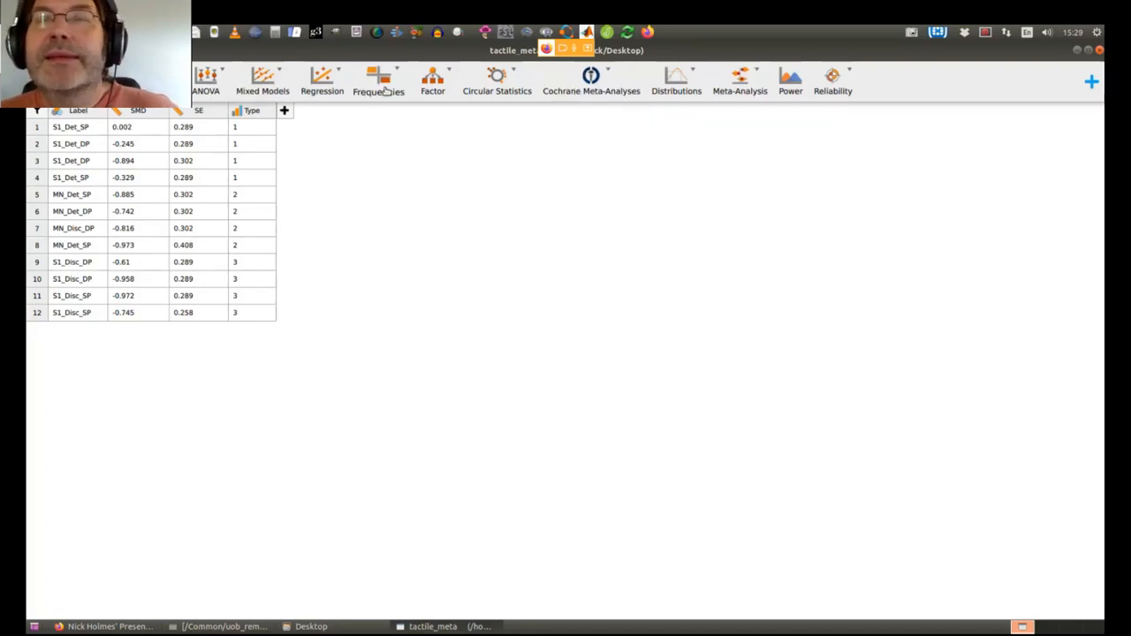
{"action": "left_click", "coordinate": [739, 81]}
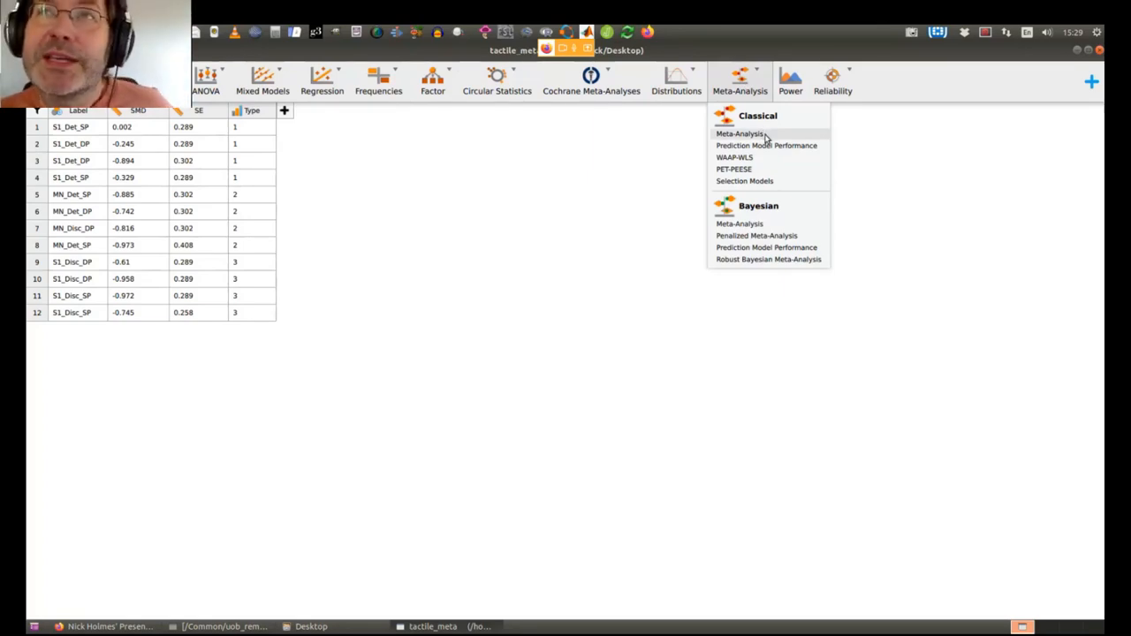
{"action": "mouse_move", "coordinate": [767, 247]}
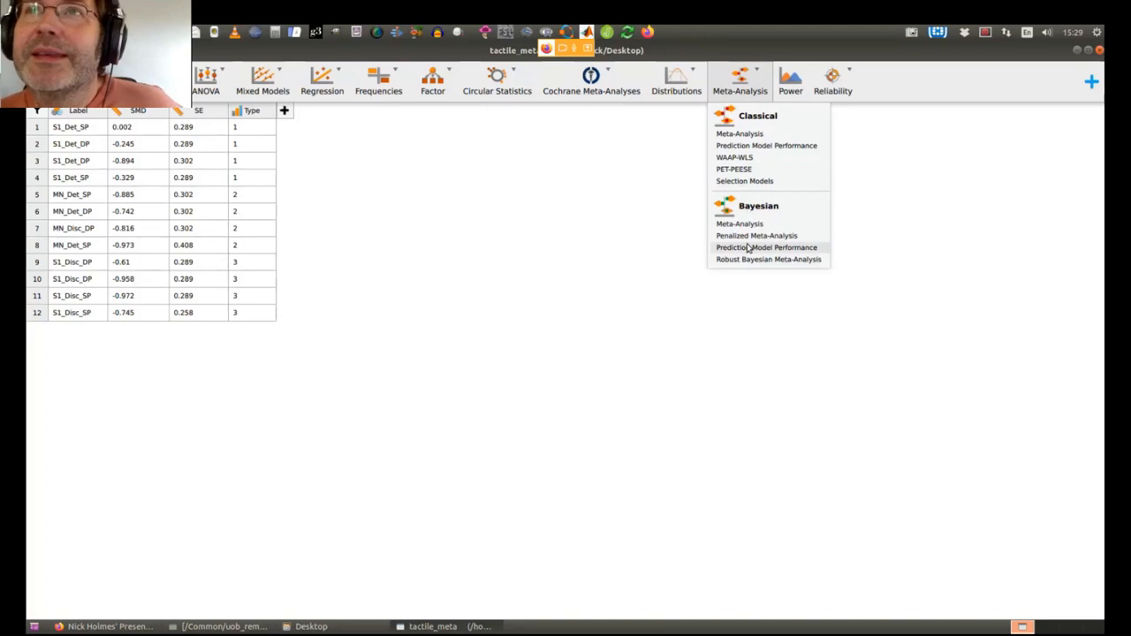
{"action": "mouse_move", "coordinate": [735, 265]}
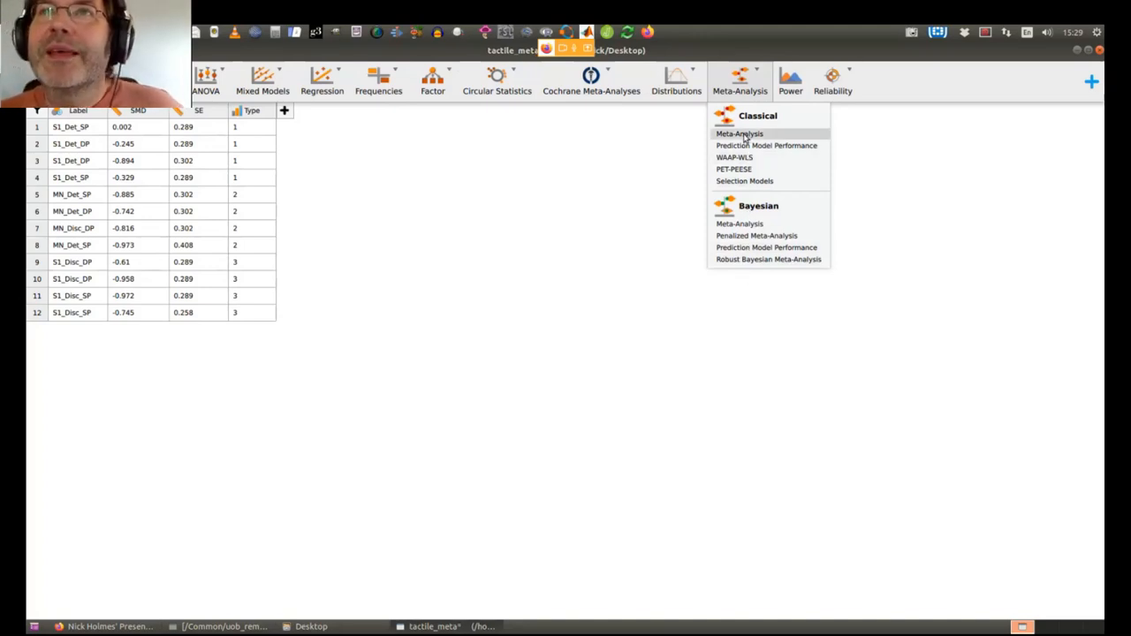
Start Classical > Meta-Analysis and assign Label as the Study Labels variable
{"action": "left_click", "coordinate": [738, 134]}
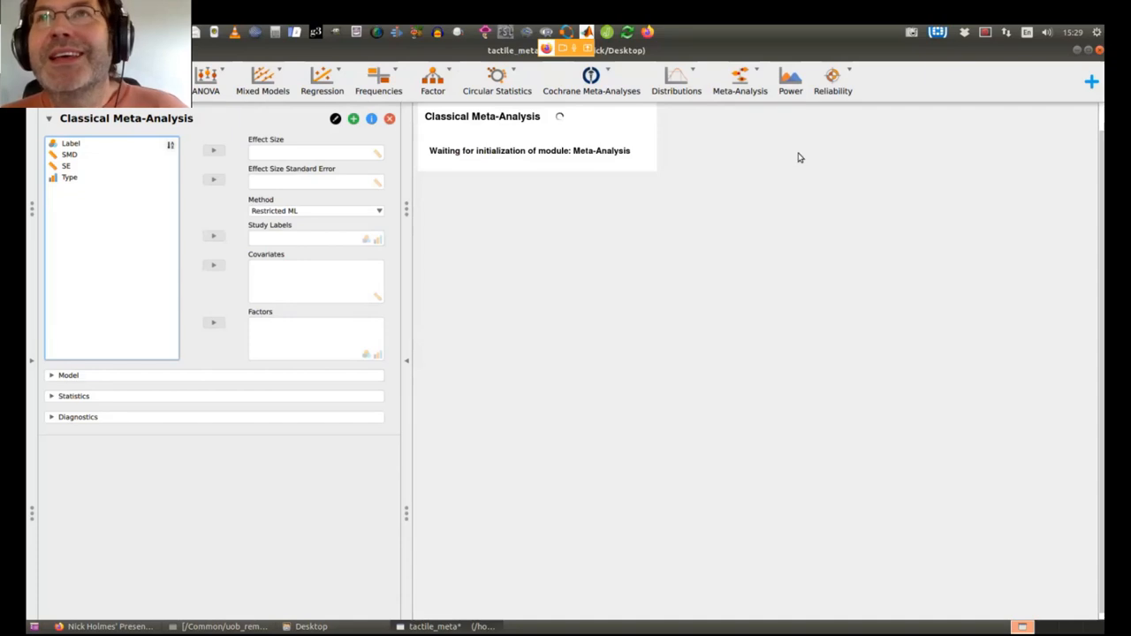
{"action": "left_click", "coordinate": [738, 81]}
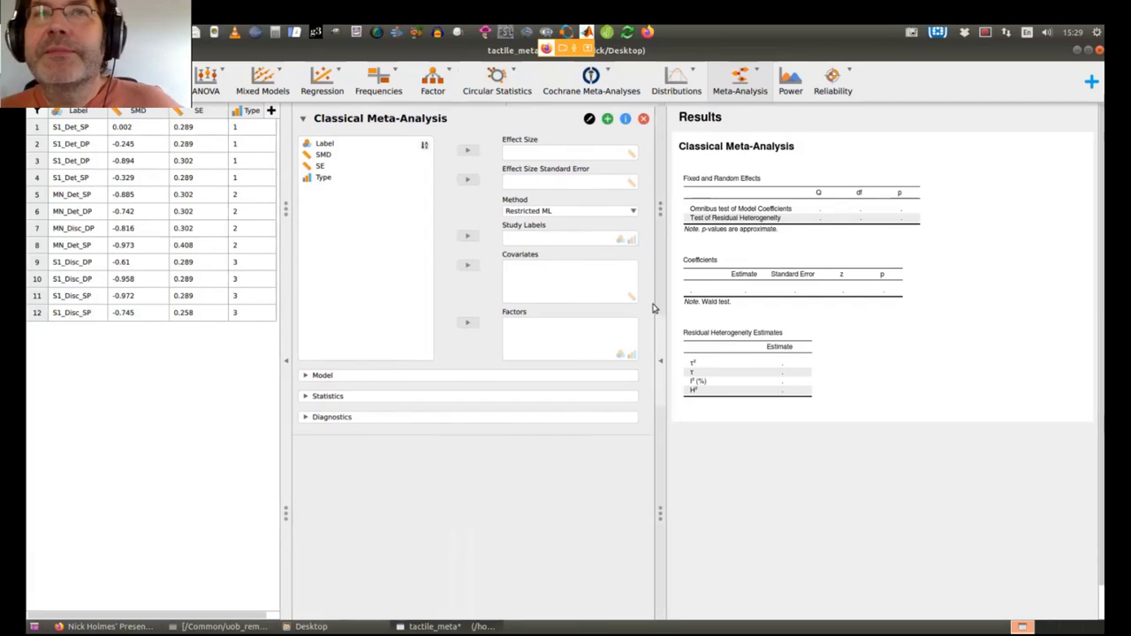
{"action": "mouse_move", "coordinate": [408, 286]}
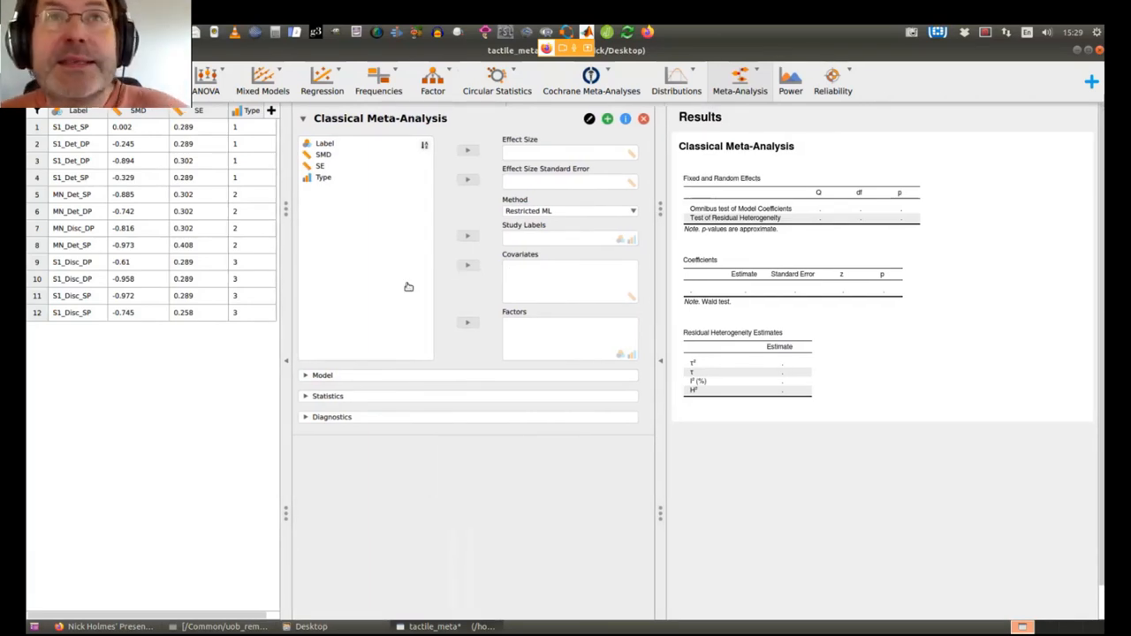
{"action": "left_click", "coordinate": [325, 141]}
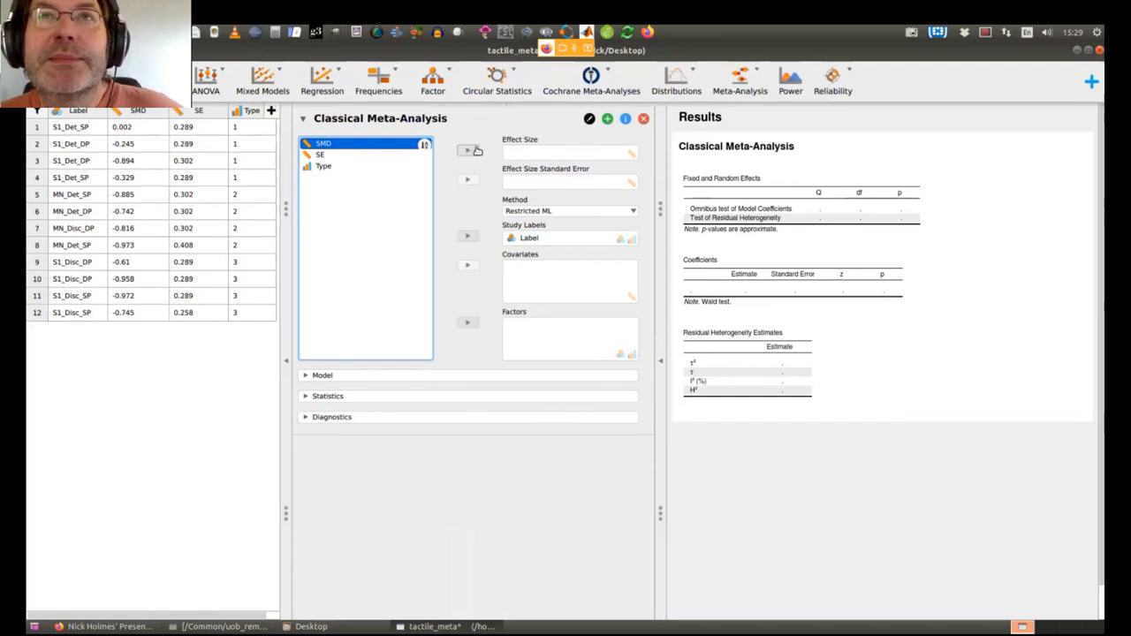
Assign SMD as the Effect Size variable
{"action": "left_click", "coordinate": [466, 148]}
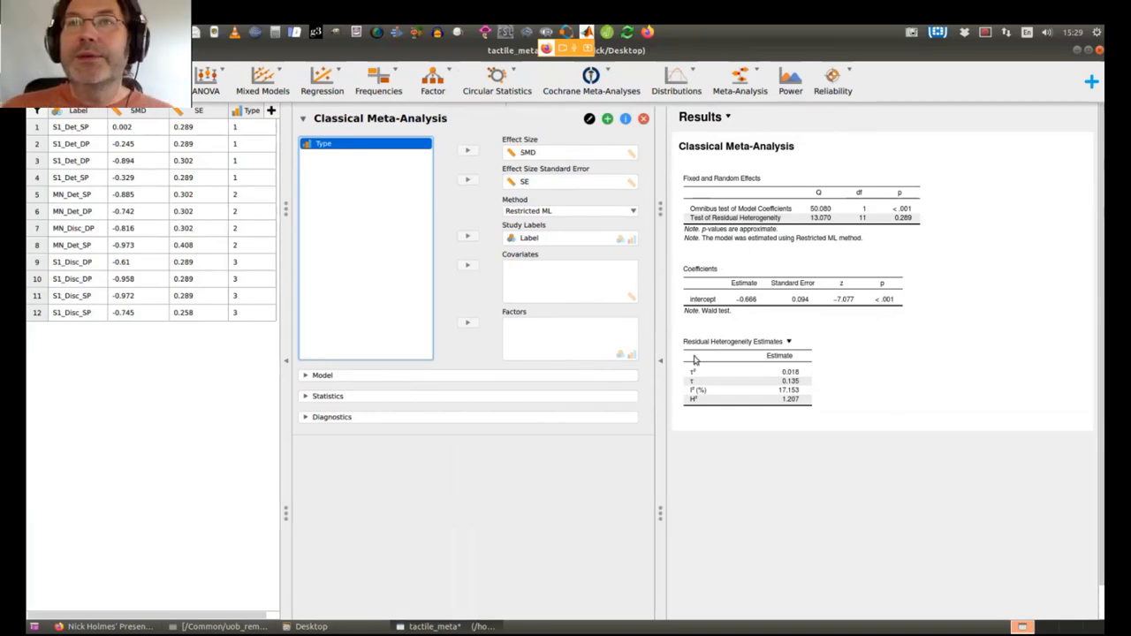
{"action": "mouse_move", "coordinate": [657, 512]}
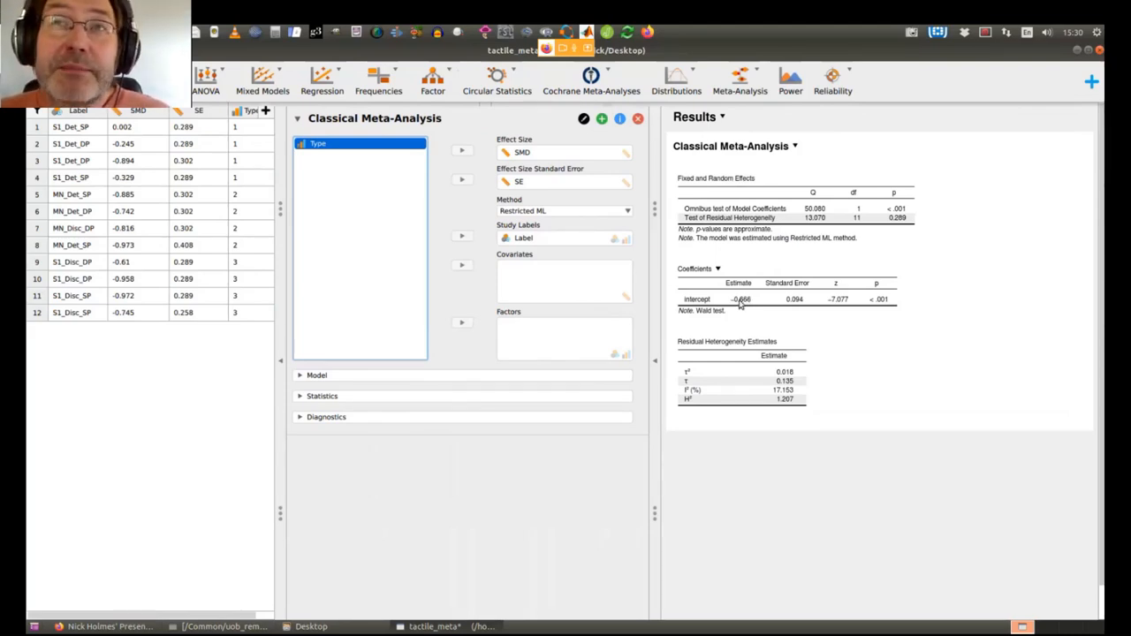
{"action": "mouse_move", "coordinate": [746, 308]}
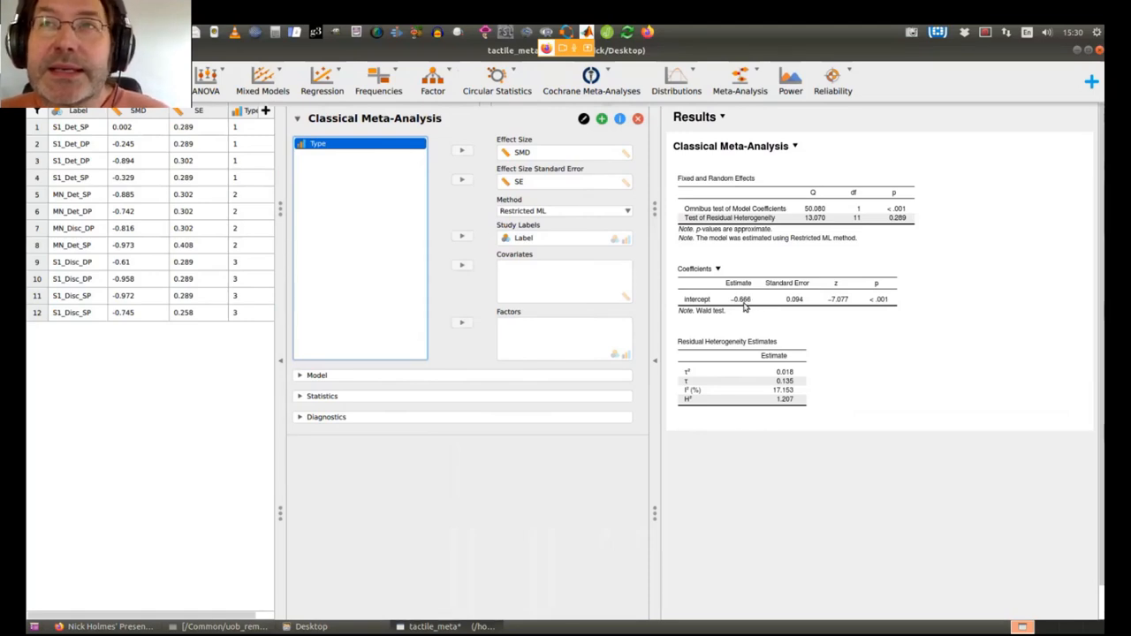
{"action": "mouse_move", "coordinate": [797, 307]}
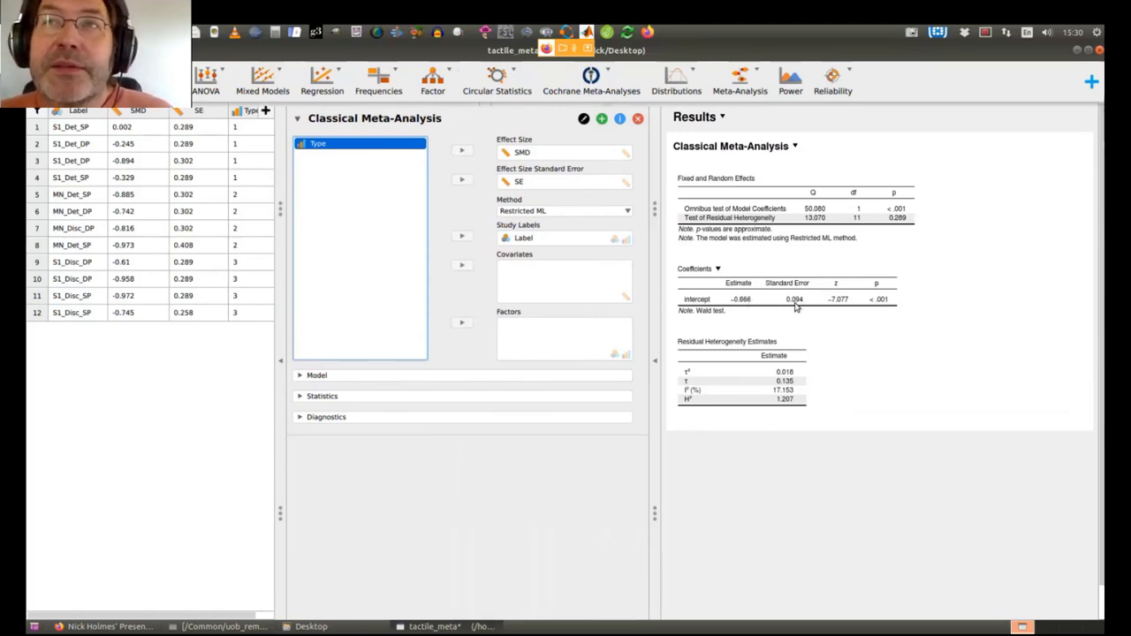
{"action": "mouse_move", "coordinate": [781, 311]}
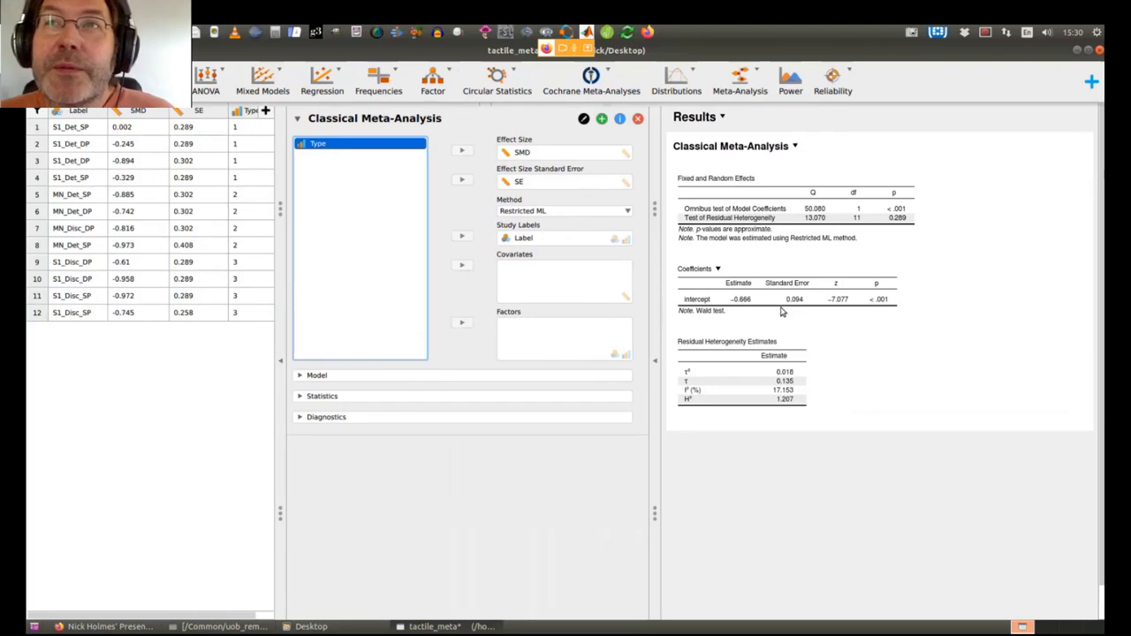
{"action": "mouse_move", "coordinate": [747, 304]}
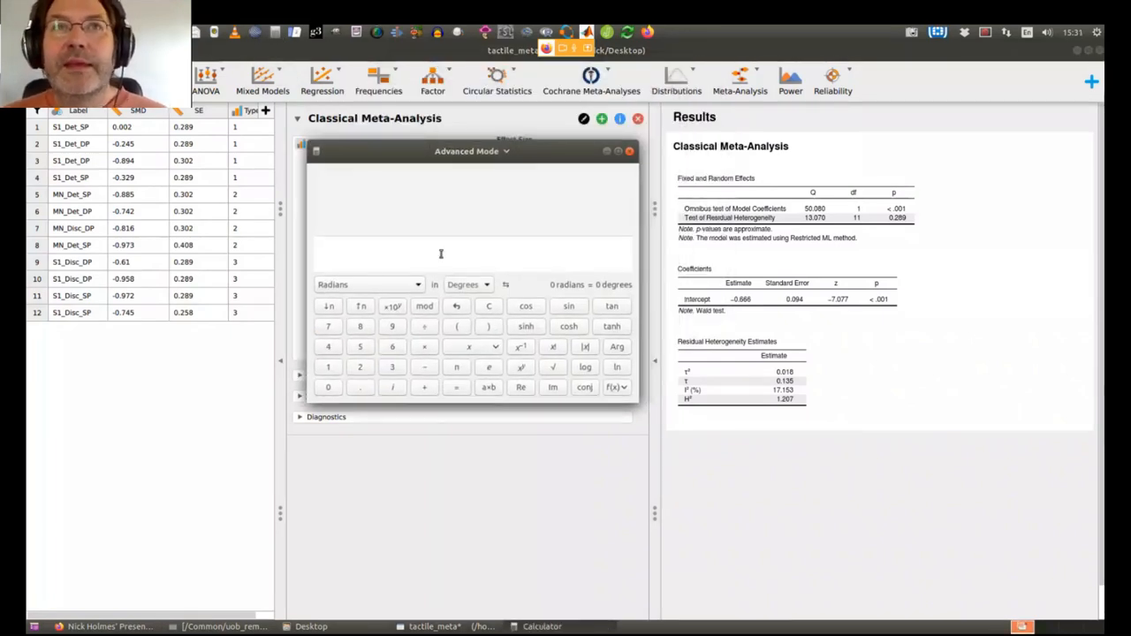
Compute -.666/.094 in Calculator to check the intercept z, then return to the results
{"action": "type", "text": "-.666"}
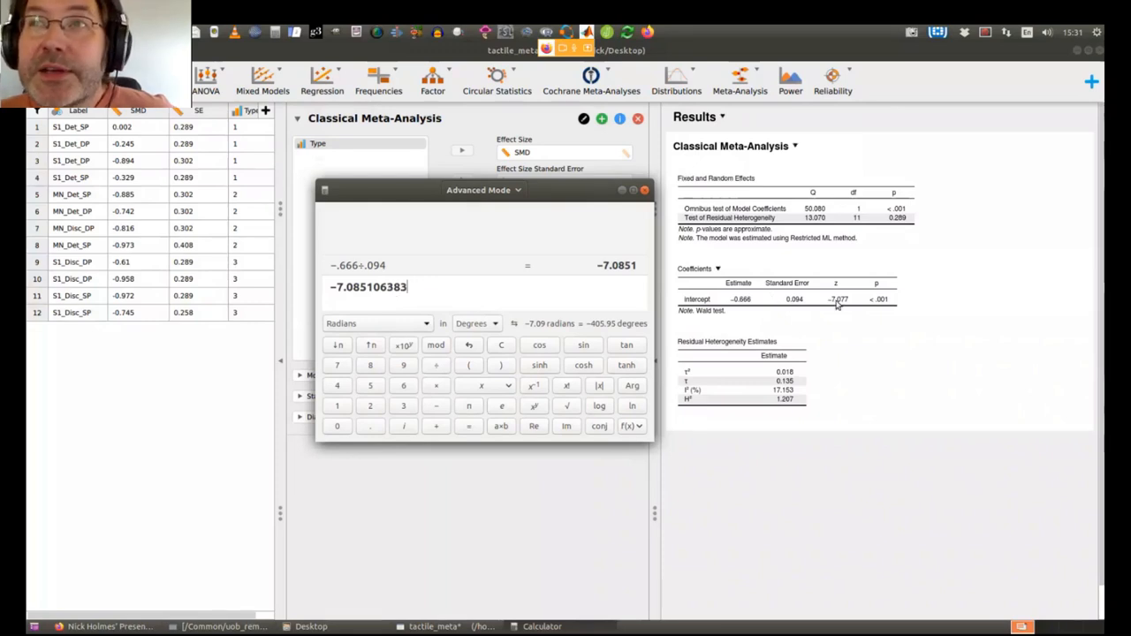
{"action": "mouse_move", "coordinate": [691, 403]}
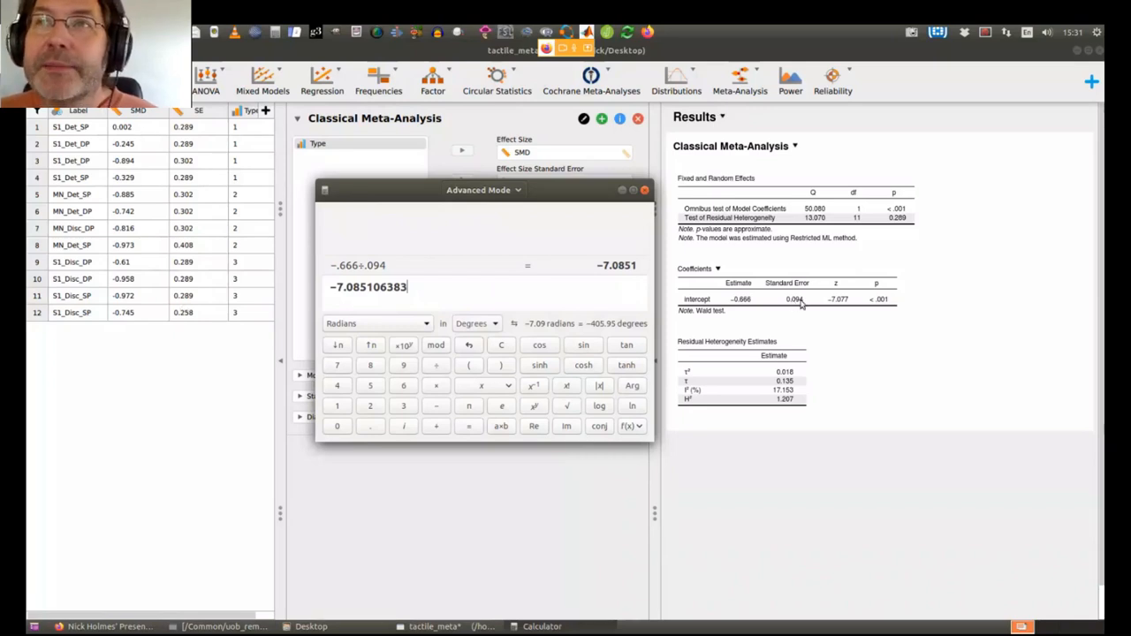
{"action": "mouse_move", "coordinate": [876, 311]}
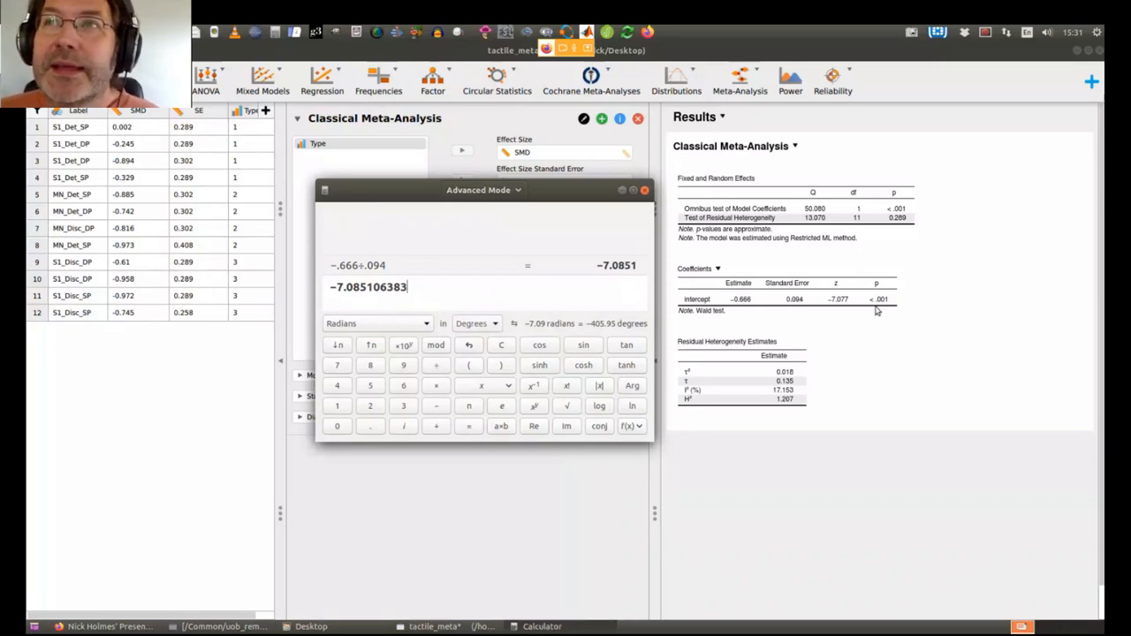
{"action": "left_click", "coordinate": [643, 191]}
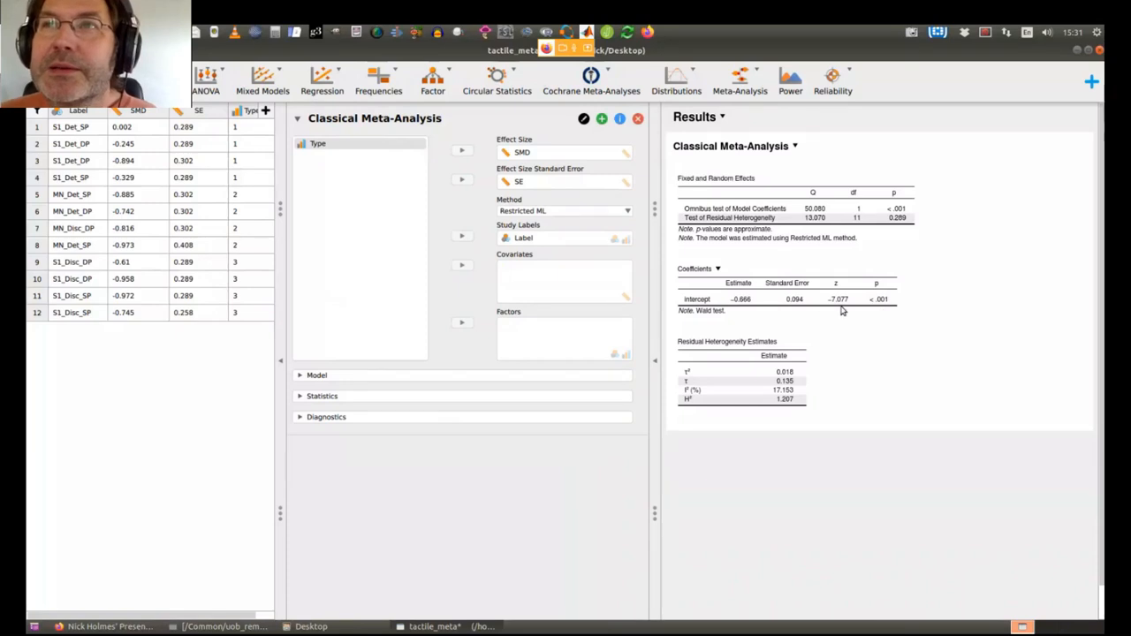
{"action": "mouse_move", "coordinate": [901, 307]}
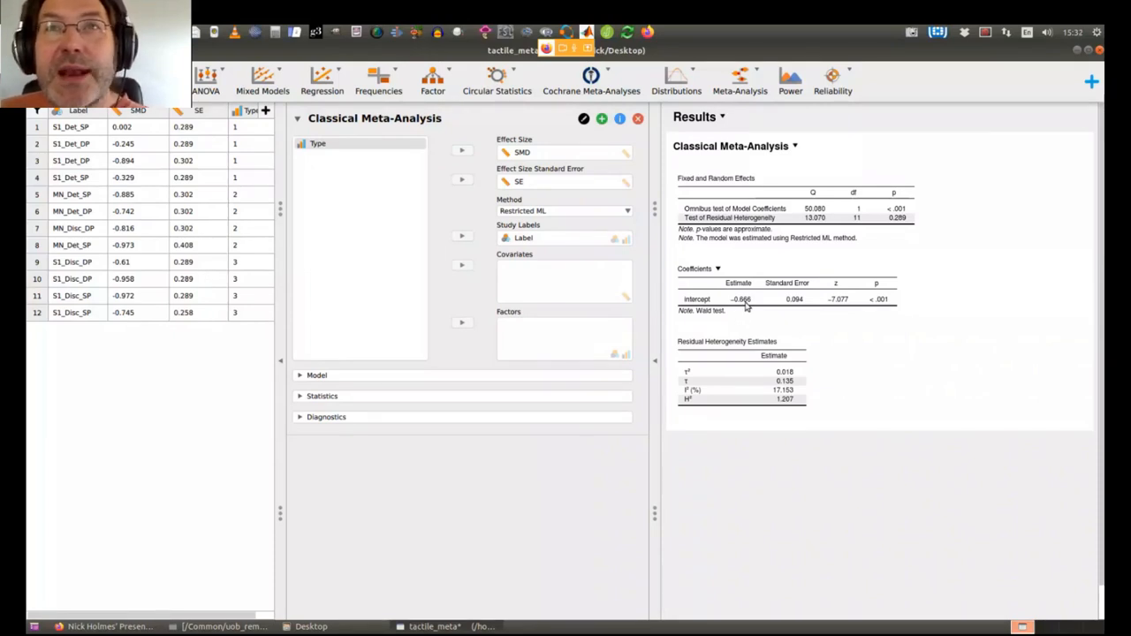
{"action": "mouse_move", "coordinate": [739, 274]}
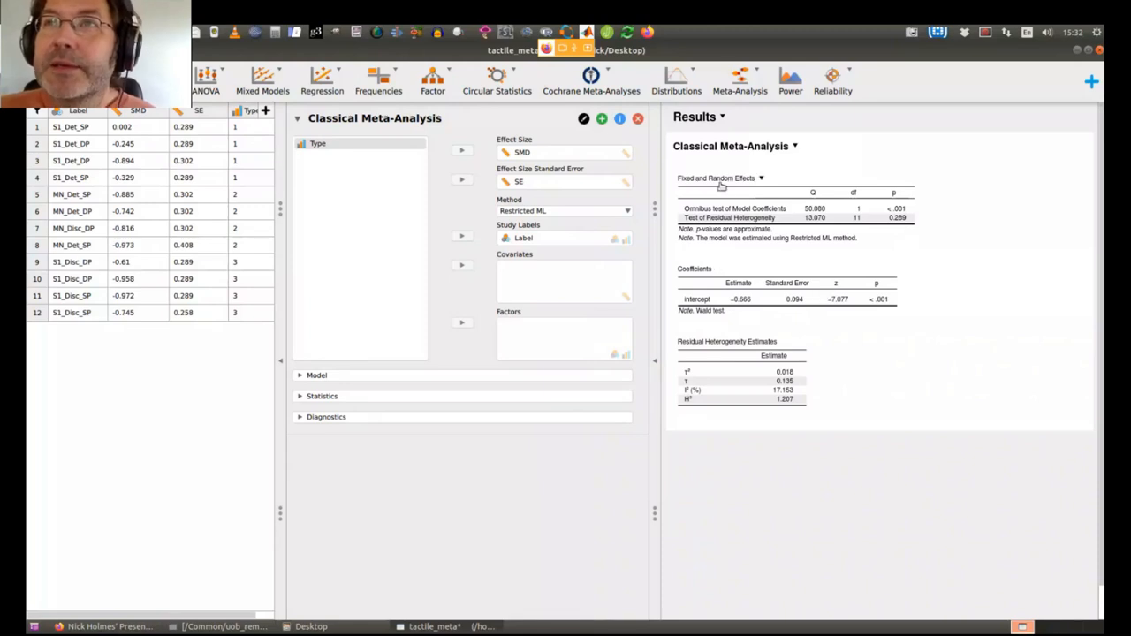
{"action": "mouse_move", "coordinate": [742, 215]}
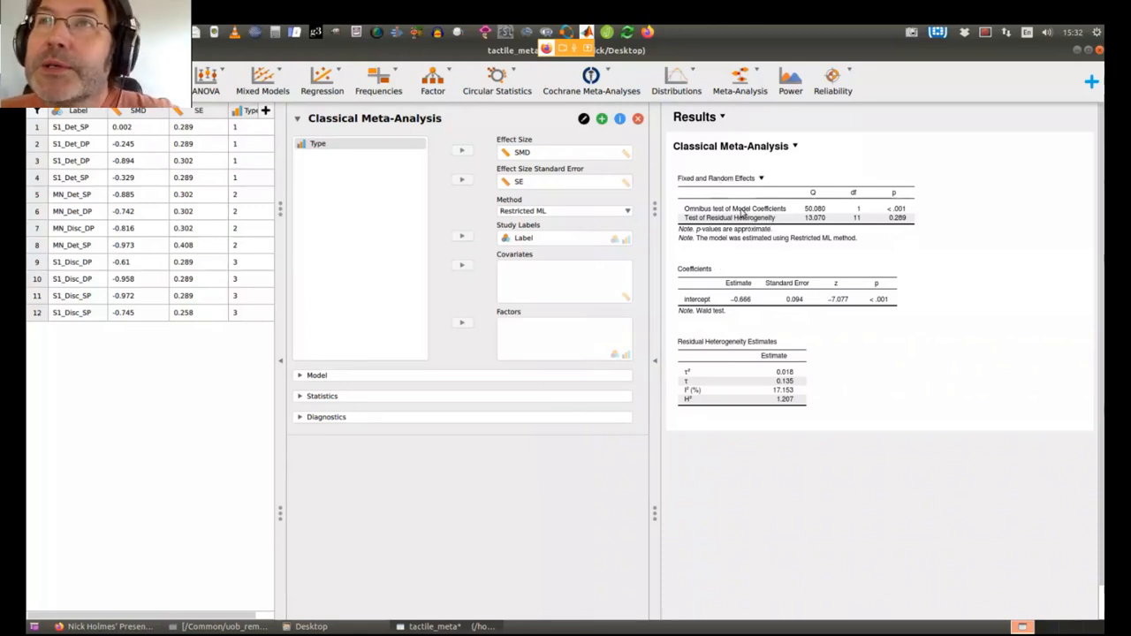
{"action": "mouse_move", "coordinate": [799, 210]}
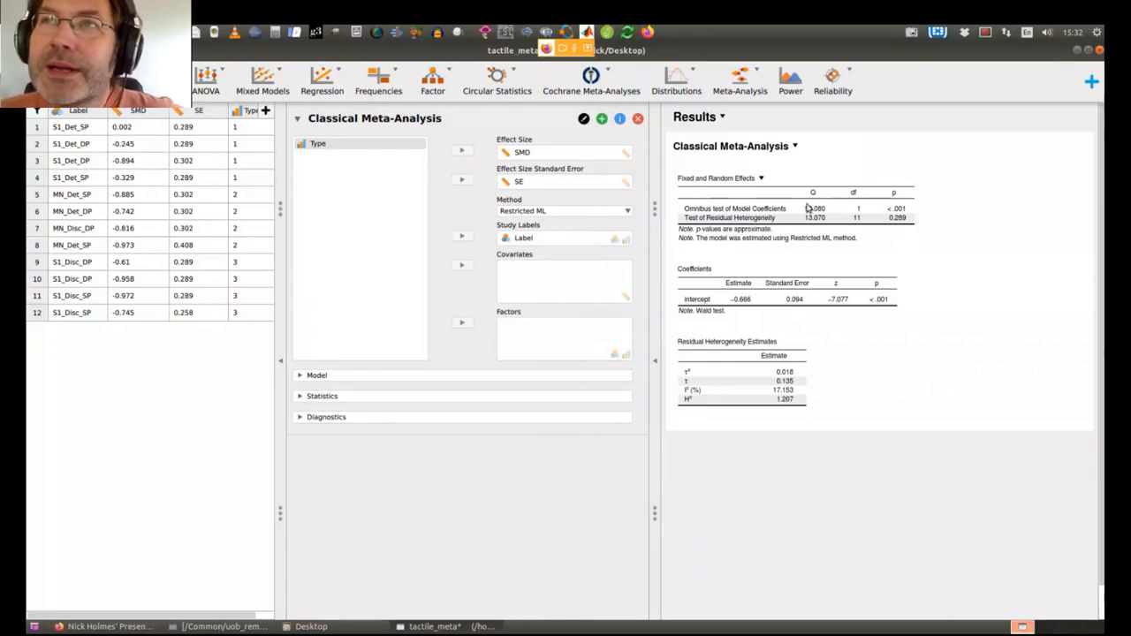
{"action": "mouse_move", "coordinate": [822, 216]}
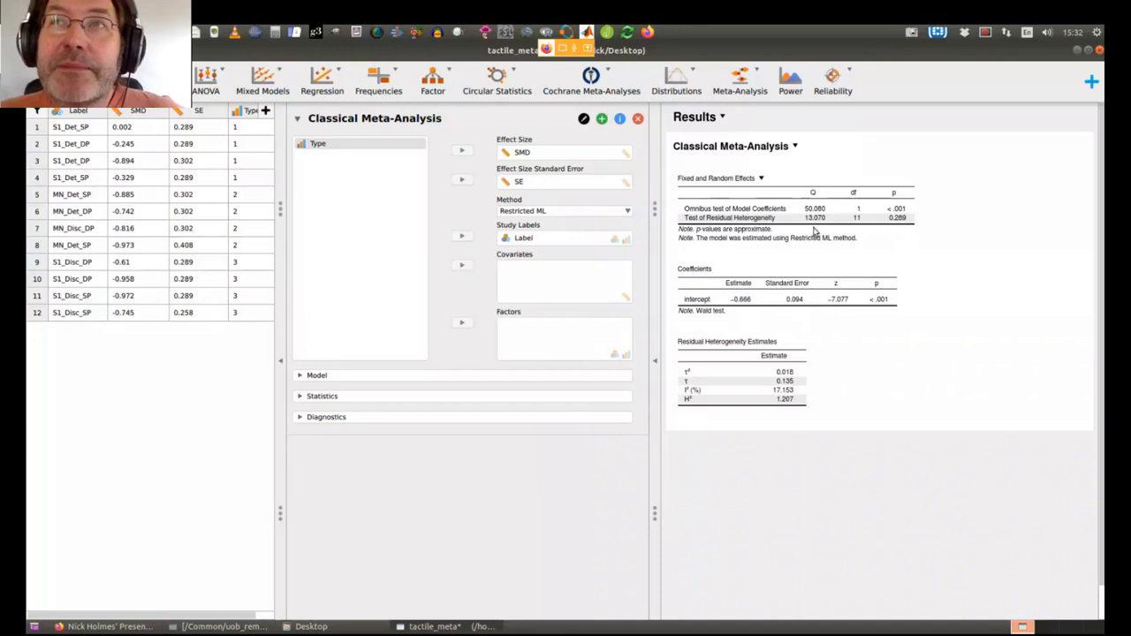
{"action": "mouse_move", "coordinate": [897, 220]}
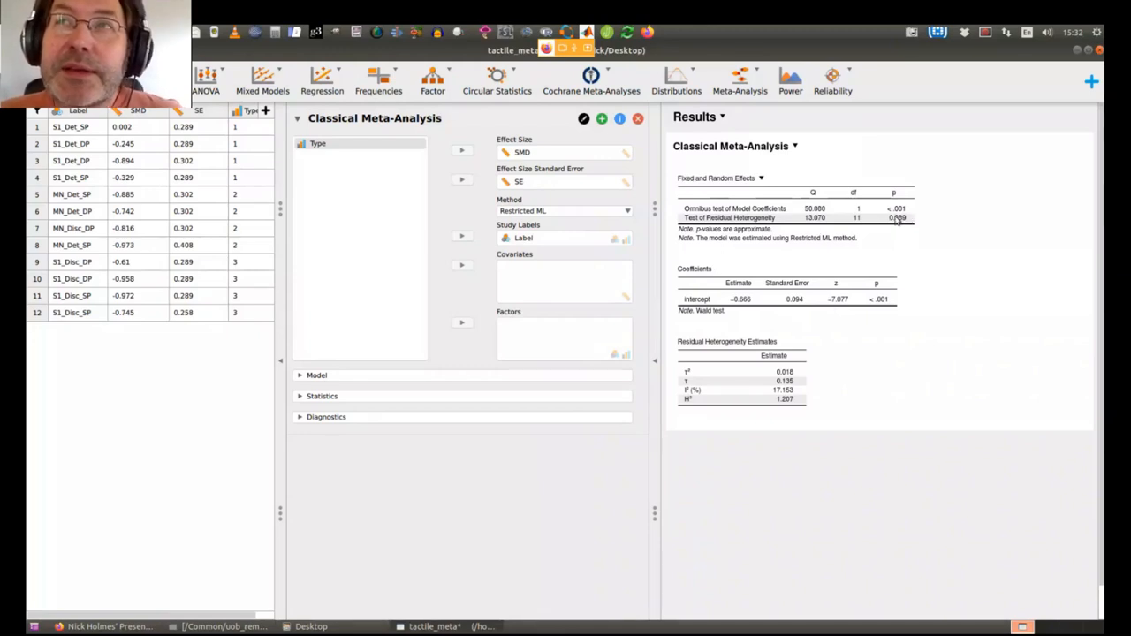
{"action": "mouse_move", "coordinate": [751, 219]}
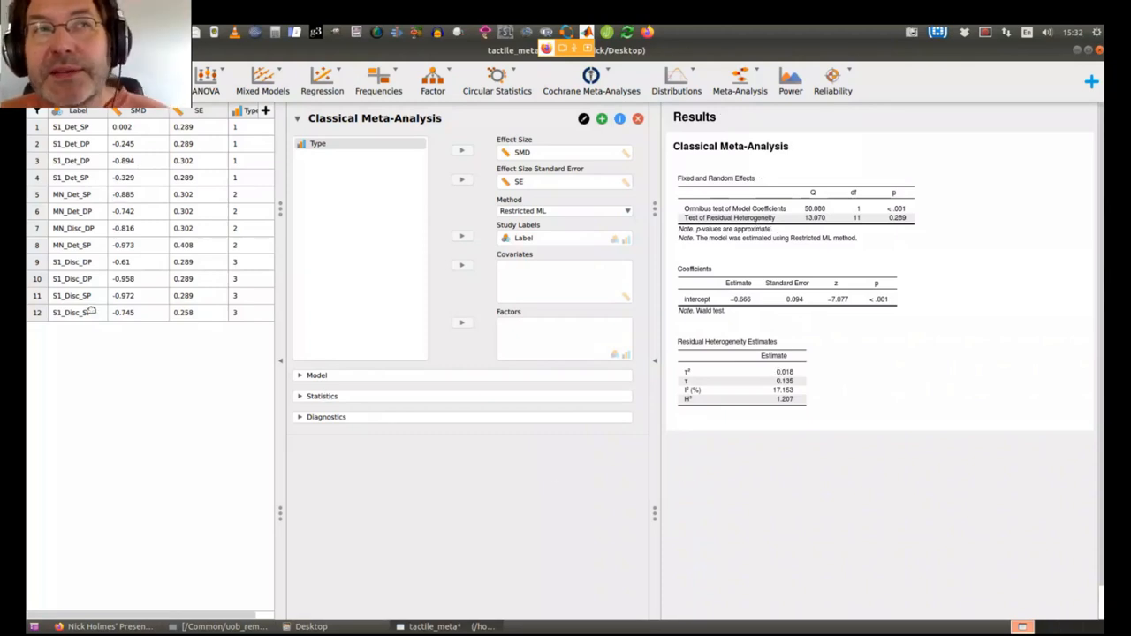
{"action": "mouse_move", "coordinate": [88, 311]}
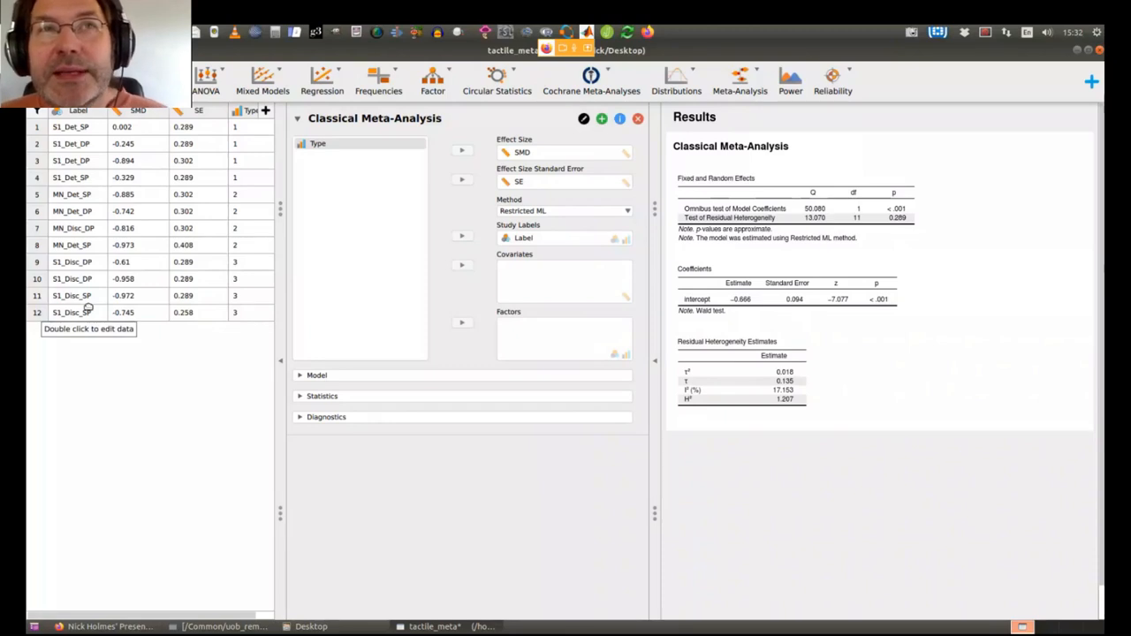
{"action": "mouse_move", "coordinate": [415, 320]}
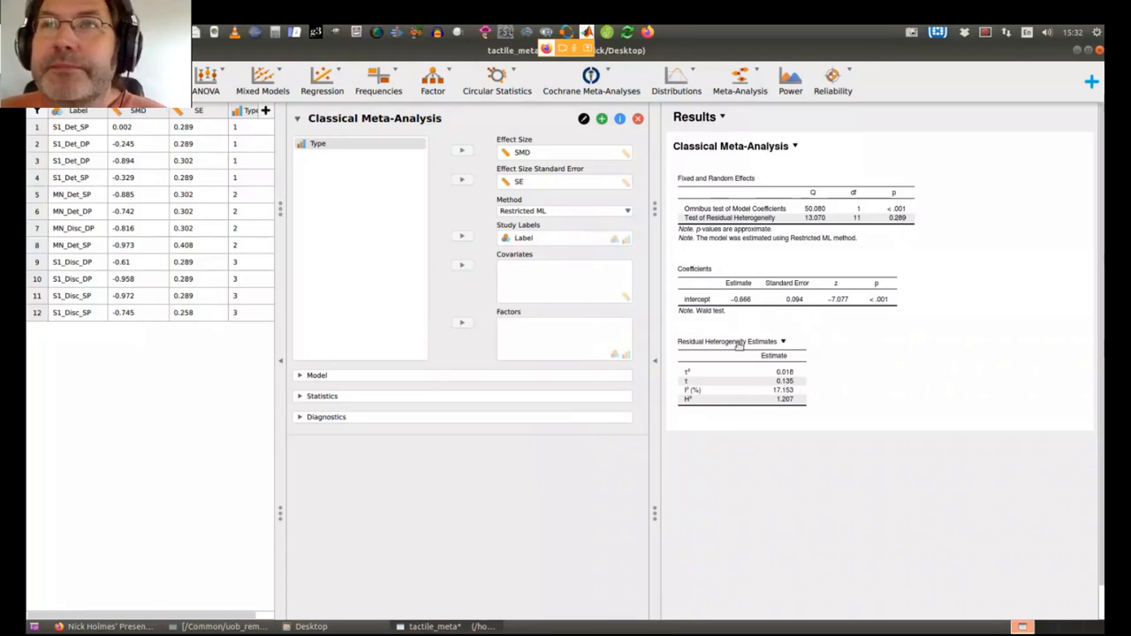
{"action": "mouse_move", "coordinate": [698, 374]}
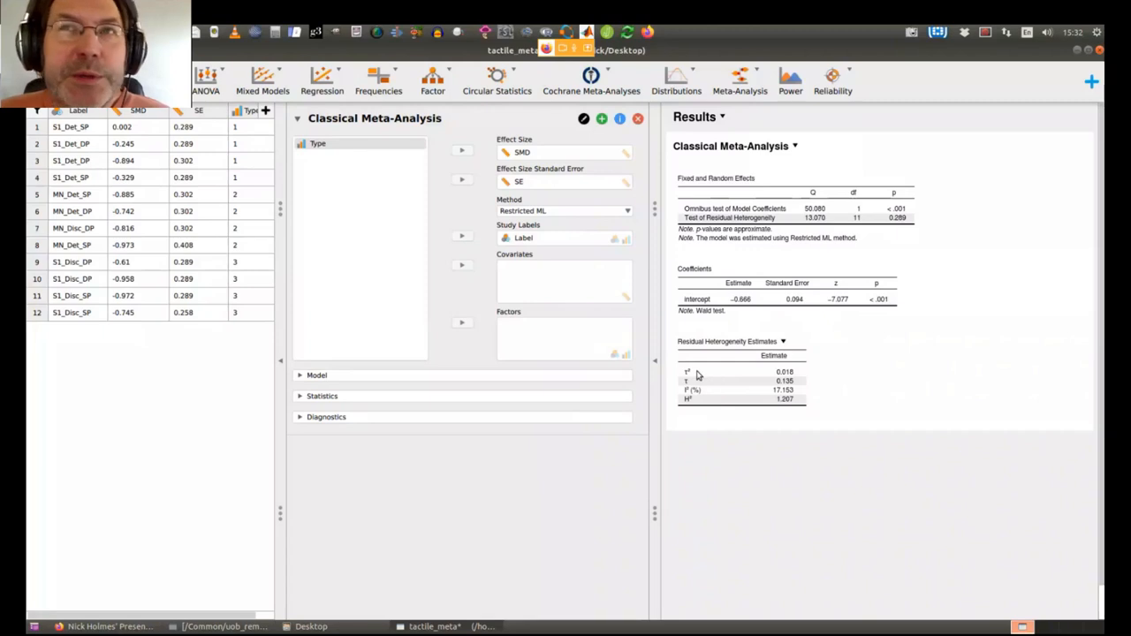
{"action": "mouse_move", "coordinate": [721, 345]}
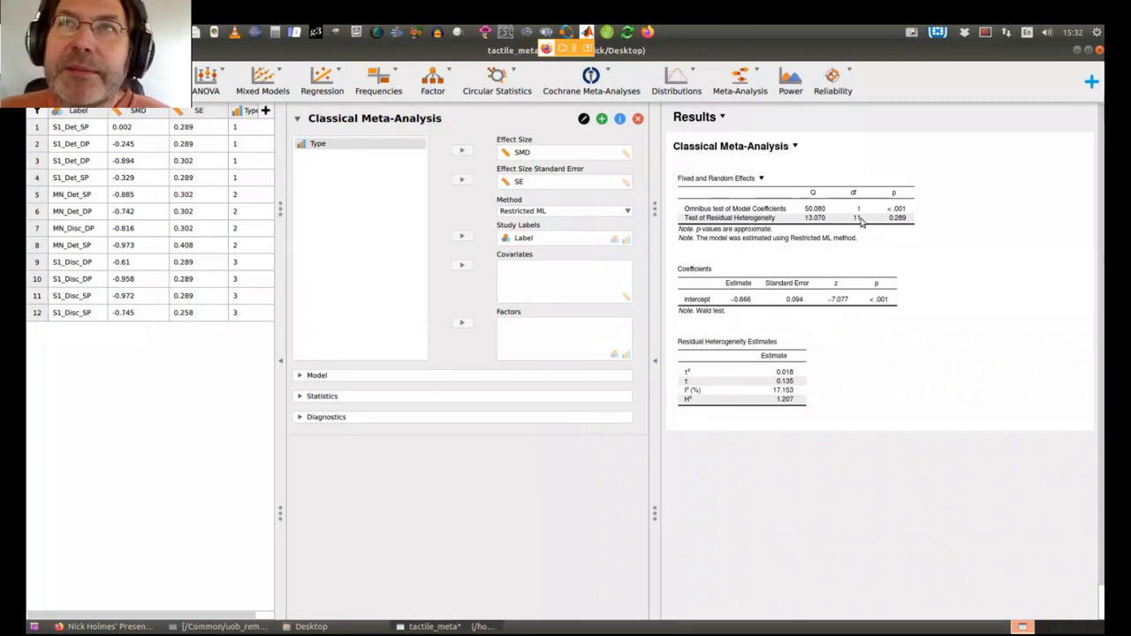
{"action": "mouse_move", "coordinate": [894, 224]}
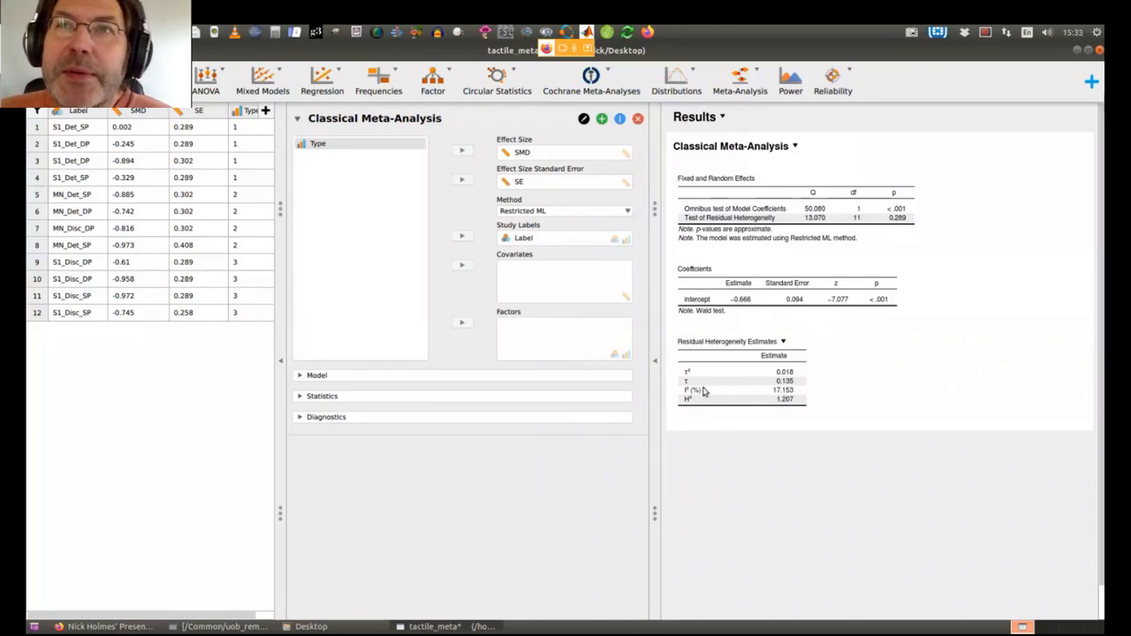
{"action": "mouse_move", "coordinate": [799, 409]}
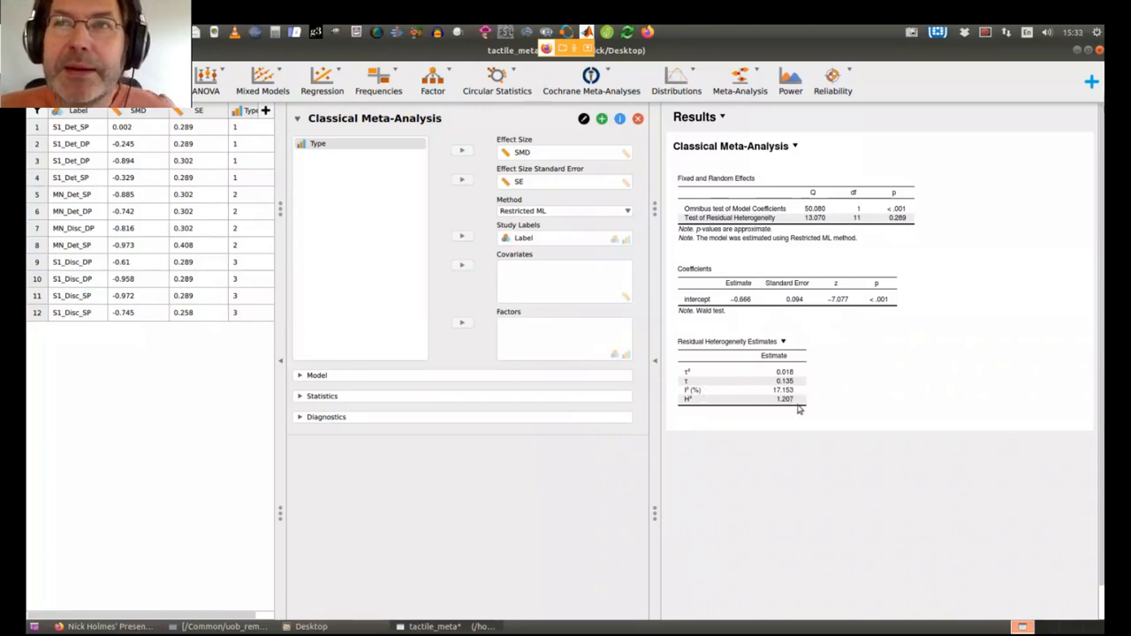
{"action": "mouse_move", "coordinate": [756, 392]}
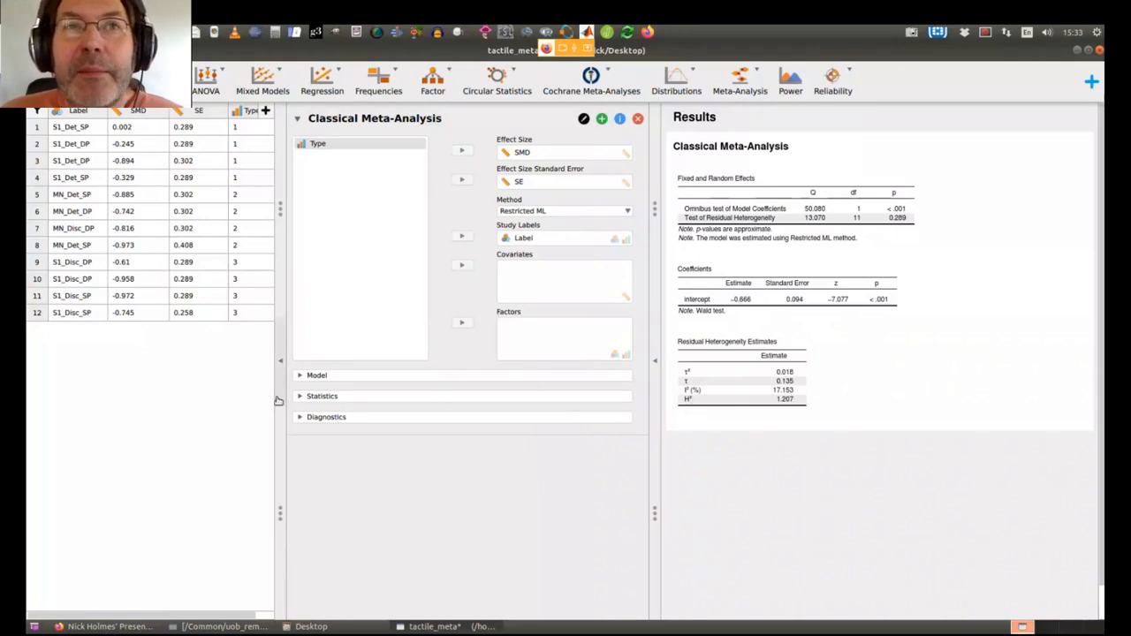
Expand the Model section showing components, model terms and the included intercept
{"action": "left_click", "coordinate": [316, 374]}
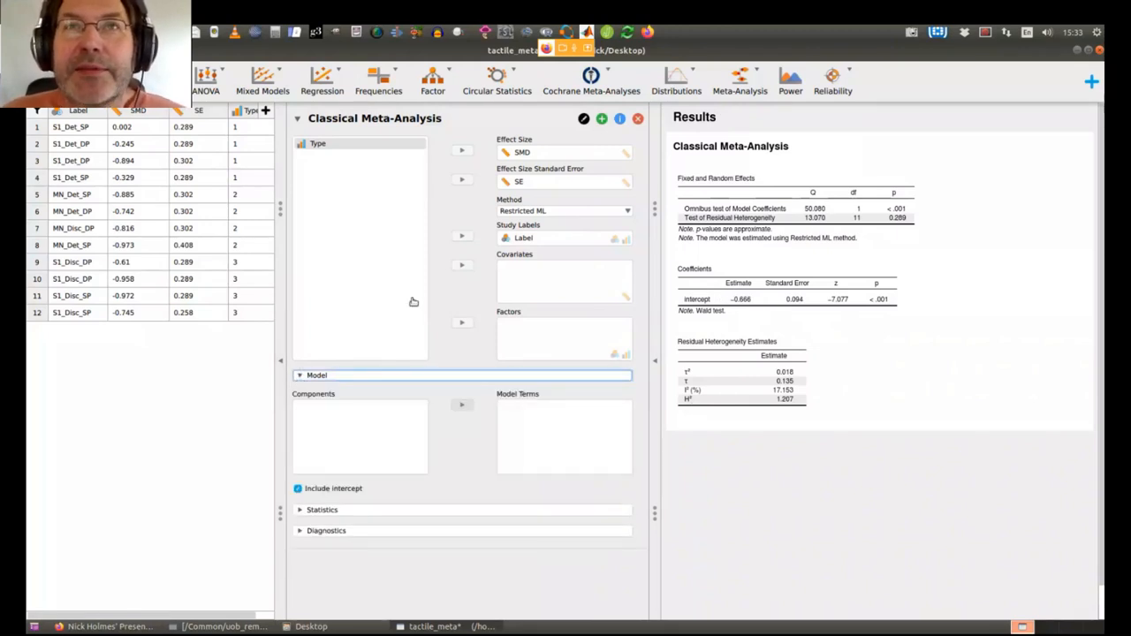
Collapse Model and enable Confidence intervals under Regression Coefficients in Statistics
{"action": "left_click", "coordinate": [300, 374]}
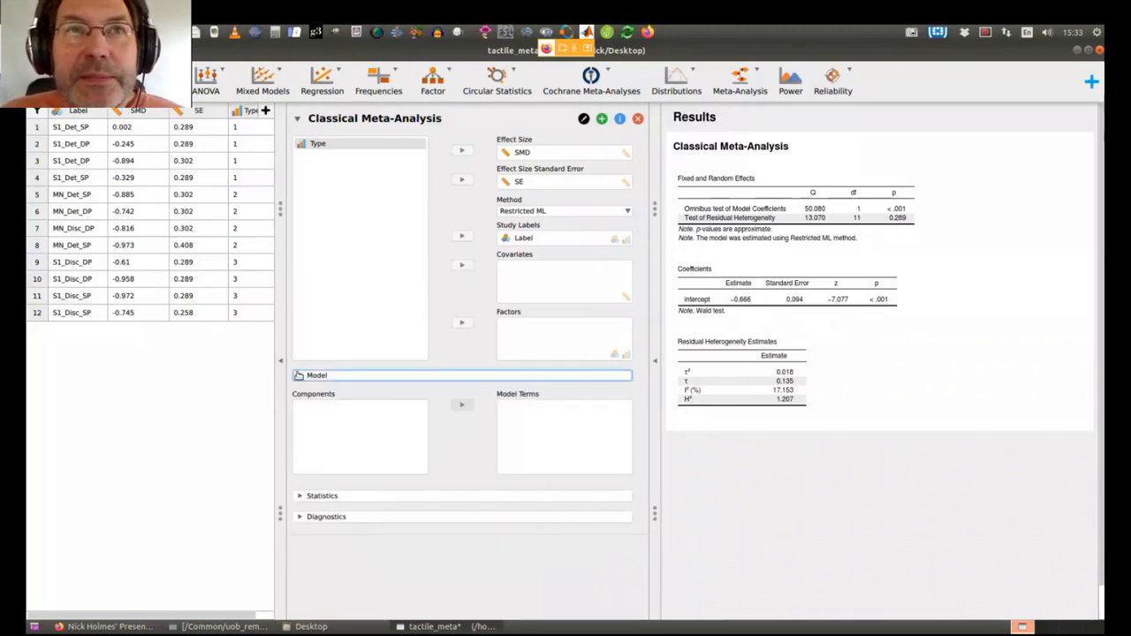
{"action": "left_click", "coordinate": [322, 396]}
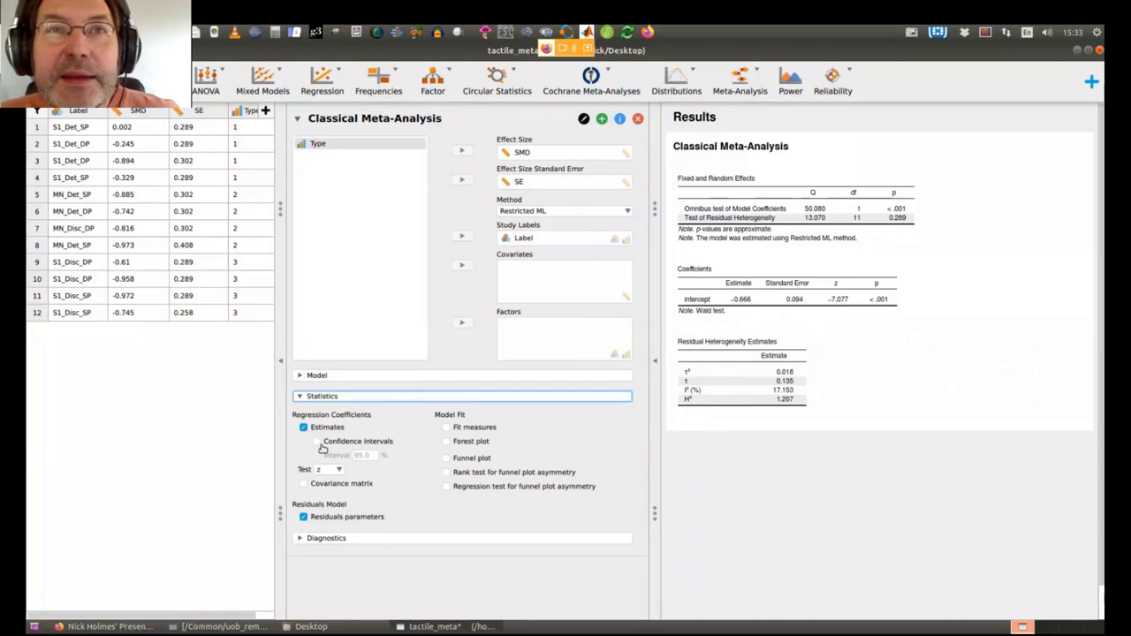
{"action": "left_click", "coordinate": [314, 442]}
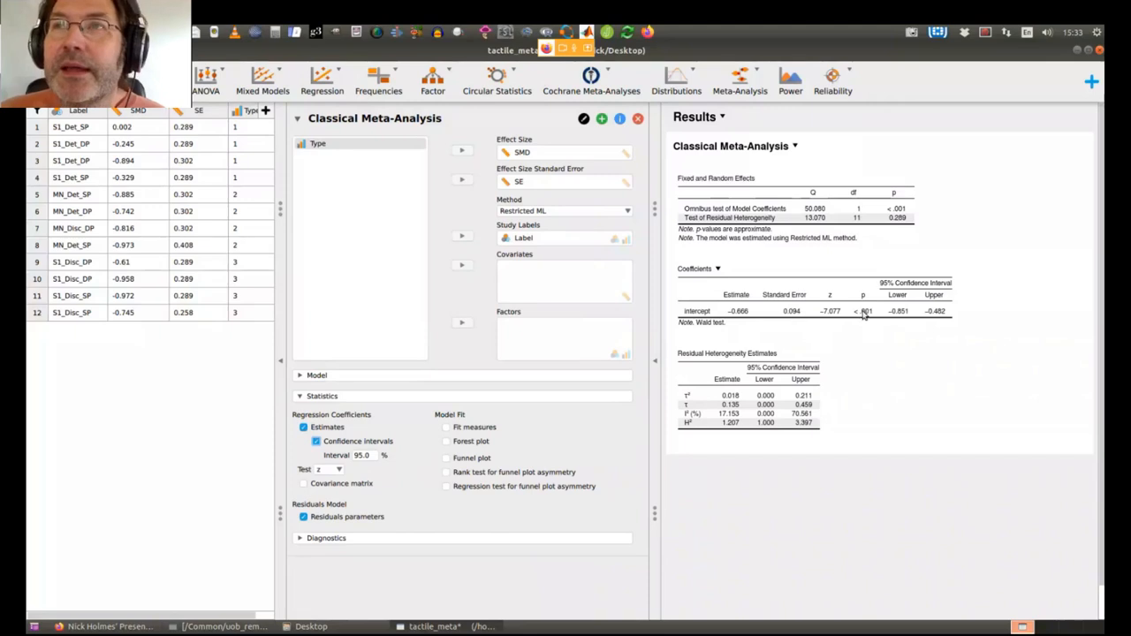
{"action": "mouse_move", "coordinate": [905, 318]}
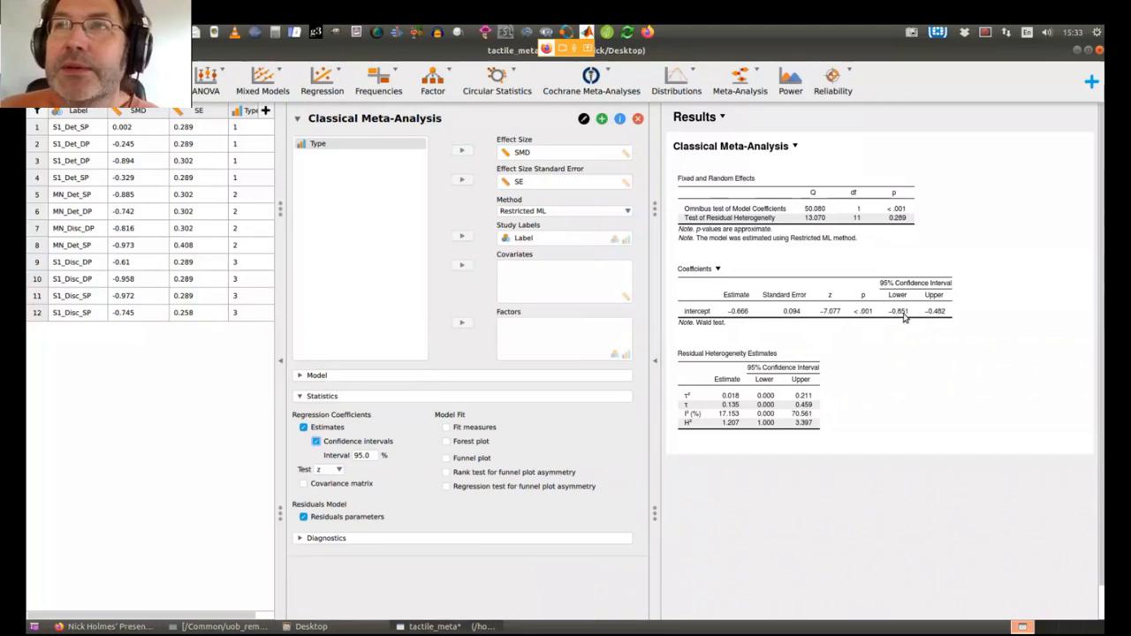
{"action": "mouse_move", "coordinate": [734, 314]}
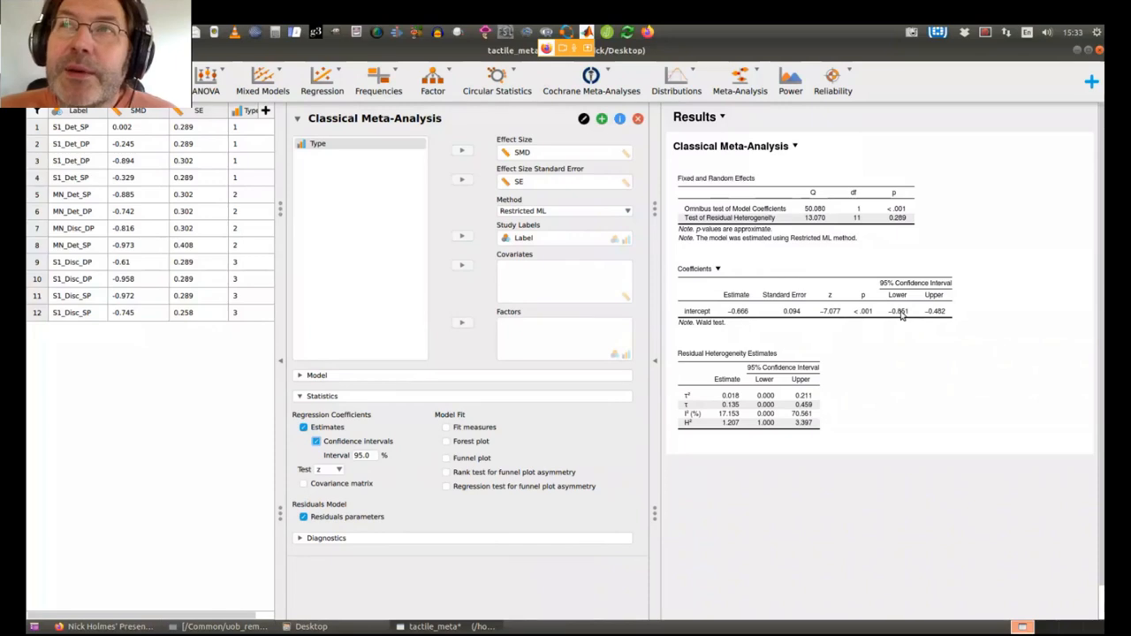
{"action": "mouse_move", "coordinate": [943, 322]}
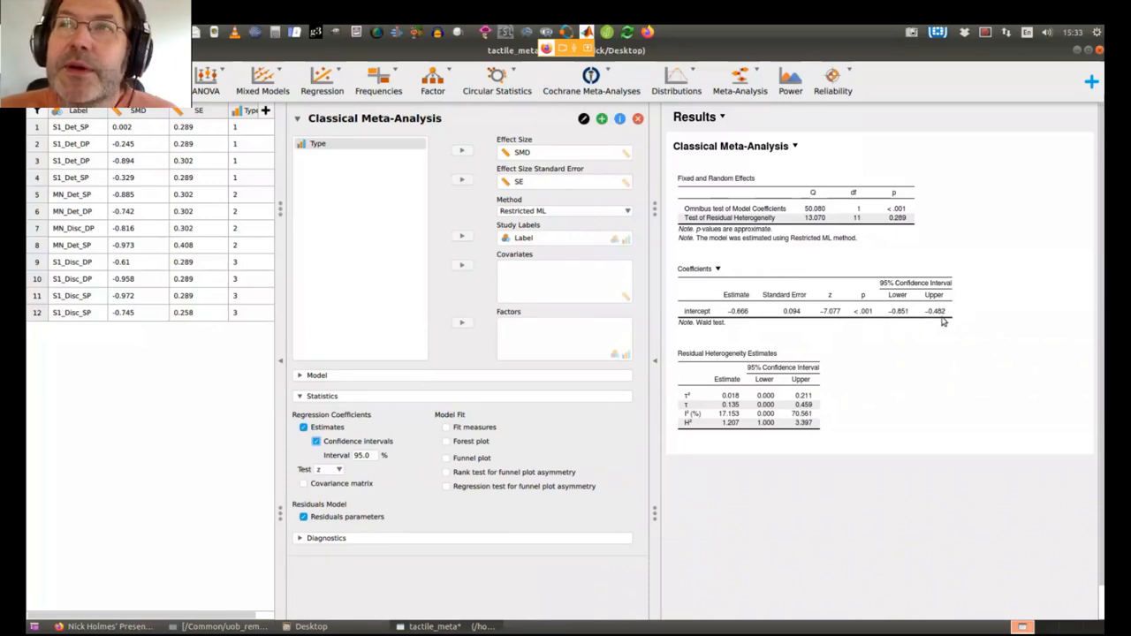
{"action": "mouse_move", "coordinate": [919, 320]}
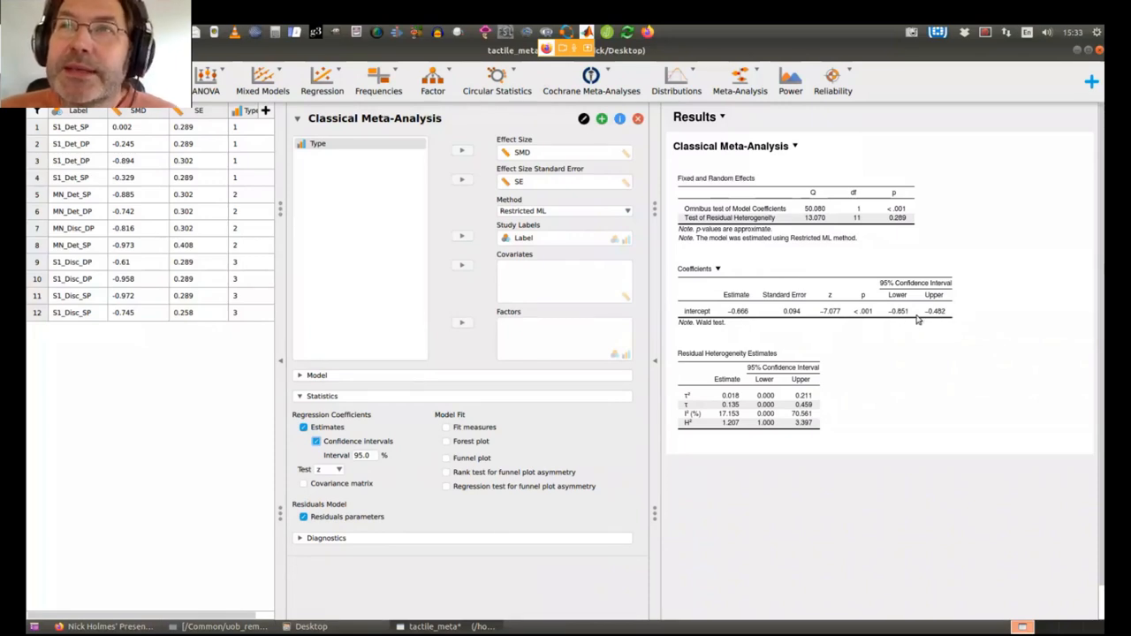
{"action": "mouse_move", "coordinate": [894, 318]}
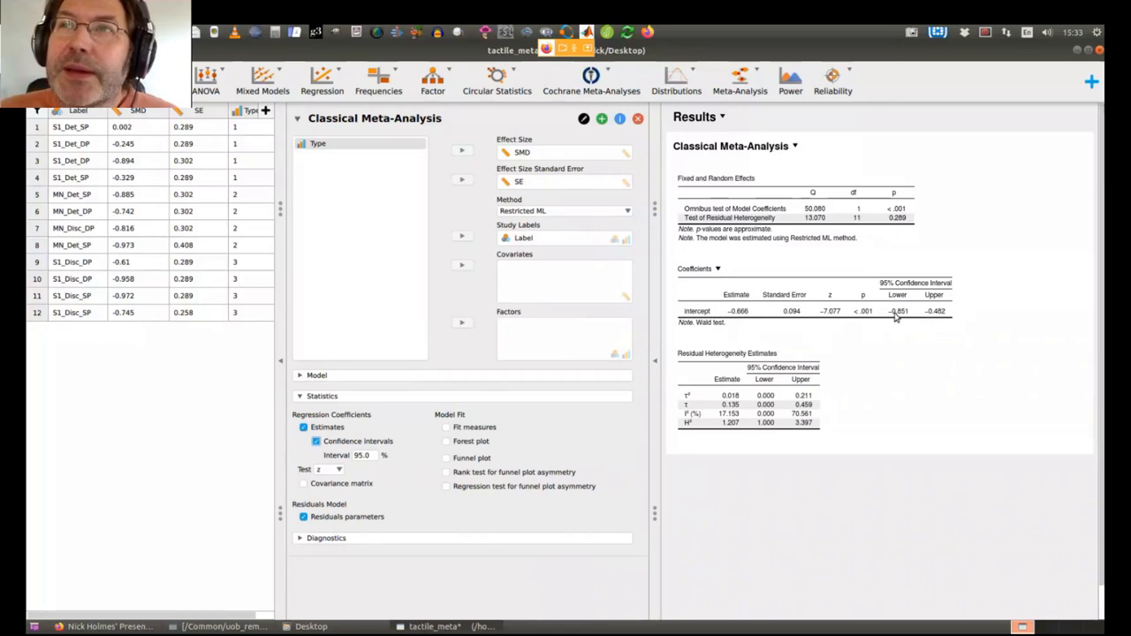
{"action": "mouse_move", "coordinate": [922, 338]}
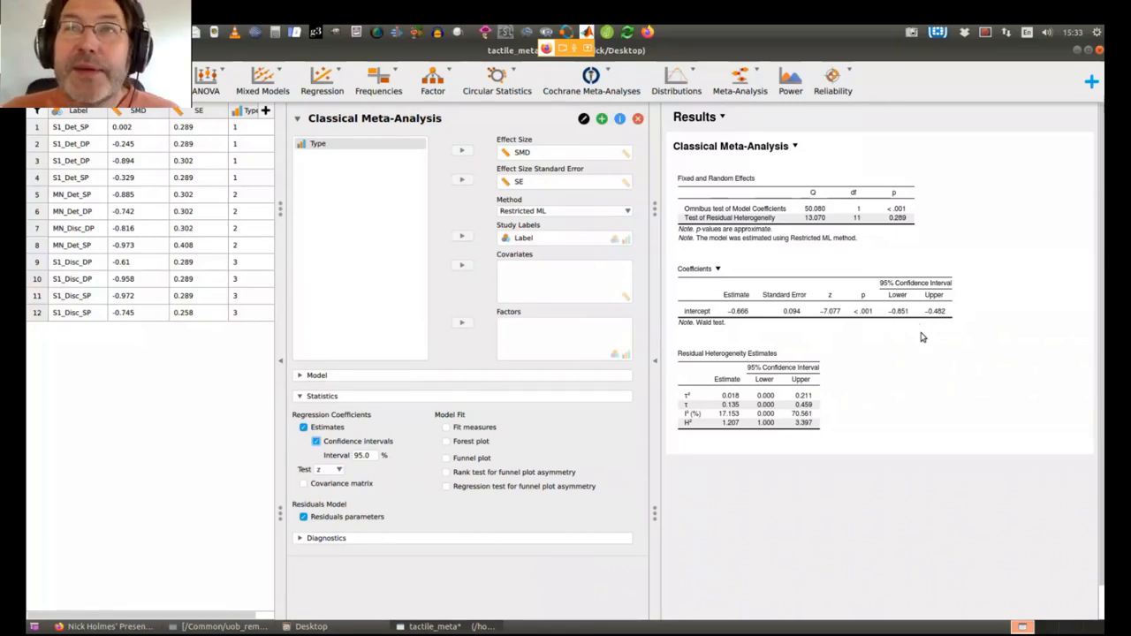
{"action": "mouse_move", "coordinate": [912, 345]}
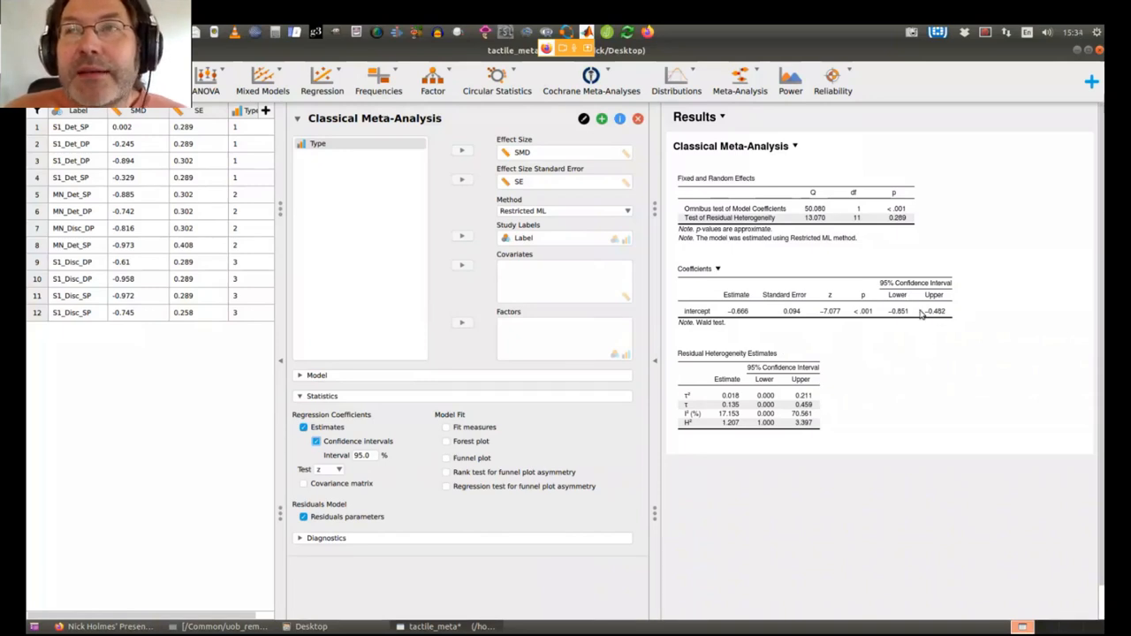
{"action": "mouse_move", "coordinate": [918, 327]}
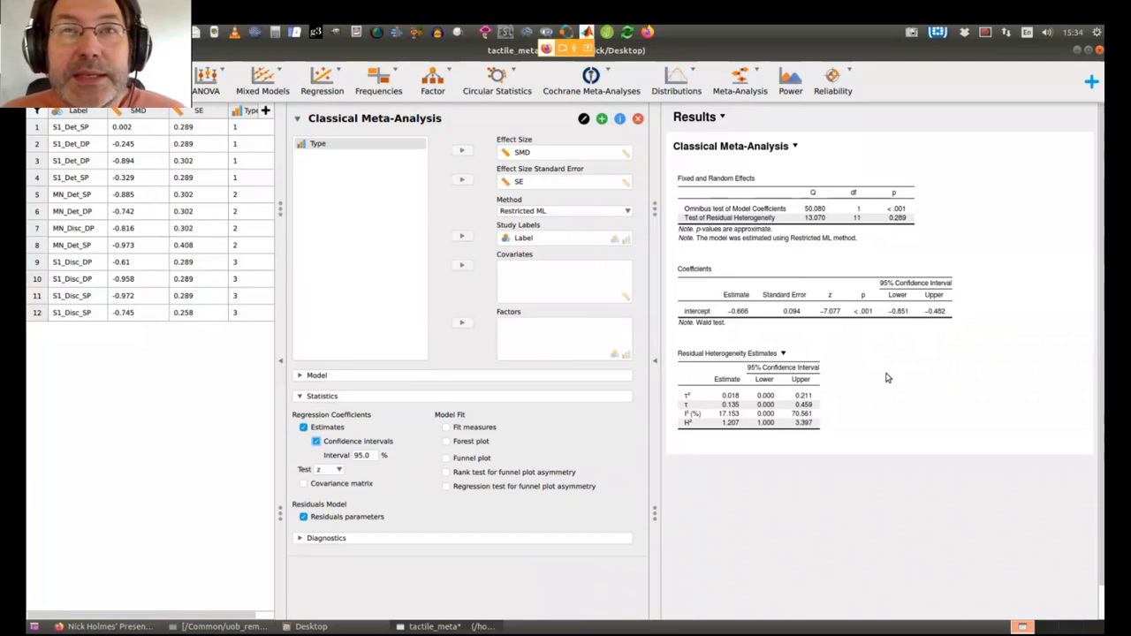
{"action": "mouse_move", "coordinate": [929, 359]}
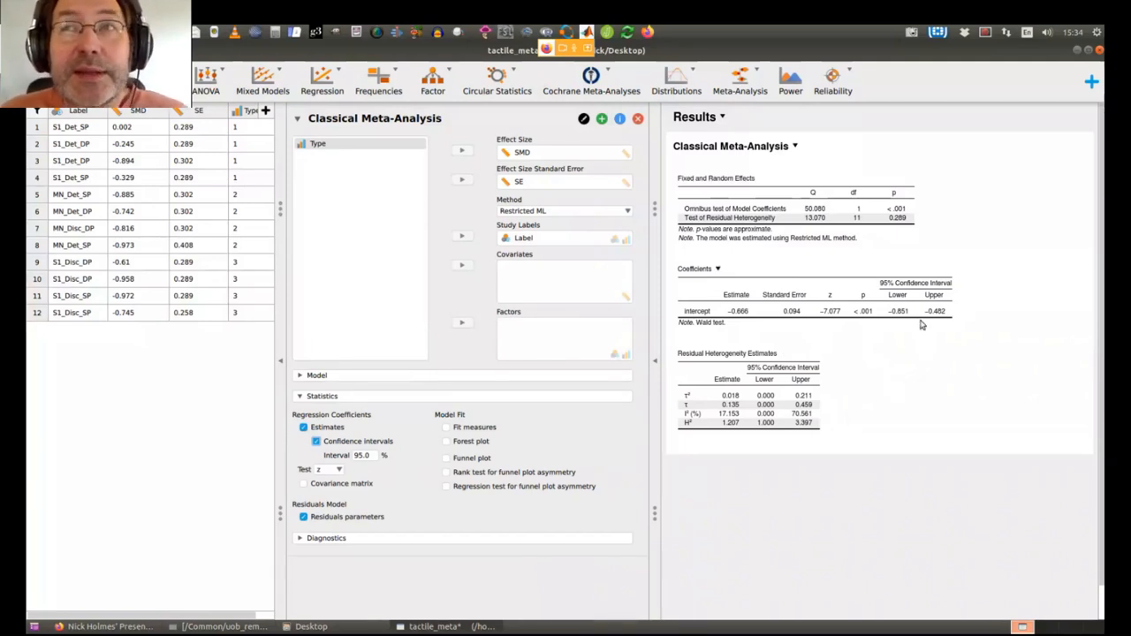
{"action": "mouse_move", "coordinate": [940, 311]}
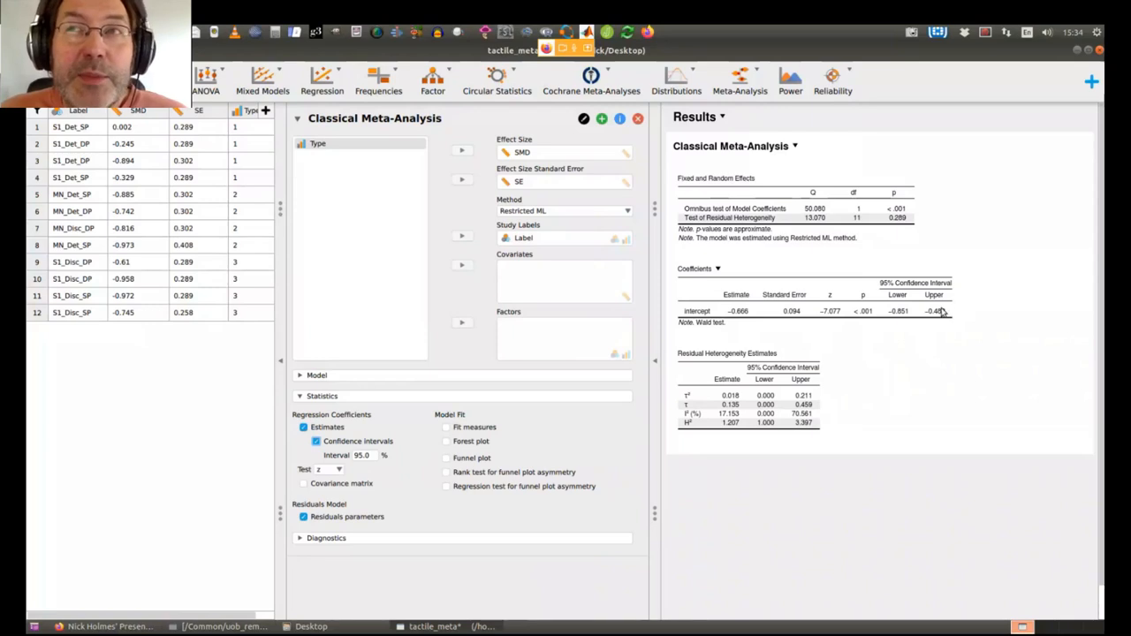
{"action": "mouse_move", "coordinate": [954, 315]}
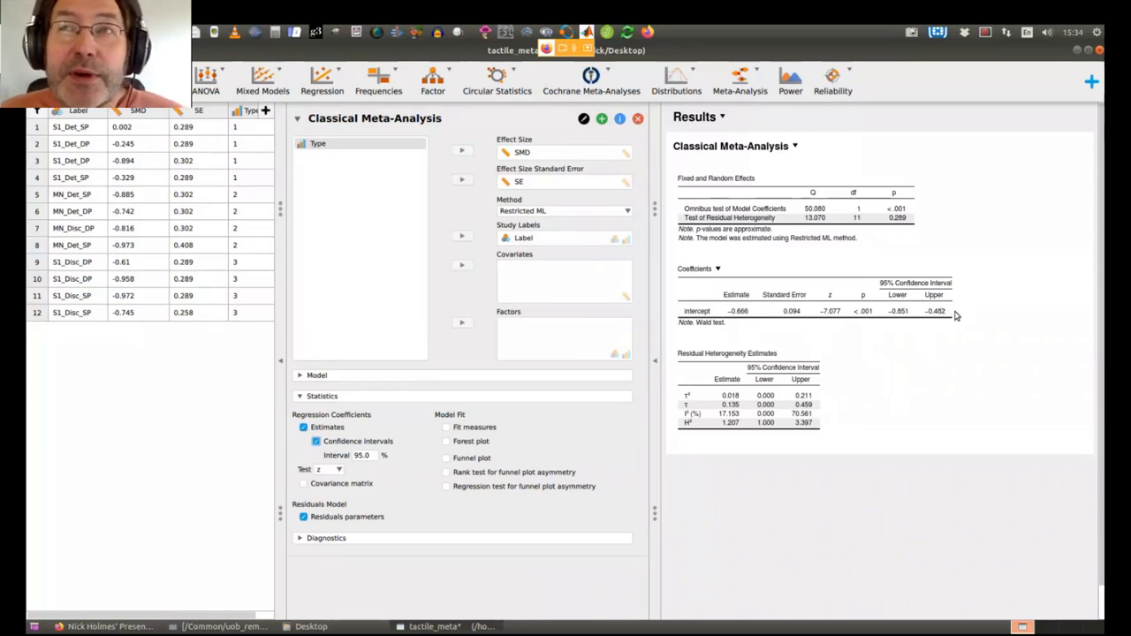
{"action": "mouse_move", "coordinate": [880, 318]}
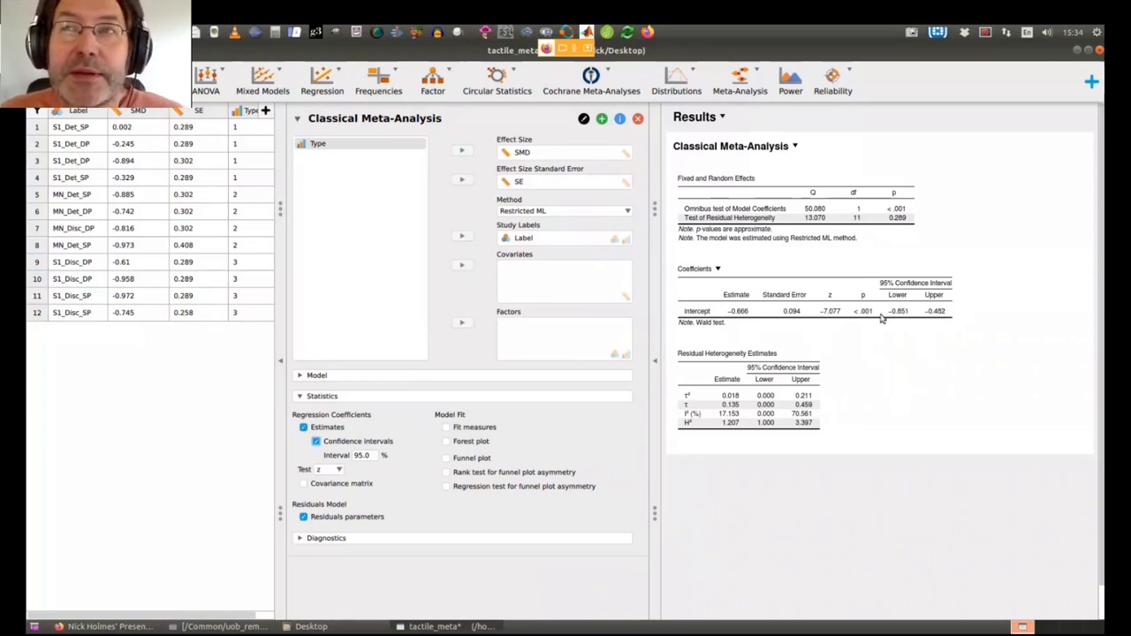
{"action": "mouse_move", "coordinate": [925, 316]}
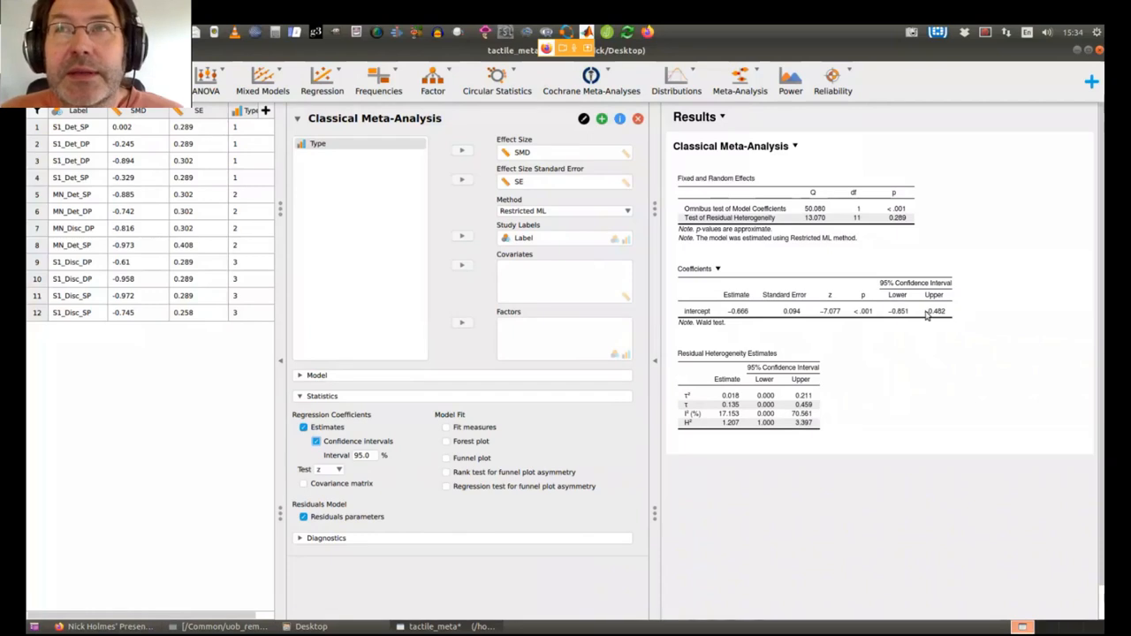
Enable the Forest plot option under Model Fit
{"action": "left_click", "coordinate": [446, 442]}
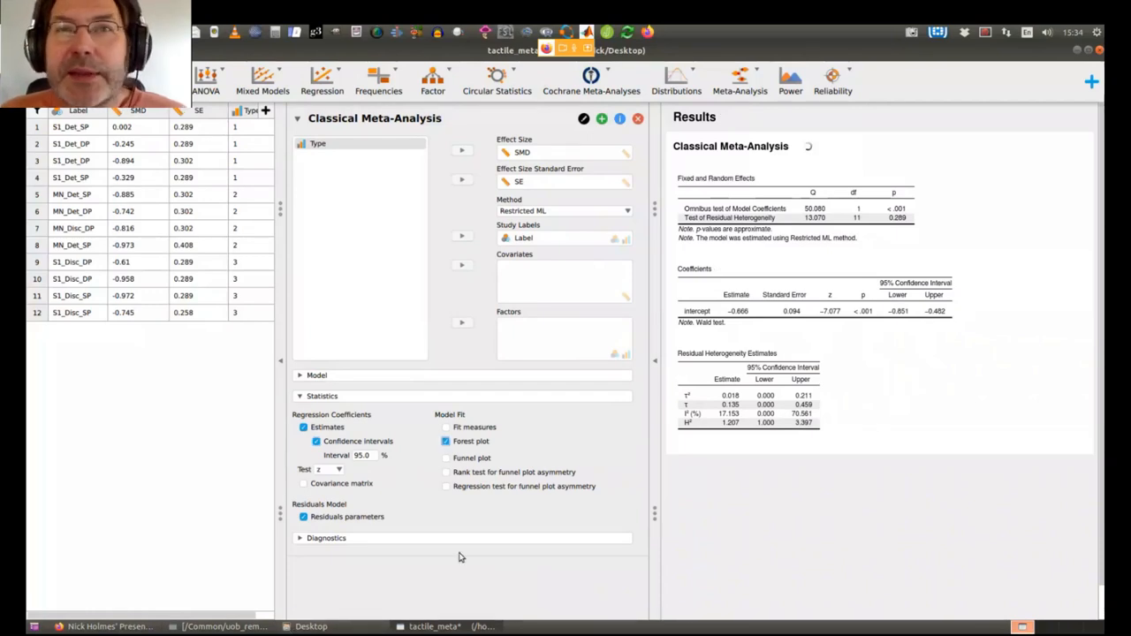
{"action": "left_click", "coordinate": [445, 442]}
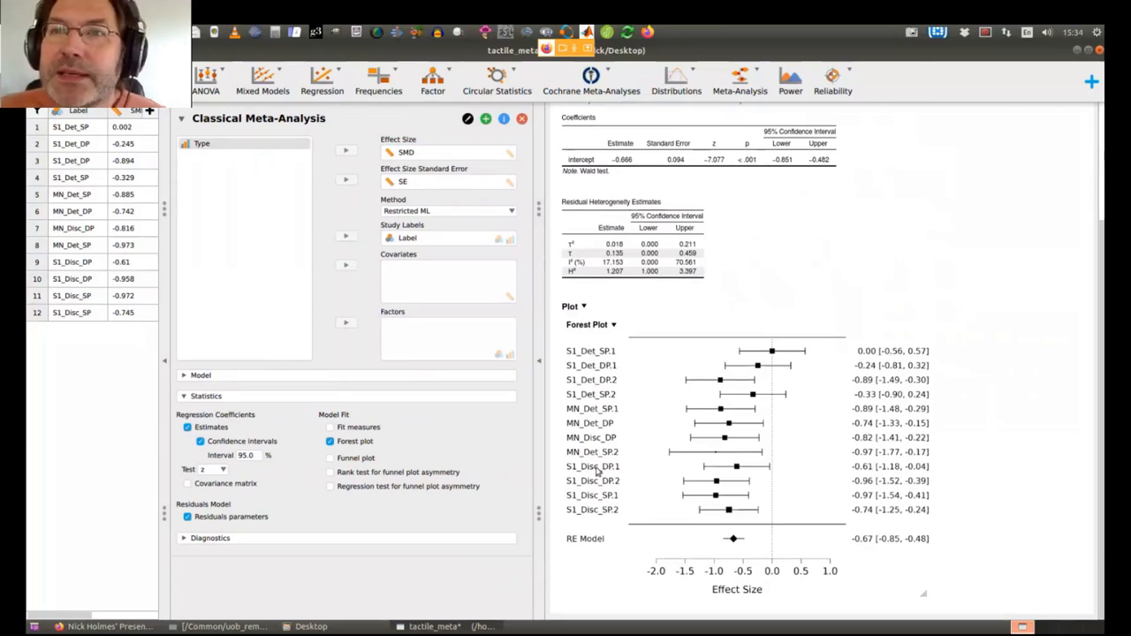
{"action": "mouse_move", "coordinate": [745, 356]}
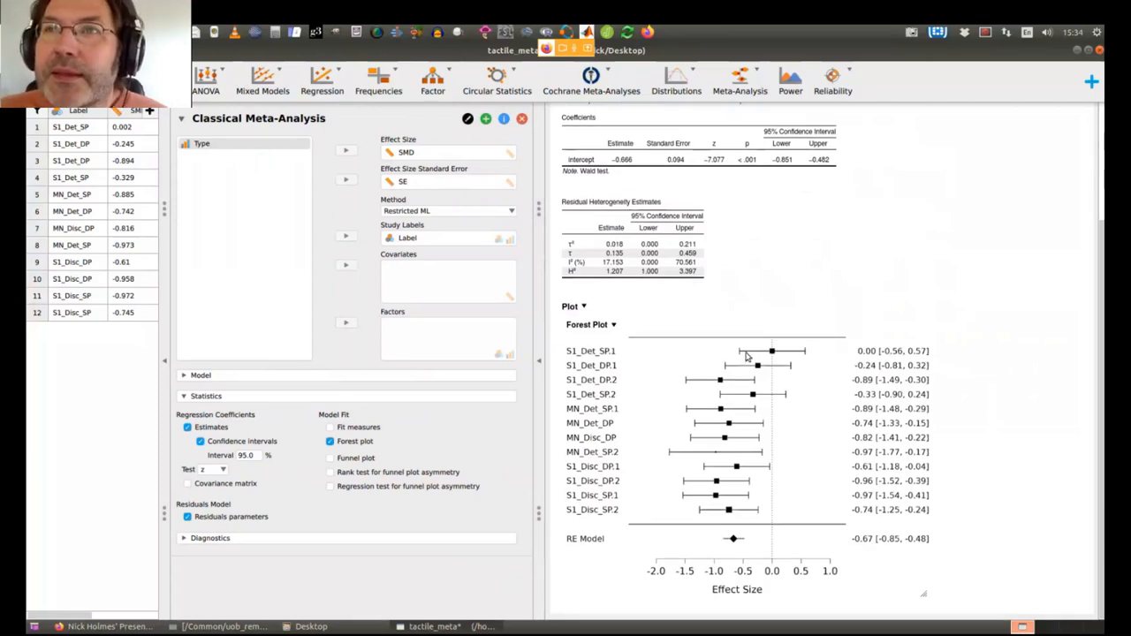
{"action": "mouse_move", "coordinate": [774, 354]}
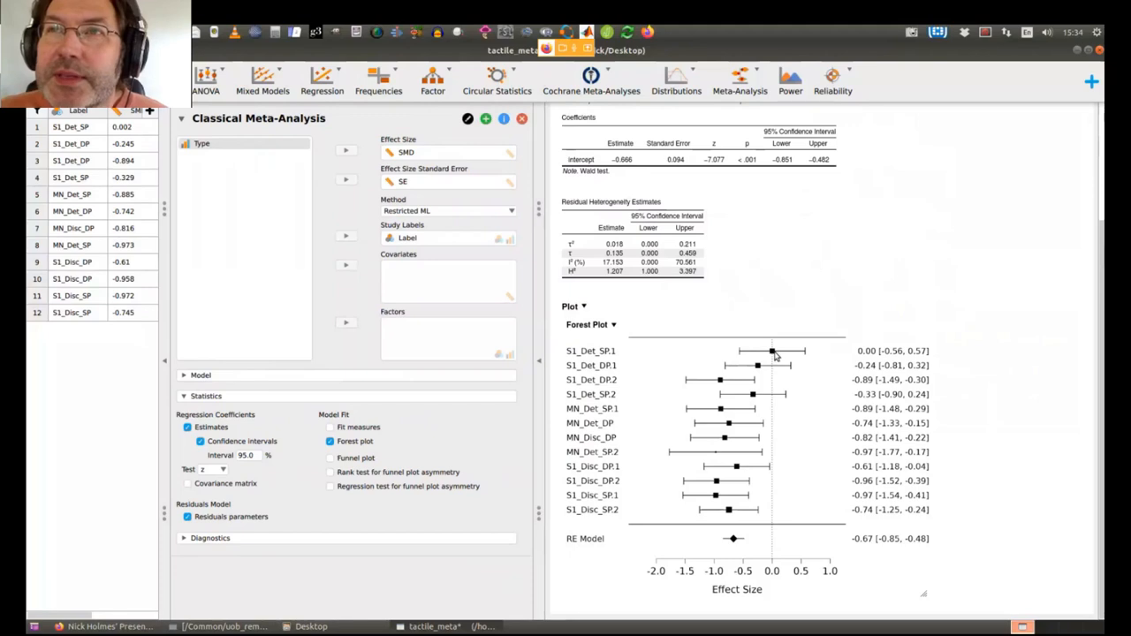
{"action": "mouse_move", "coordinate": [767, 355]}
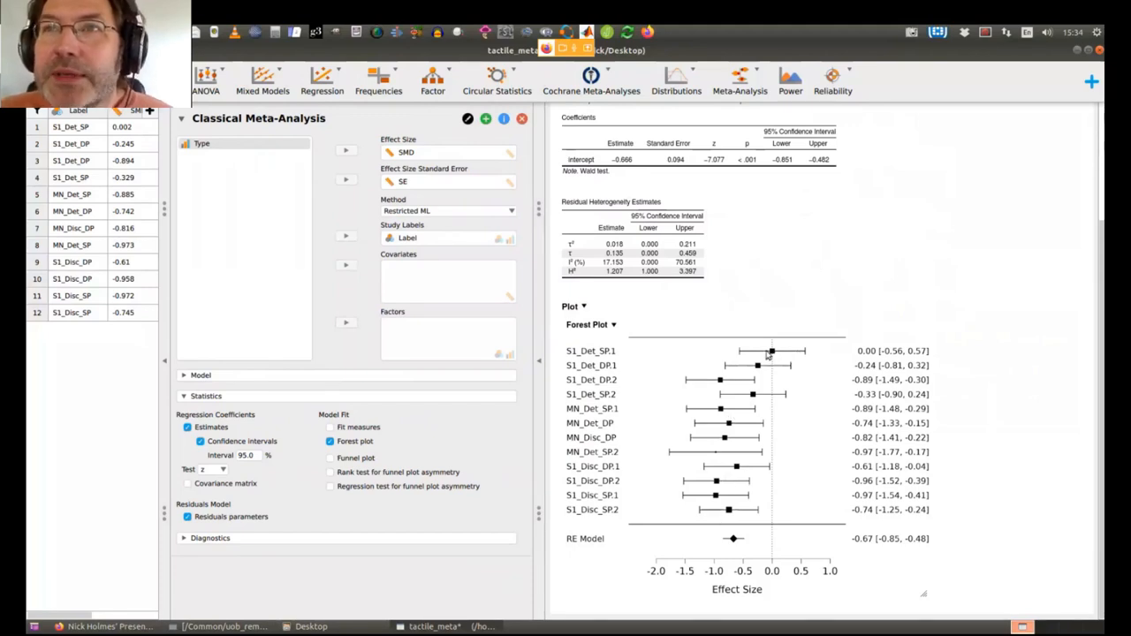
{"action": "mouse_move", "coordinate": [742, 459]}
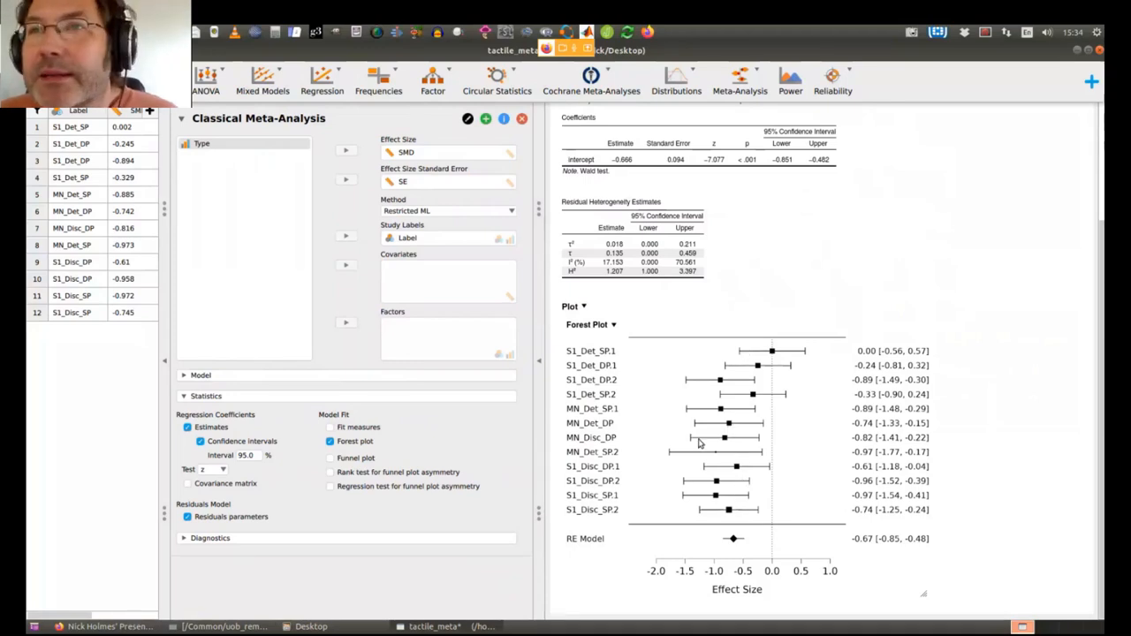
{"action": "mouse_move", "coordinate": [781, 396]}
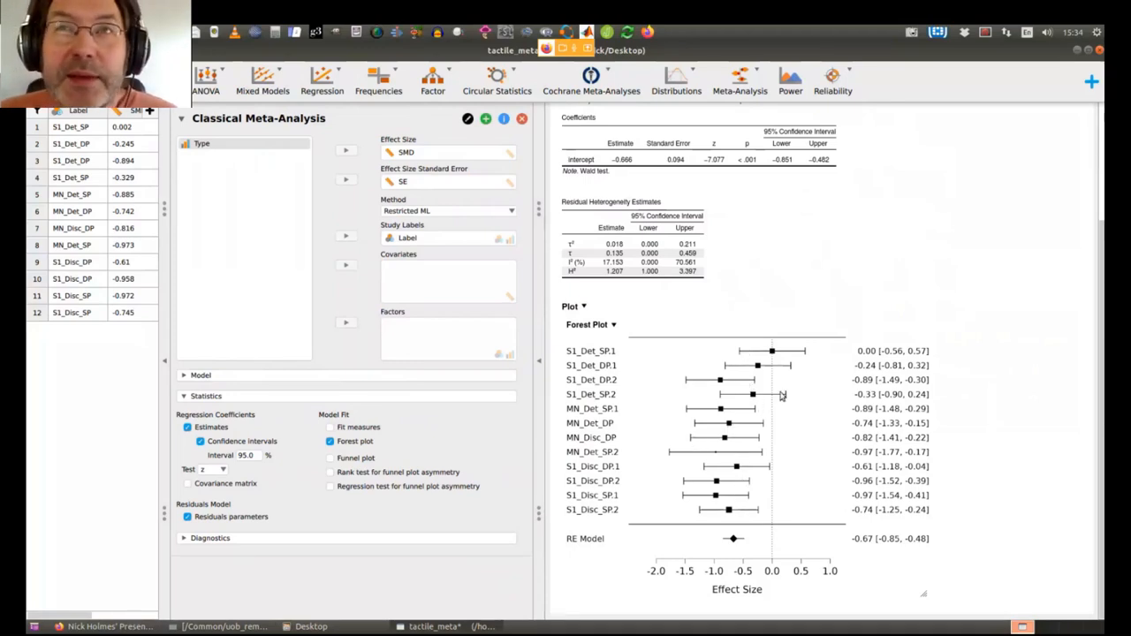
{"action": "mouse_move", "coordinate": [922, 404]}
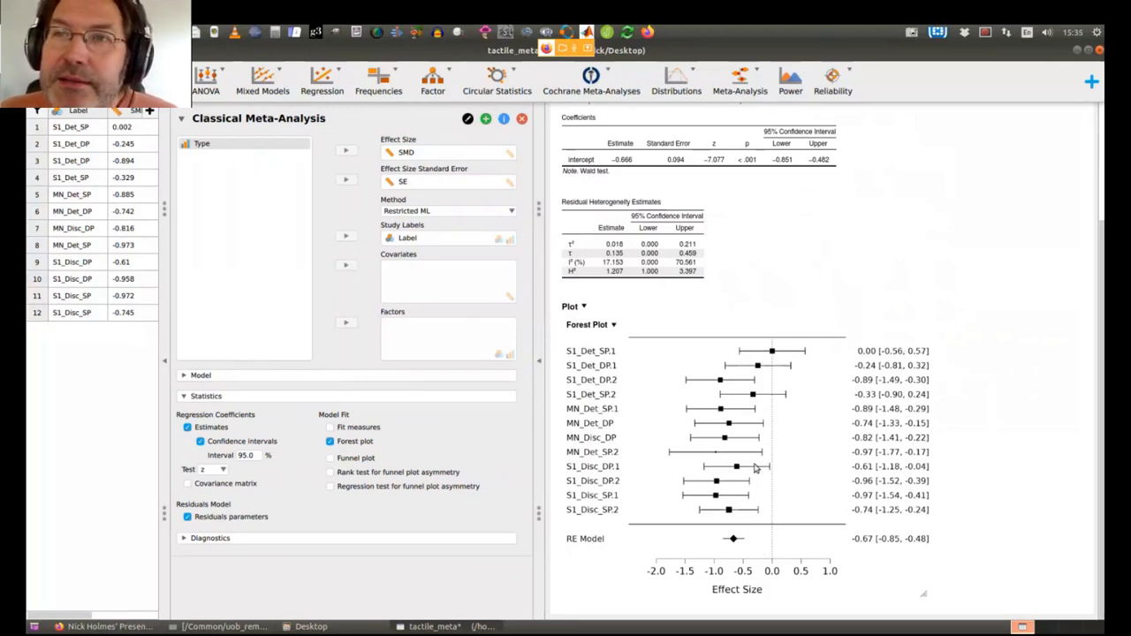
{"action": "mouse_move", "coordinate": [781, 364]}
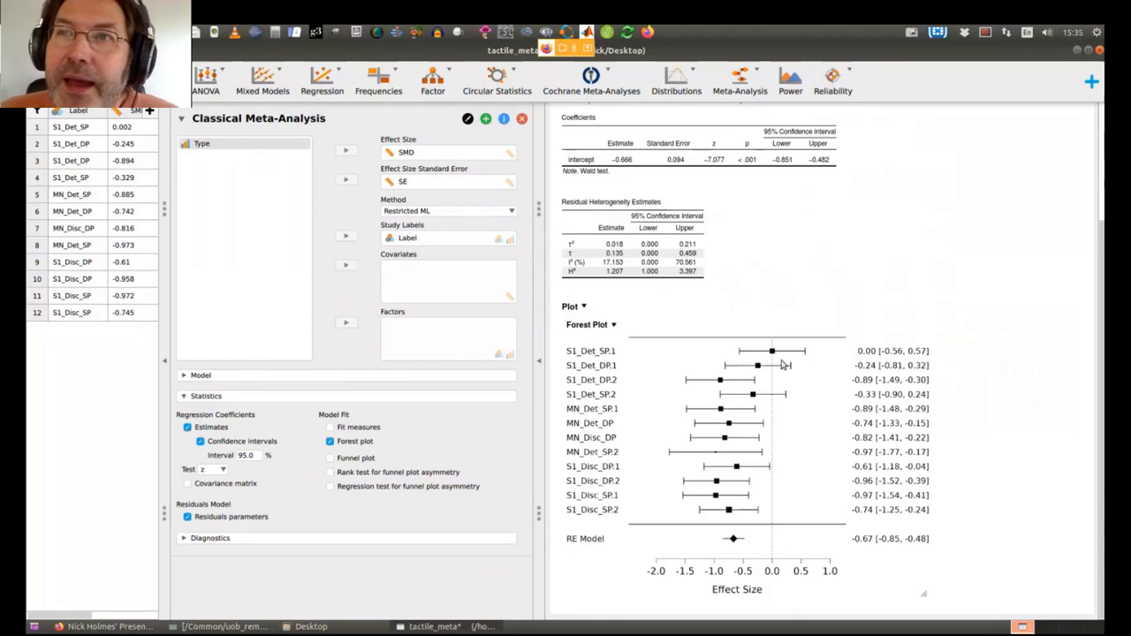
{"action": "mouse_move", "coordinate": [788, 380]}
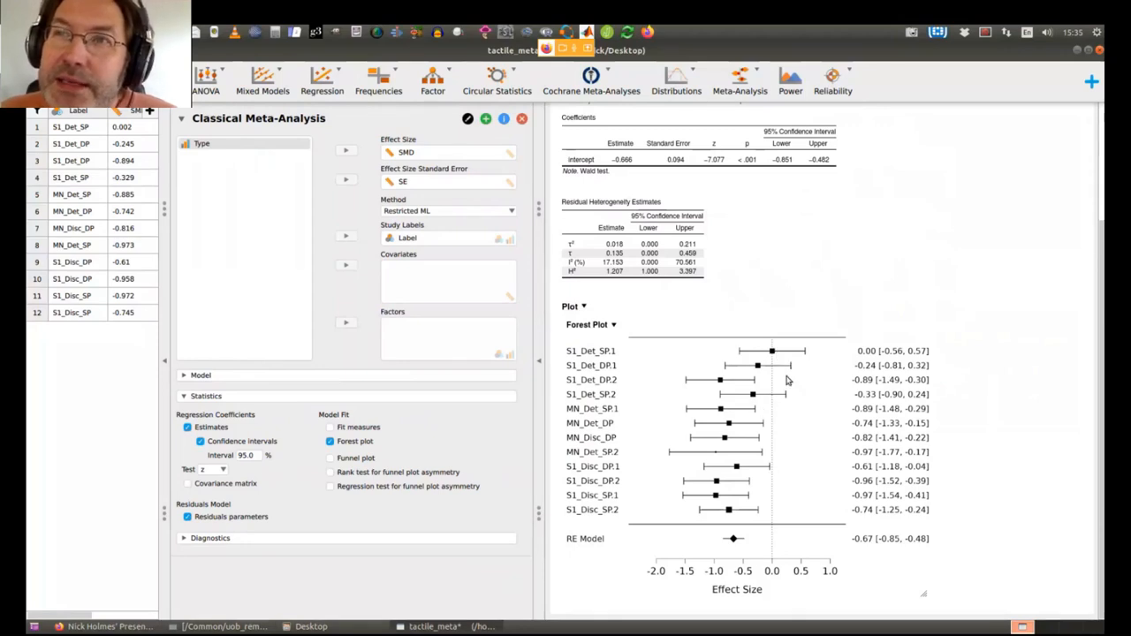
{"action": "mouse_move", "coordinate": [791, 357]}
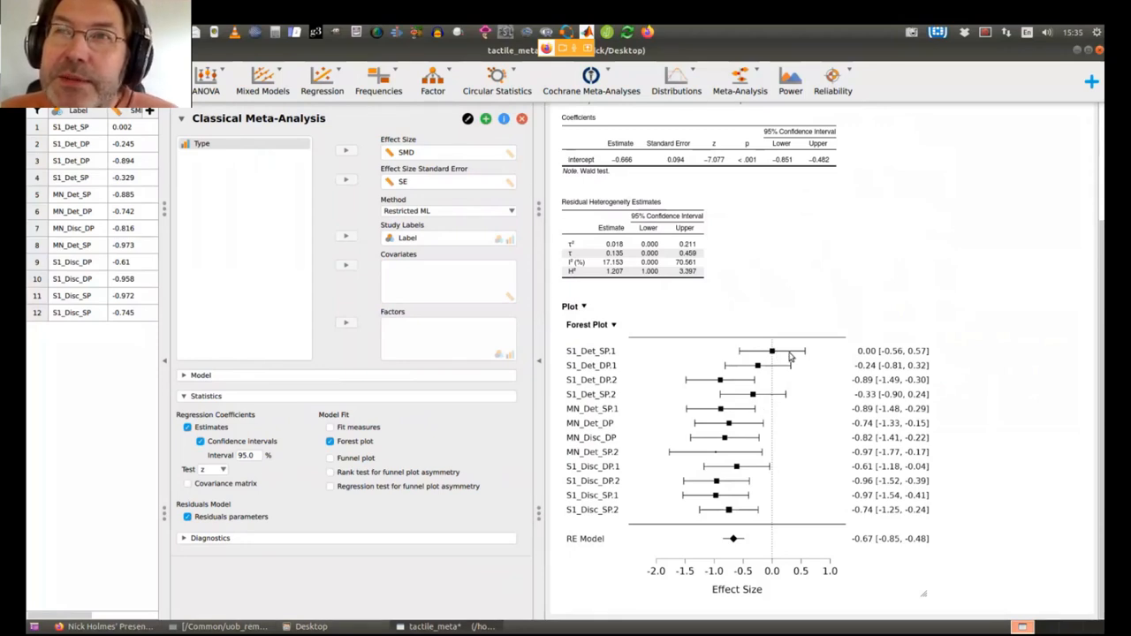
{"action": "mouse_move", "coordinate": [774, 395]}
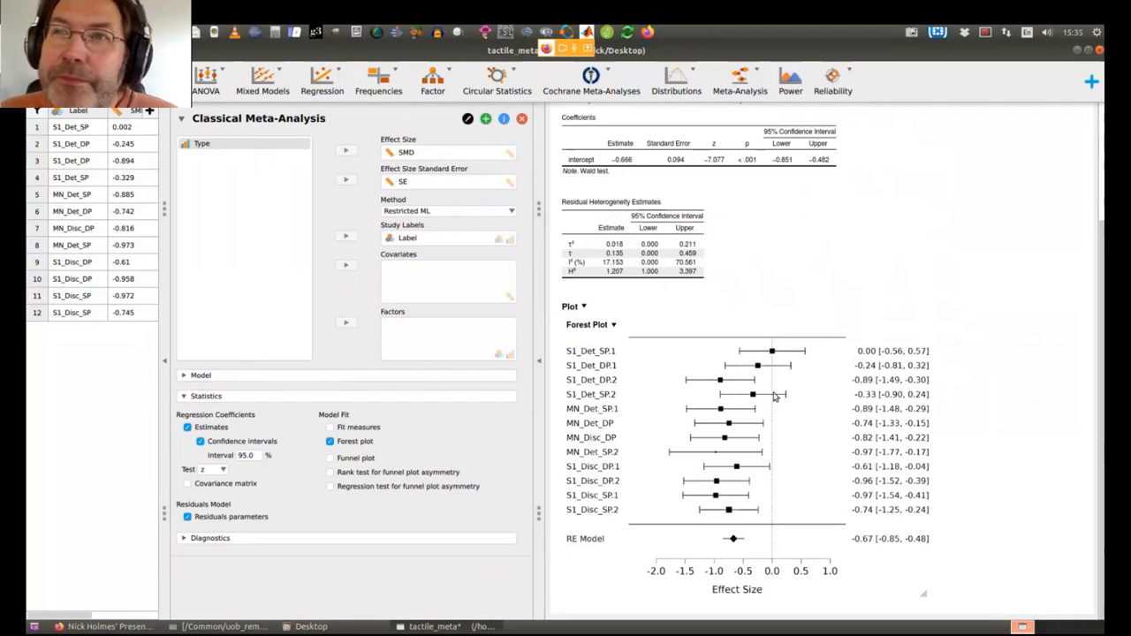
{"action": "mouse_move", "coordinate": [735, 485]}
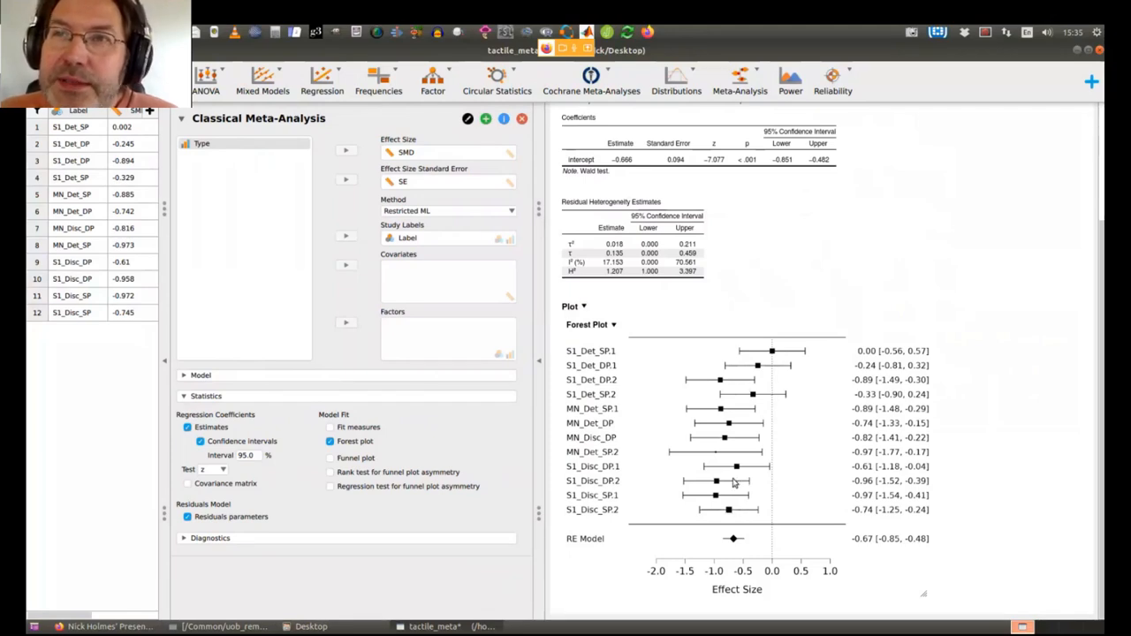
{"action": "mouse_move", "coordinate": [741, 383]}
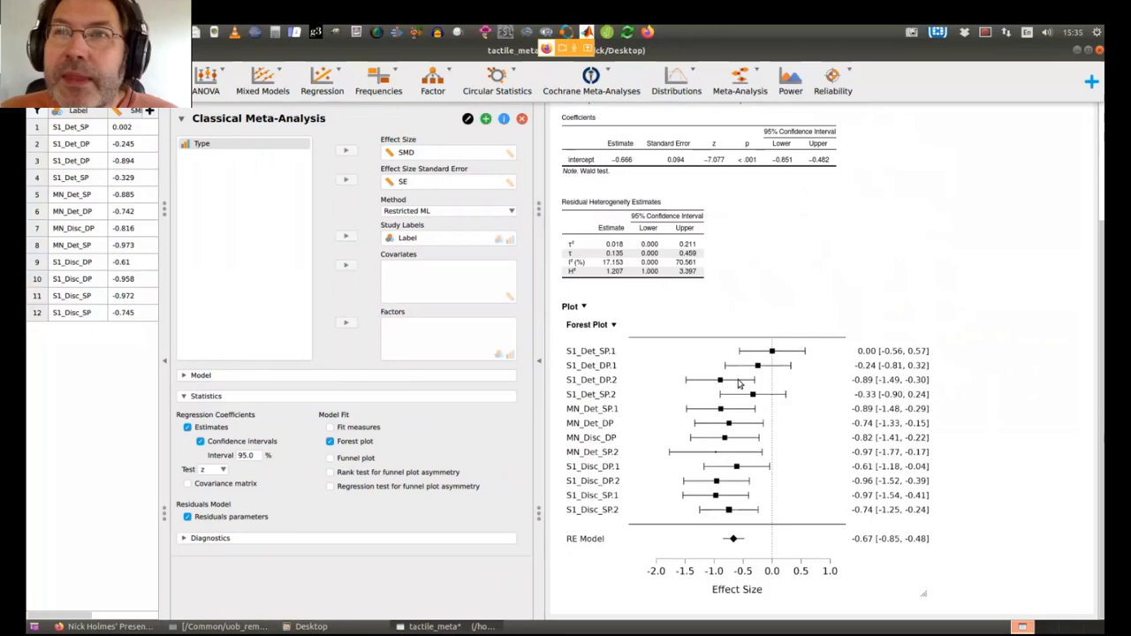
{"action": "mouse_move", "coordinate": [717, 331]}
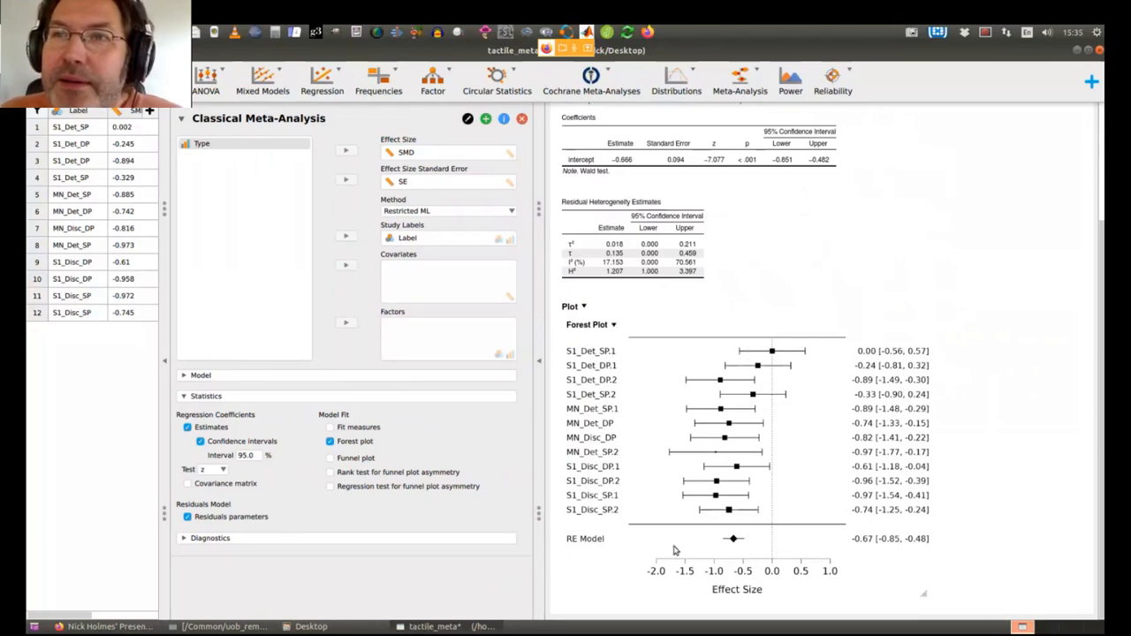
{"action": "mouse_move", "coordinate": [751, 546]}
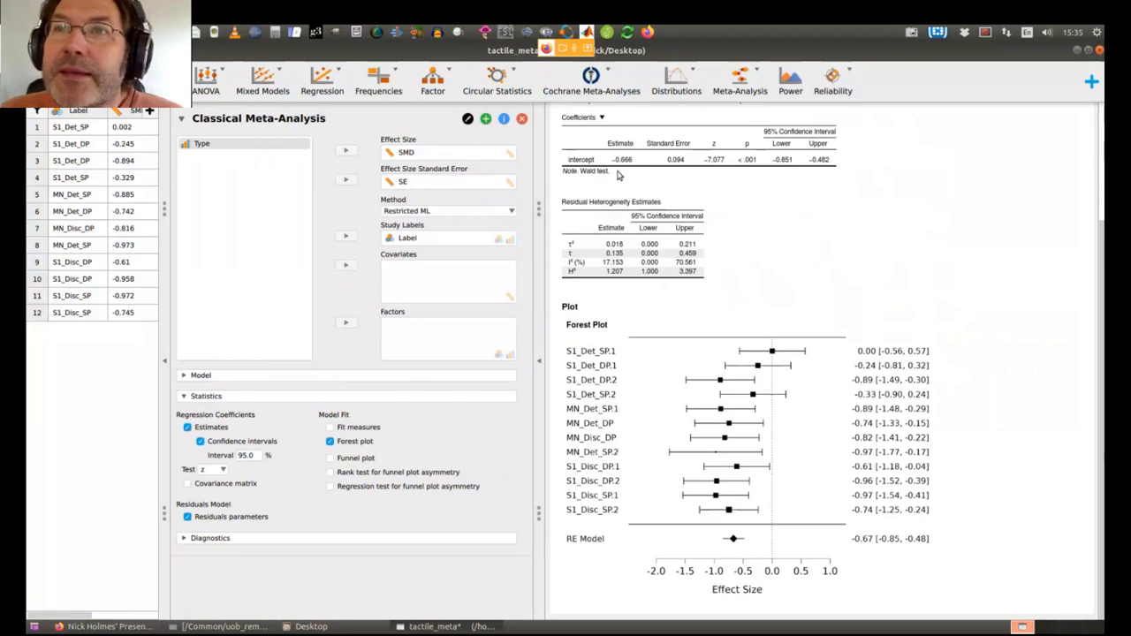
{"action": "mouse_move", "coordinate": [657, 157]}
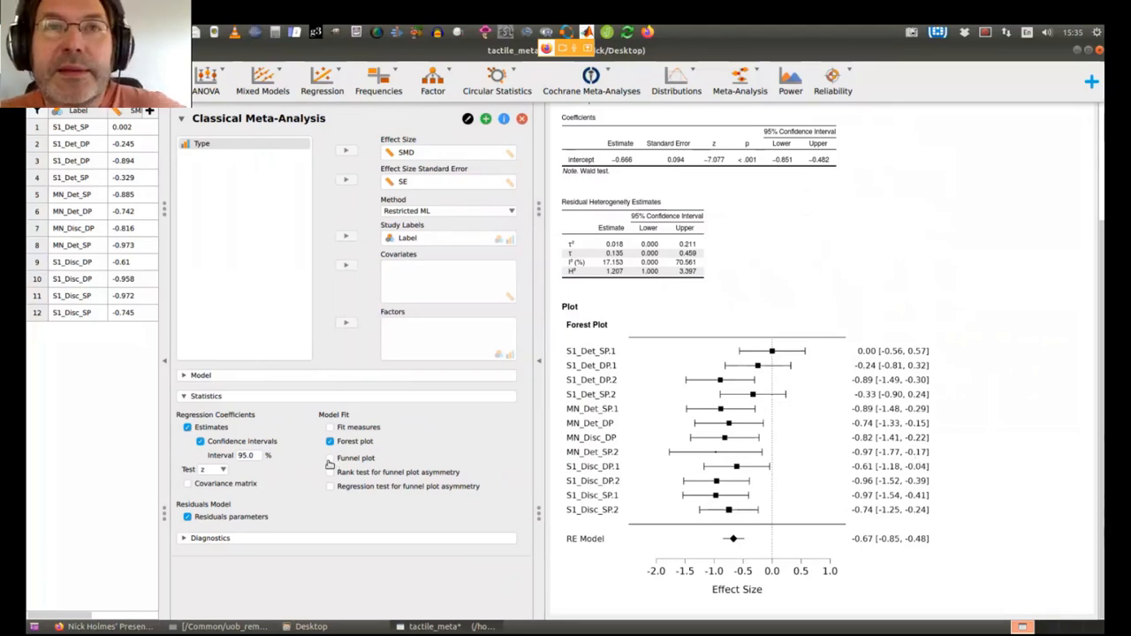
Enable the Funnel plot option and scroll down to view it below the forest plot
{"action": "left_click", "coordinate": [328, 458]}
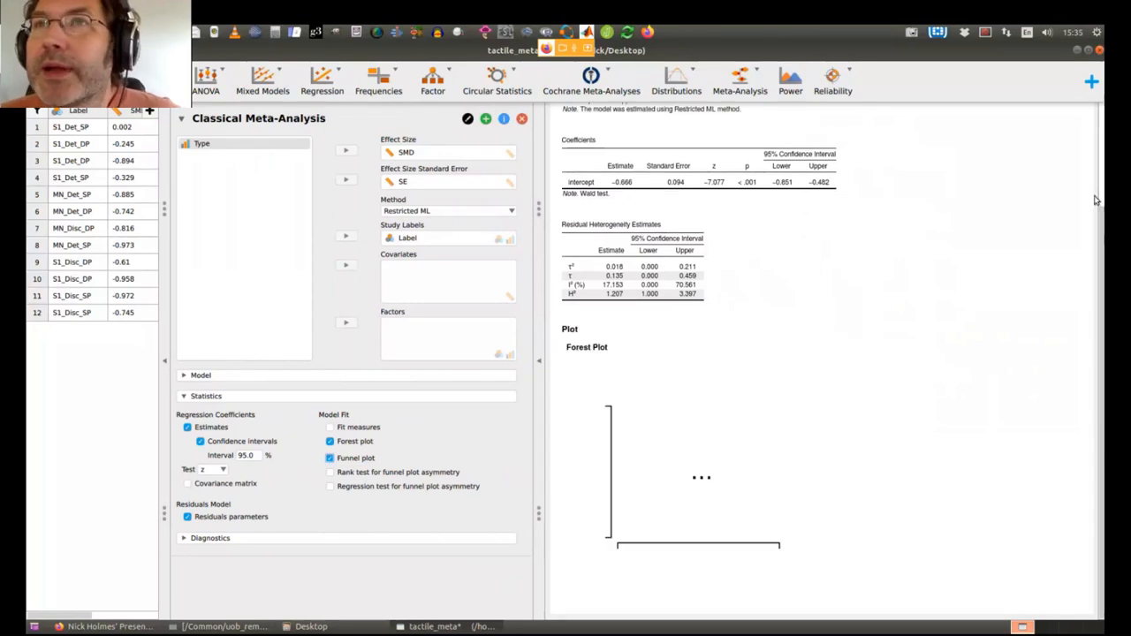
{"action": "scroll", "scroll_direction": "down", "scroll_amount": 3}
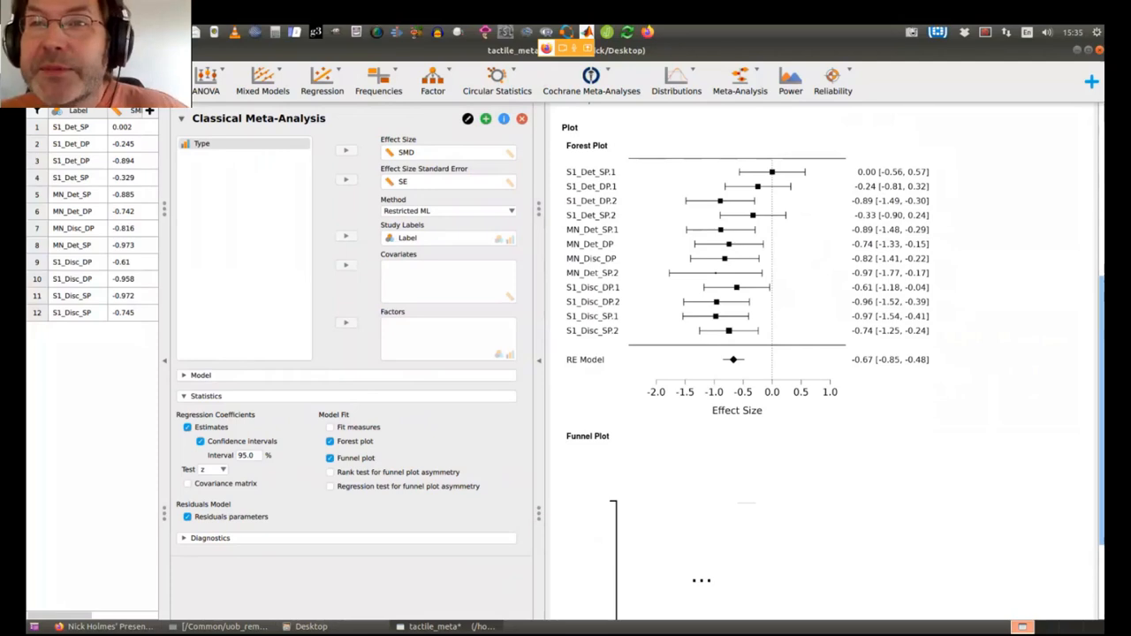
{"action": "scroll", "scroll_direction": "down", "scroll_amount": 3}
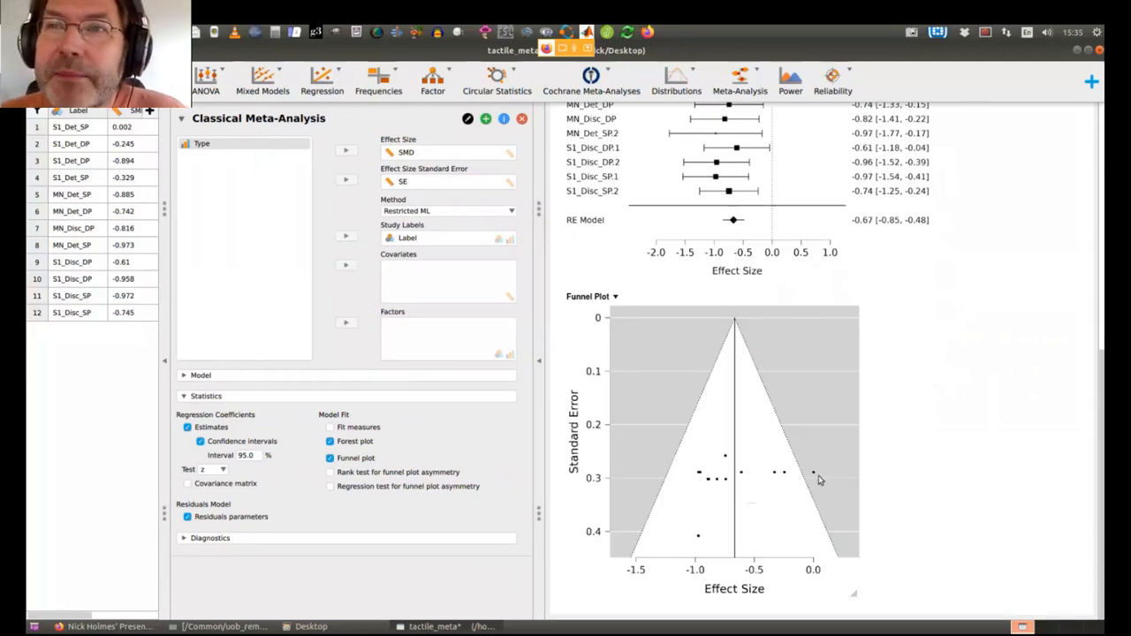
{"action": "mouse_move", "coordinate": [798, 481]}
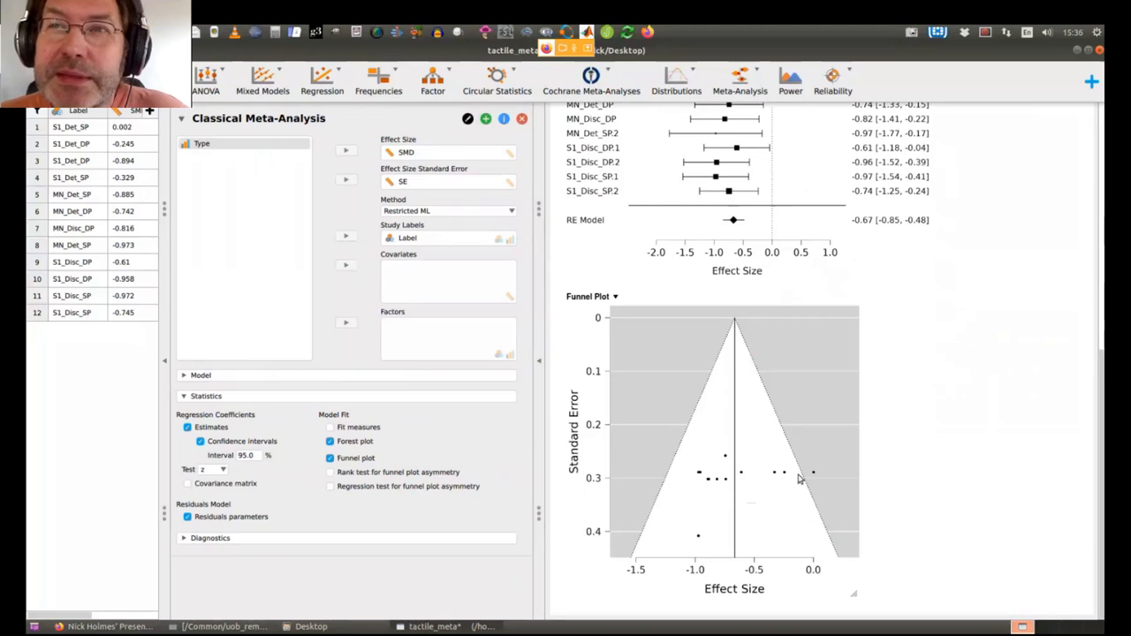
{"action": "mouse_move", "coordinate": [710, 462]}
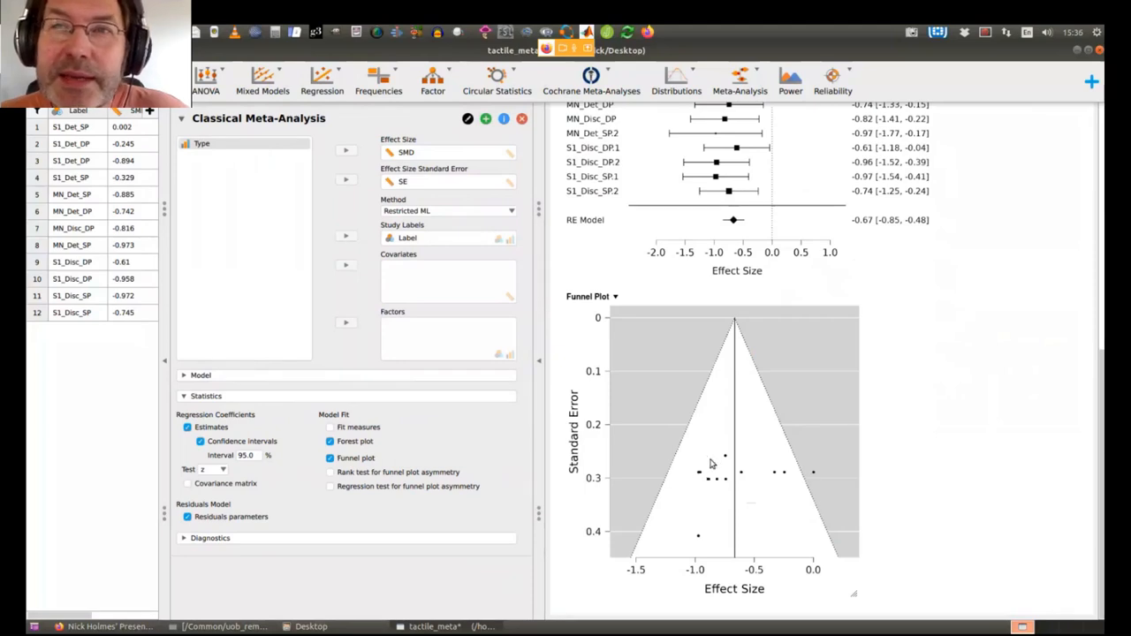
{"action": "mouse_move", "coordinate": [770, 475]}
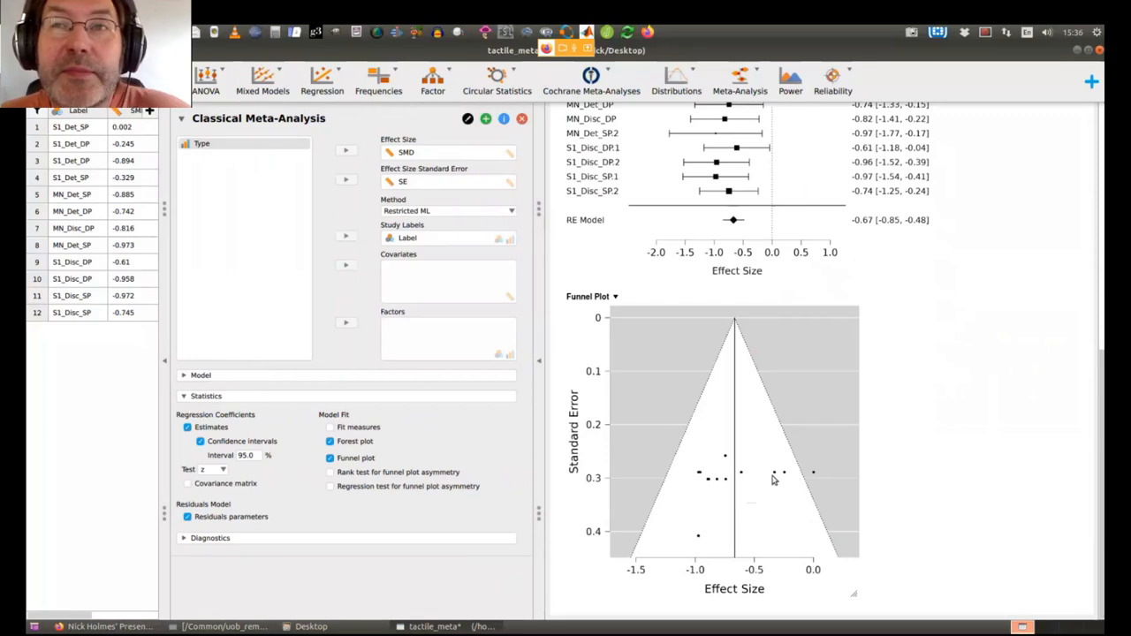
{"action": "mouse_move", "coordinate": [733, 477]}
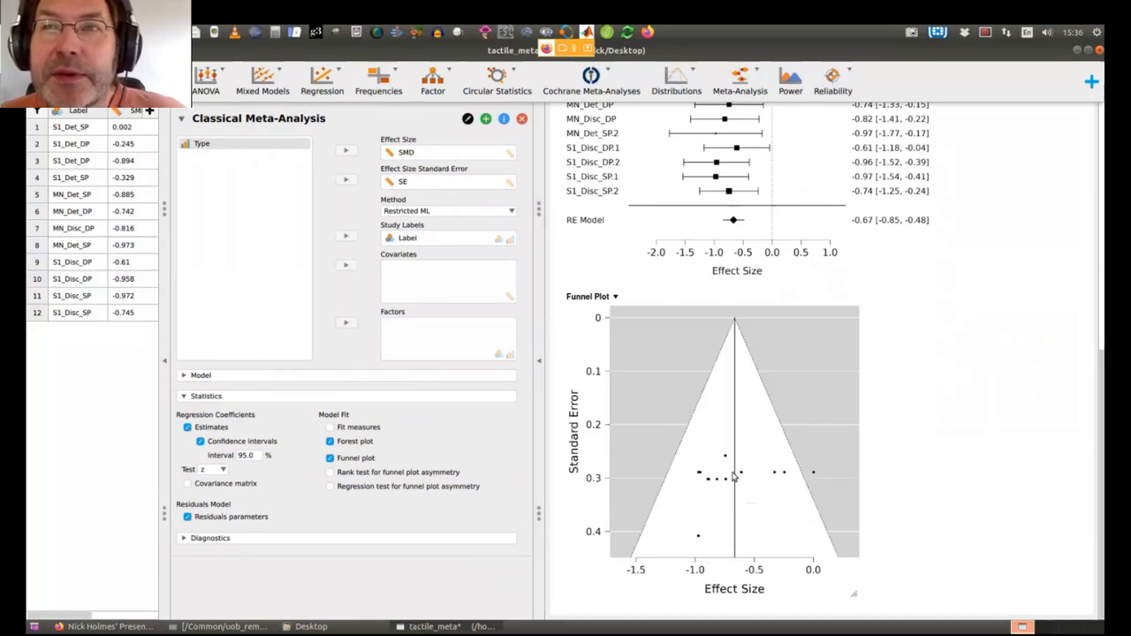
{"action": "mouse_move", "coordinate": [746, 474]}
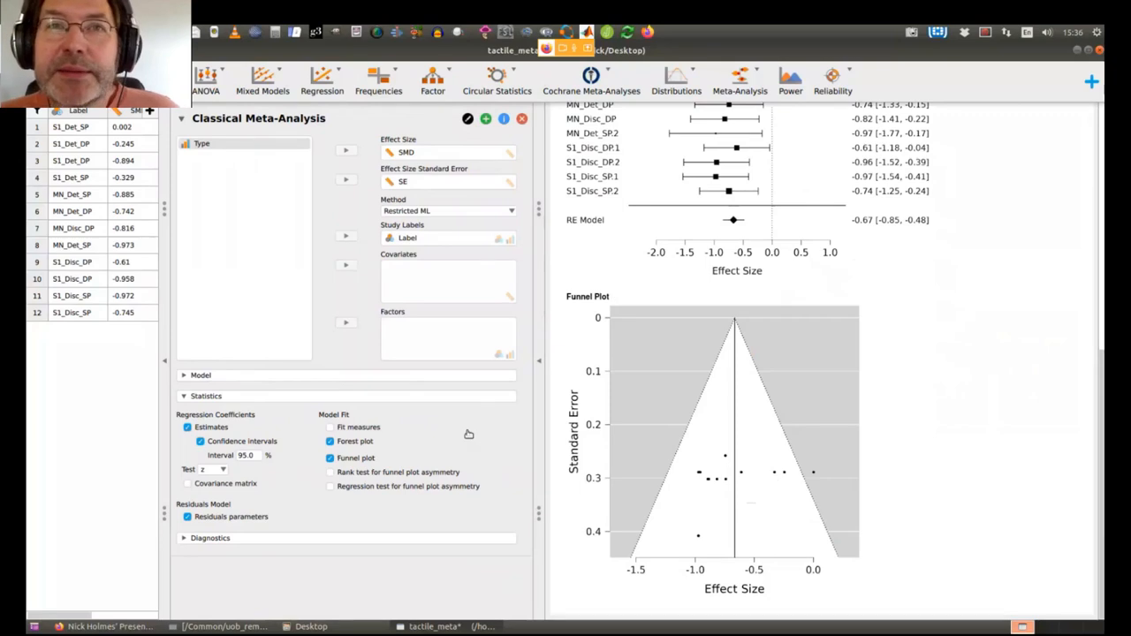
Enable the Rank and Regression tests for funnel asymmetry and review τ = −0.239, z = −0.825
{"action": "left_click", "coordinate": [329, 472]}
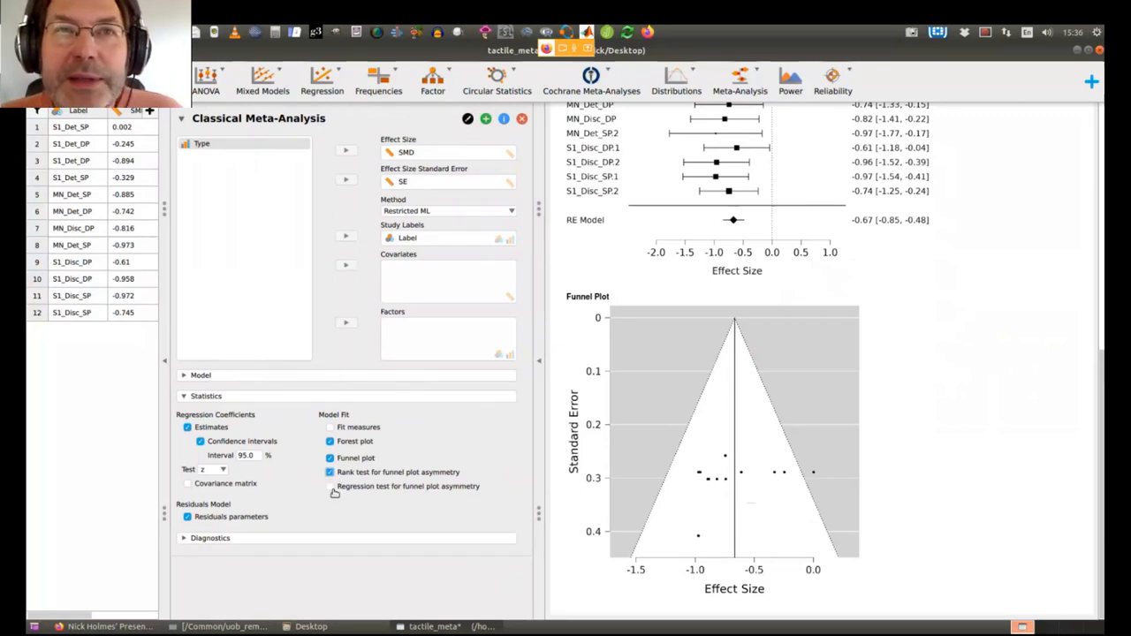
{"action": "left_click", "coordinate": [329, 486]}
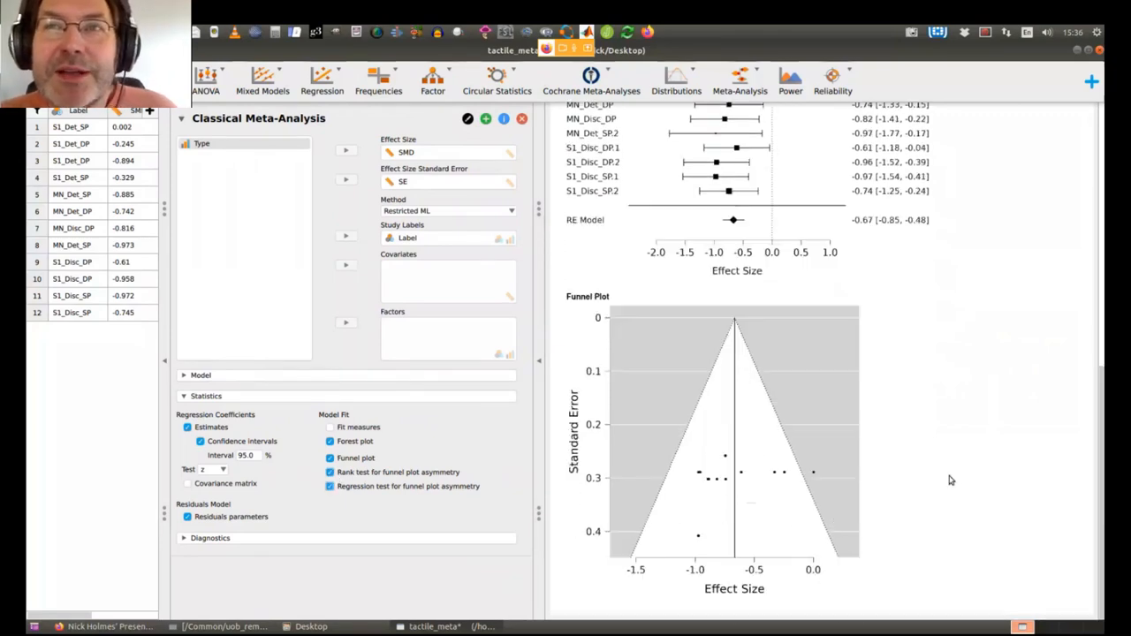
{"action": "mouse_move", "coordinate": [1028, 445]}
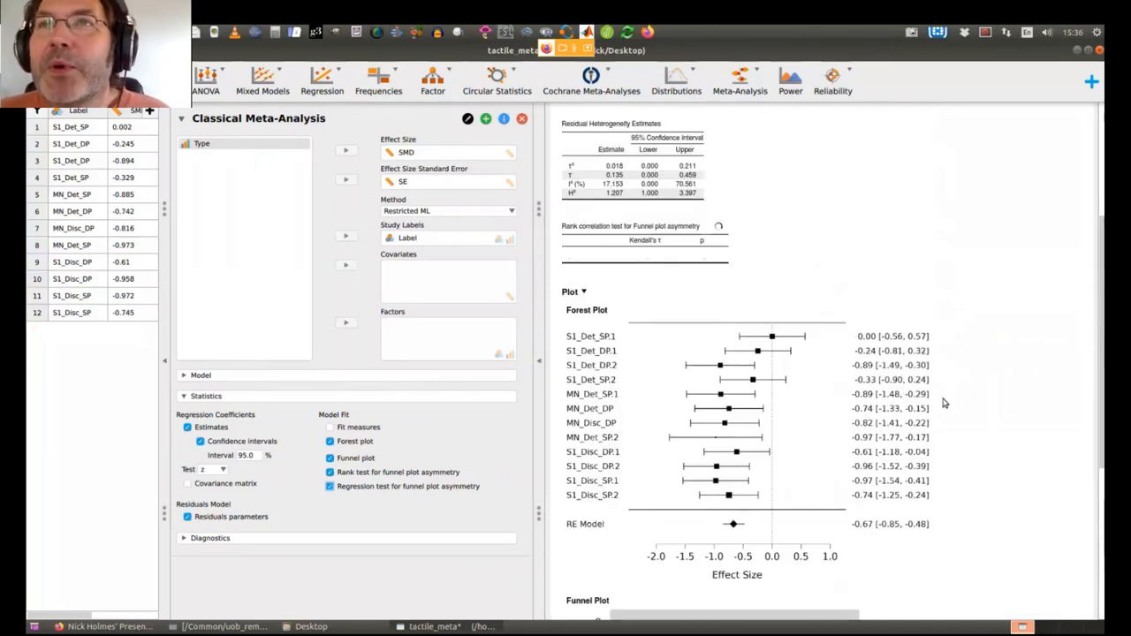
{"action": "scroll", "scroll_direction": "down", "scroll_amount": 3}
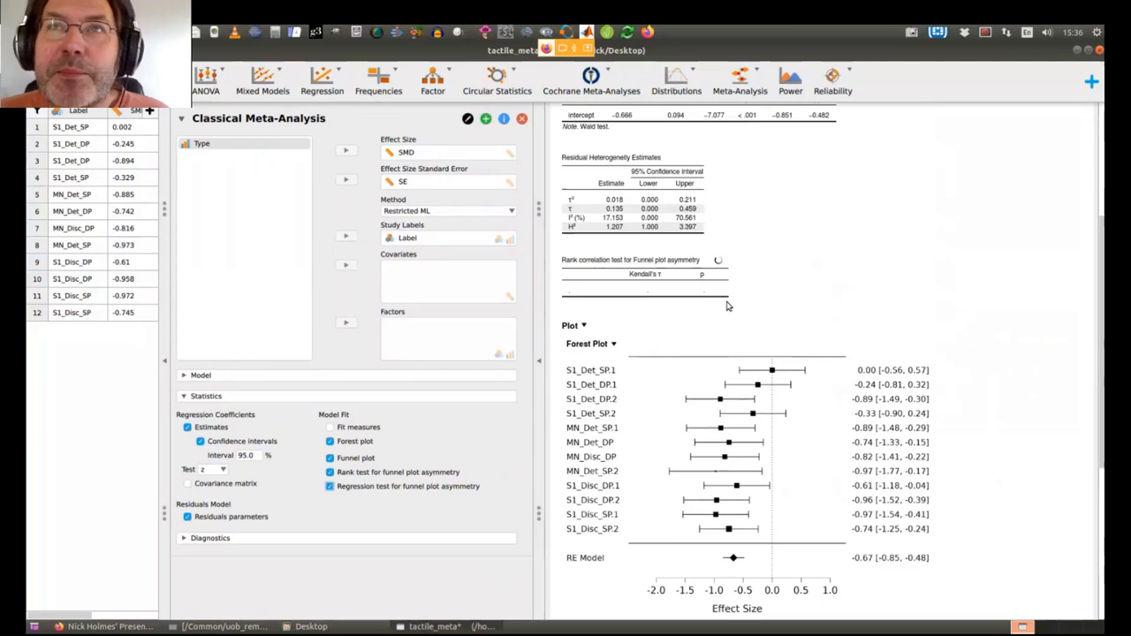
{"action": "scroll", "scroll_direction": "up", "scroll_amount": 3}
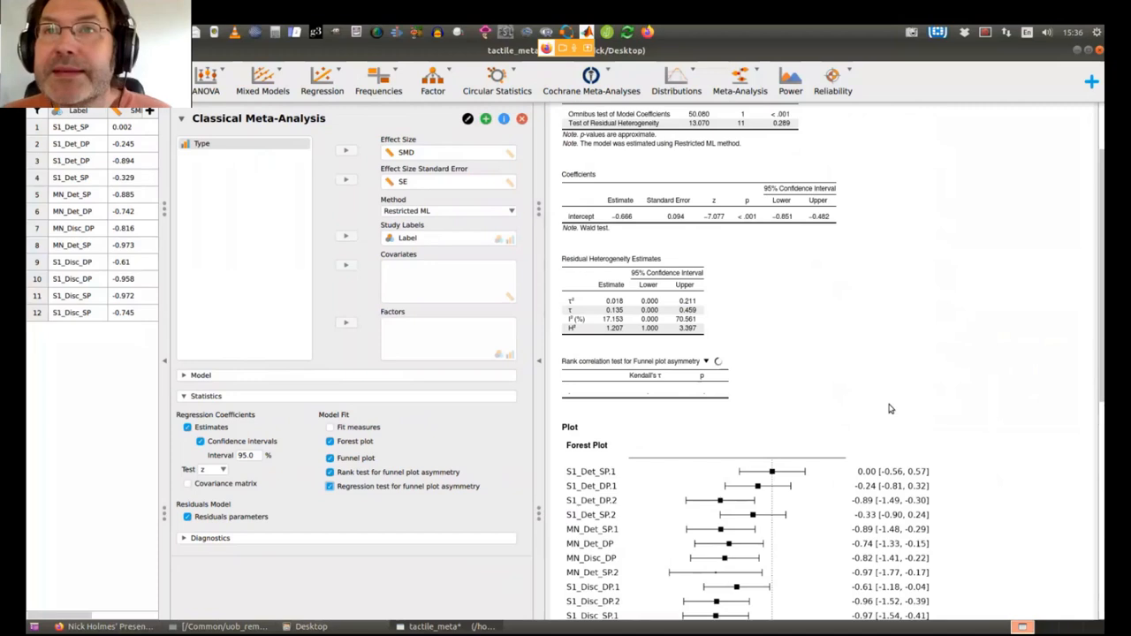
{"action": "scroll", "scroll_direction": "down", "scroll_amount": 3}
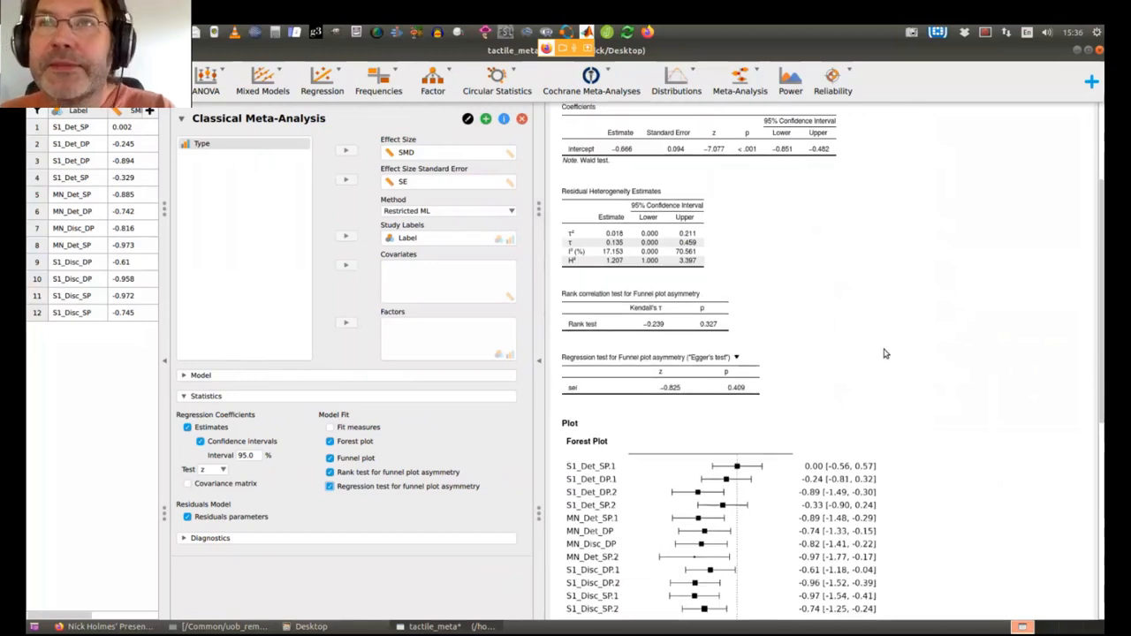
{"action": "mouse_move", "coordinate": [569, 382]}
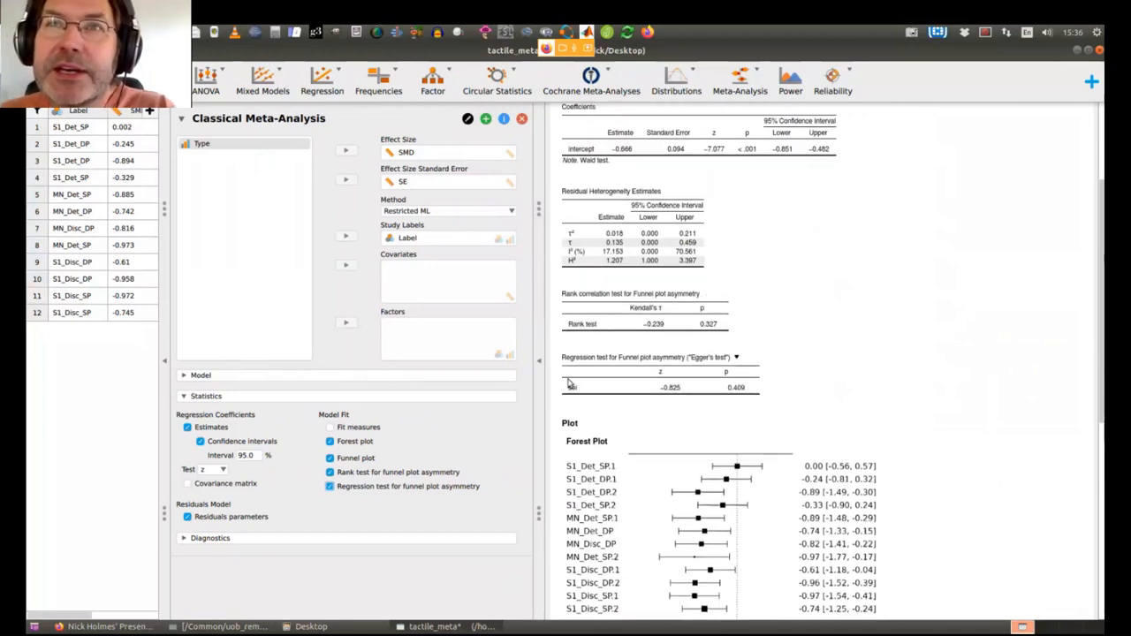
{"action": "mouse_move", "coordinate": [576, 394]}
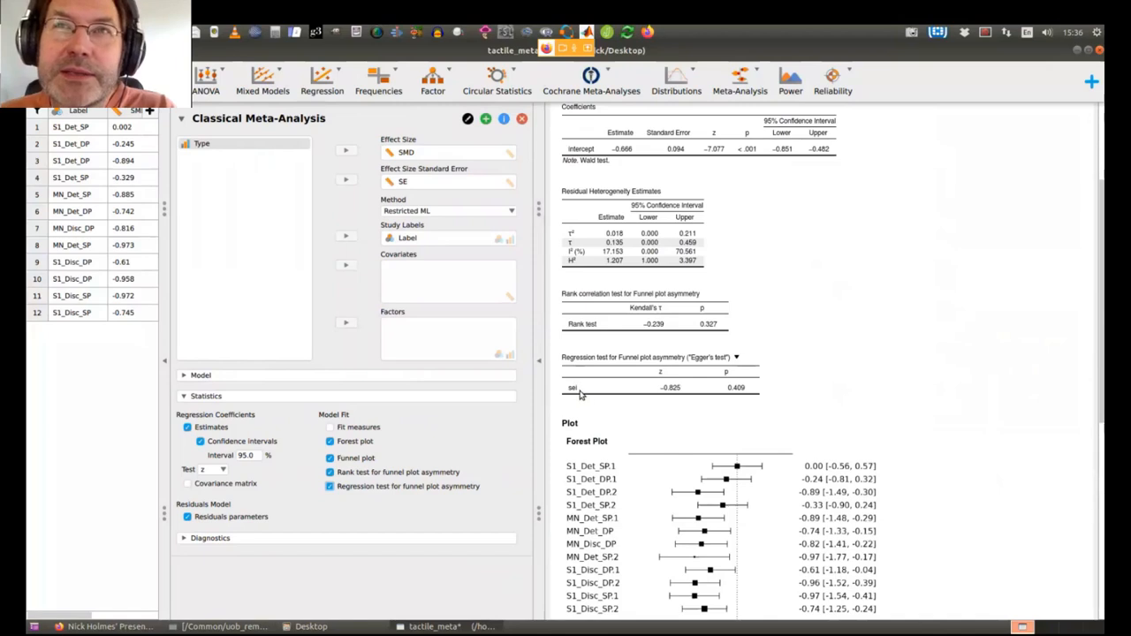
{"action": "mouse_move", "coordinate": [1093, 331]}
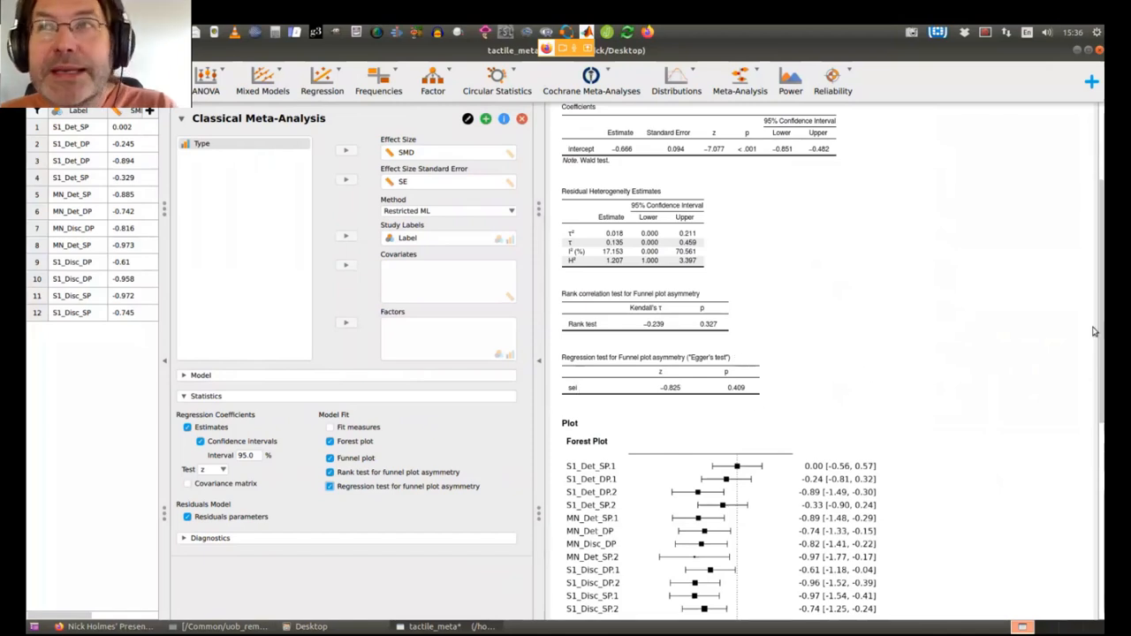
{"action": "scroll", "scroll_direction": "down", "scroll_amount": 3}
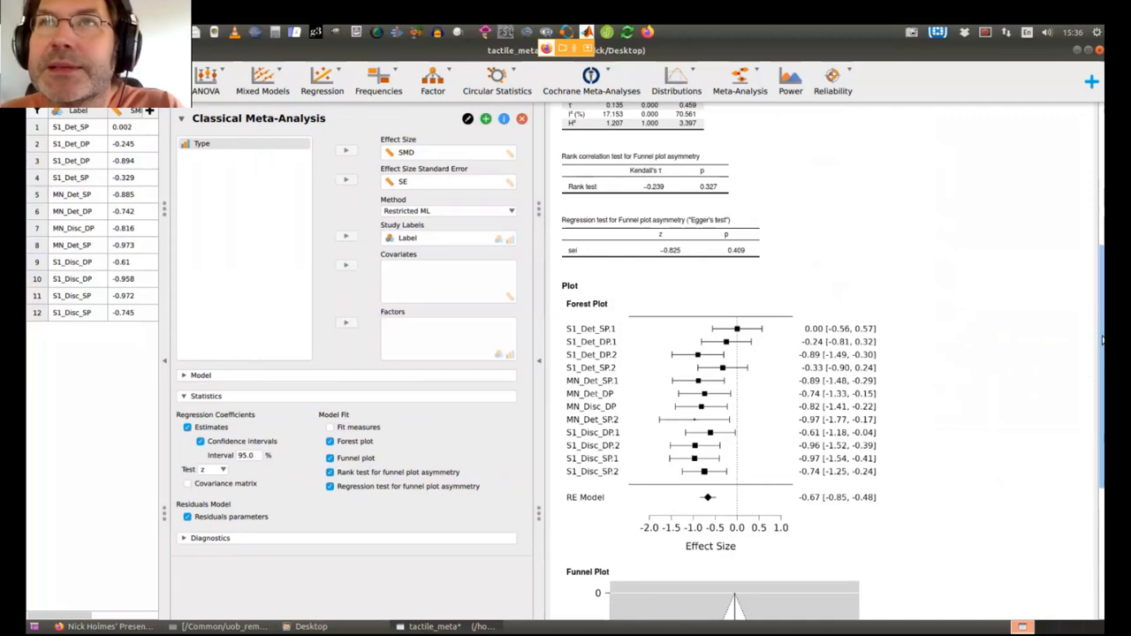
{"action": "scroll", "scroll_direction": "down", "scroll_amount": 3}
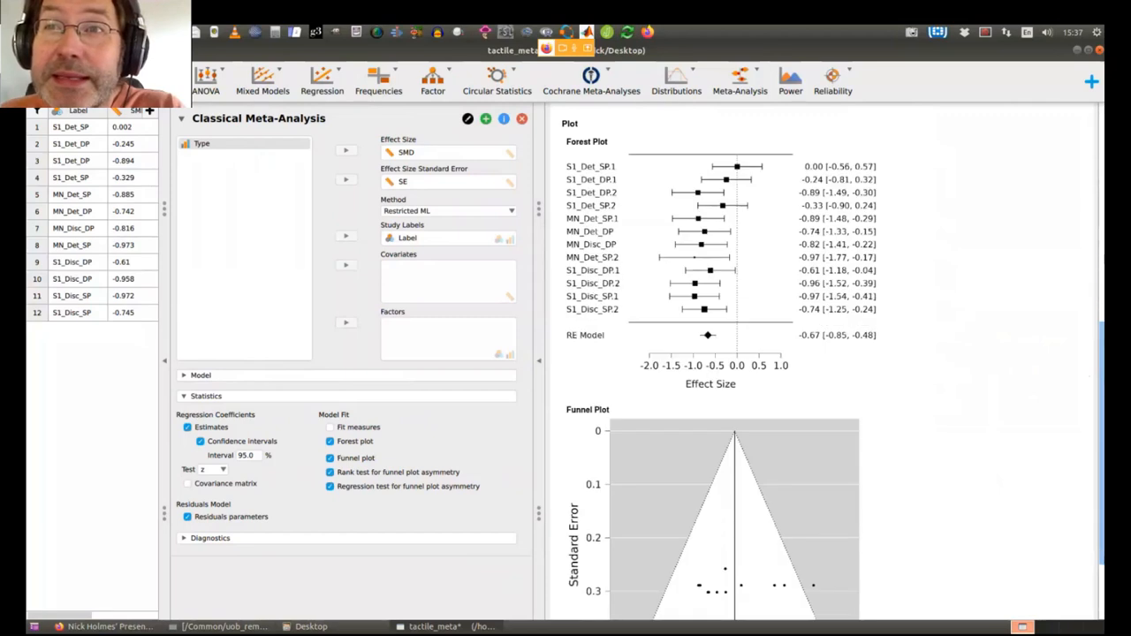
{"action": "scroll", "scroll_direction": "down", "scroll_amount": 3}
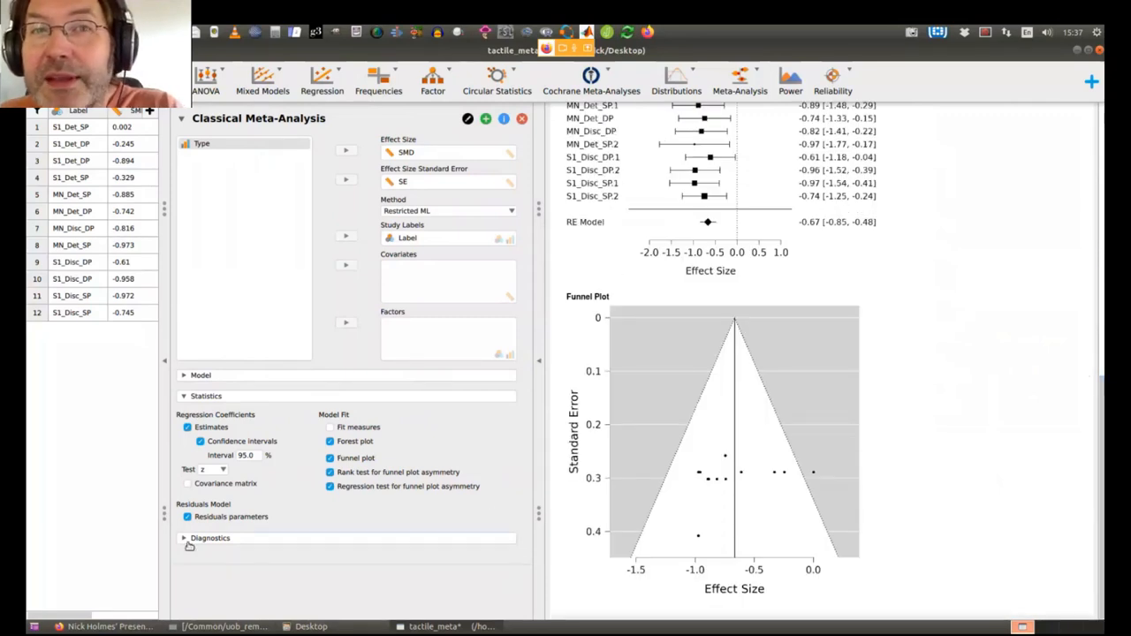
Enable Trim-fill analysis under Diagnostics and review its forest, funnel, radial and Q-Q plots
{"action": "left_click", "coordinate": [210, 537]}
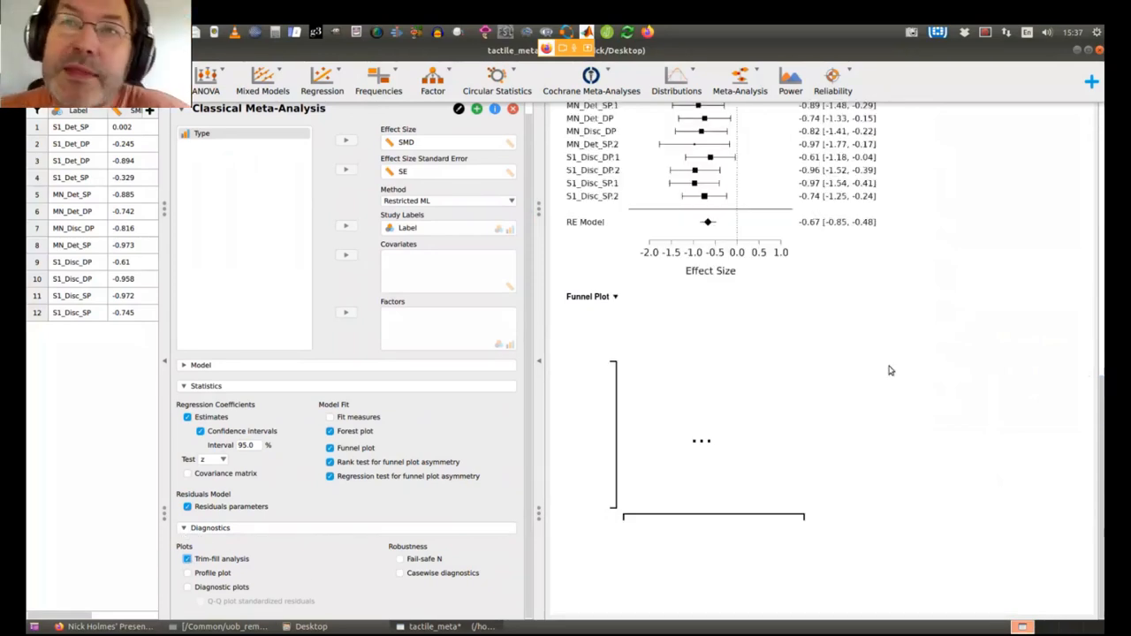
{"action": "scroll", "scroll_direction": "down", "scroll_amount": 3}
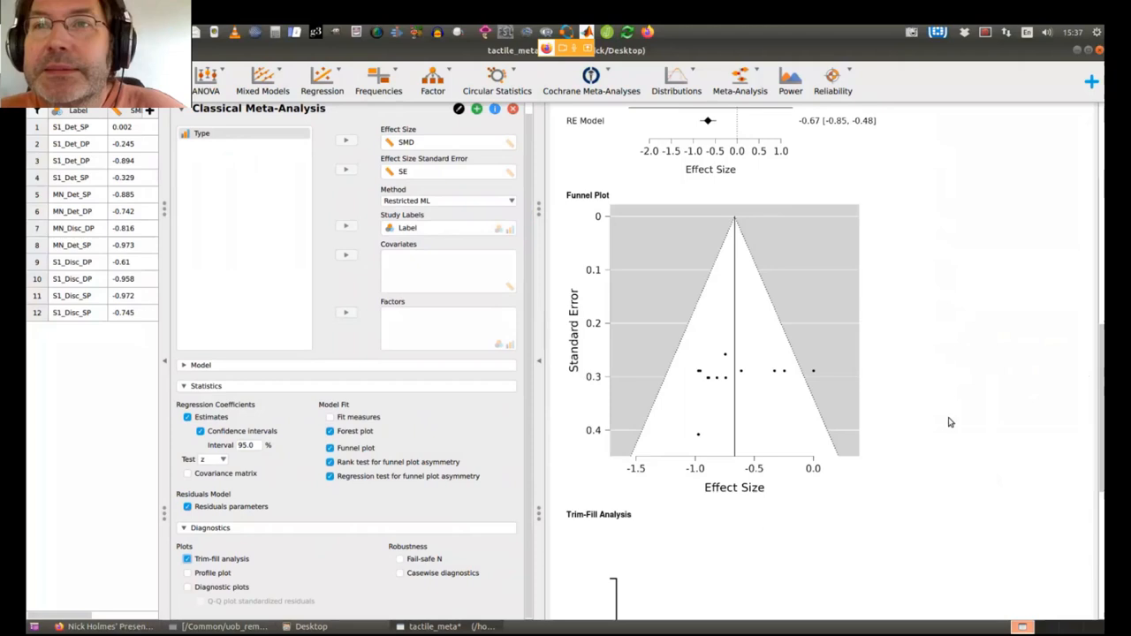
{"action": "scroll", "scroll_direction": "down", "scroll_amount": 3}
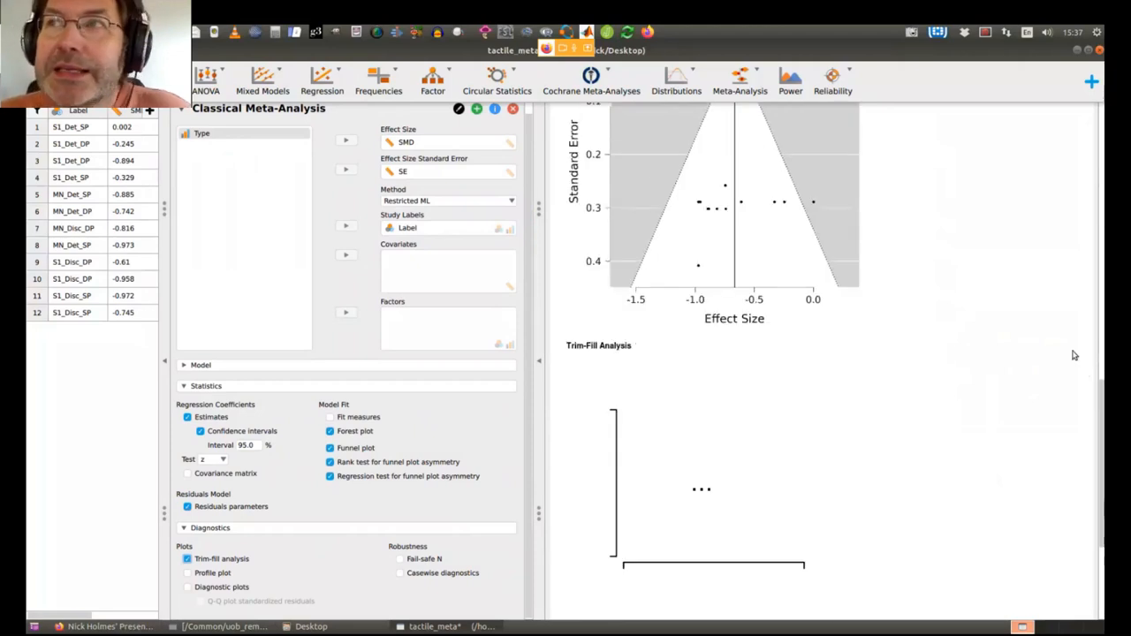
{"action": "scroll", "scroll_direction": "down", "scroll_amount": 3}
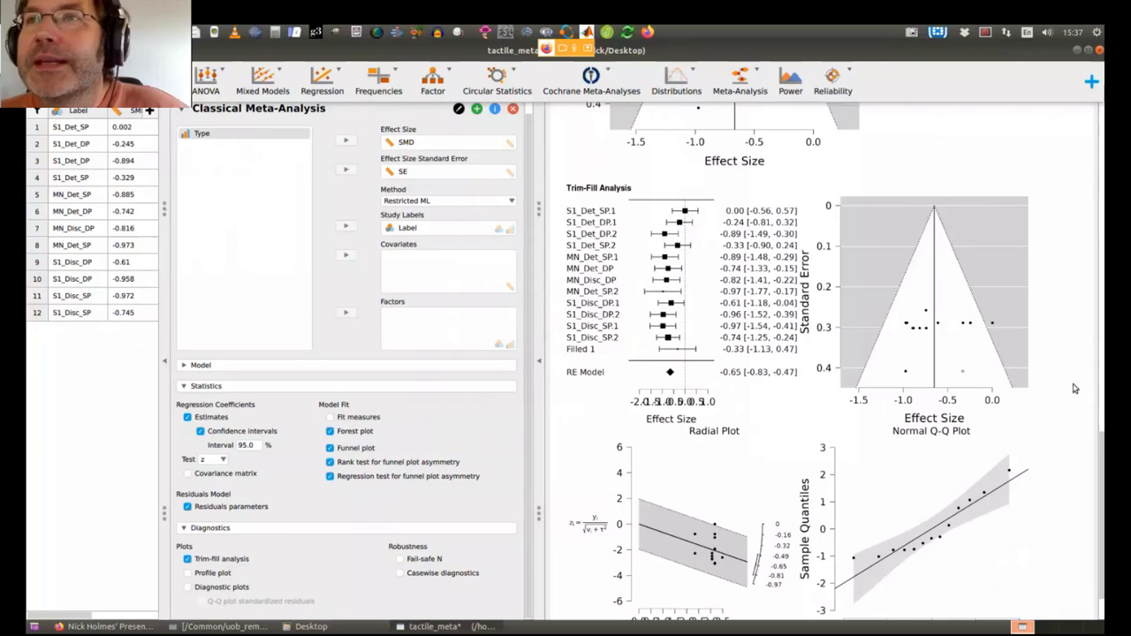
{"action": "scroll", "scroll_direction": "down", "scroll_amount": 3}
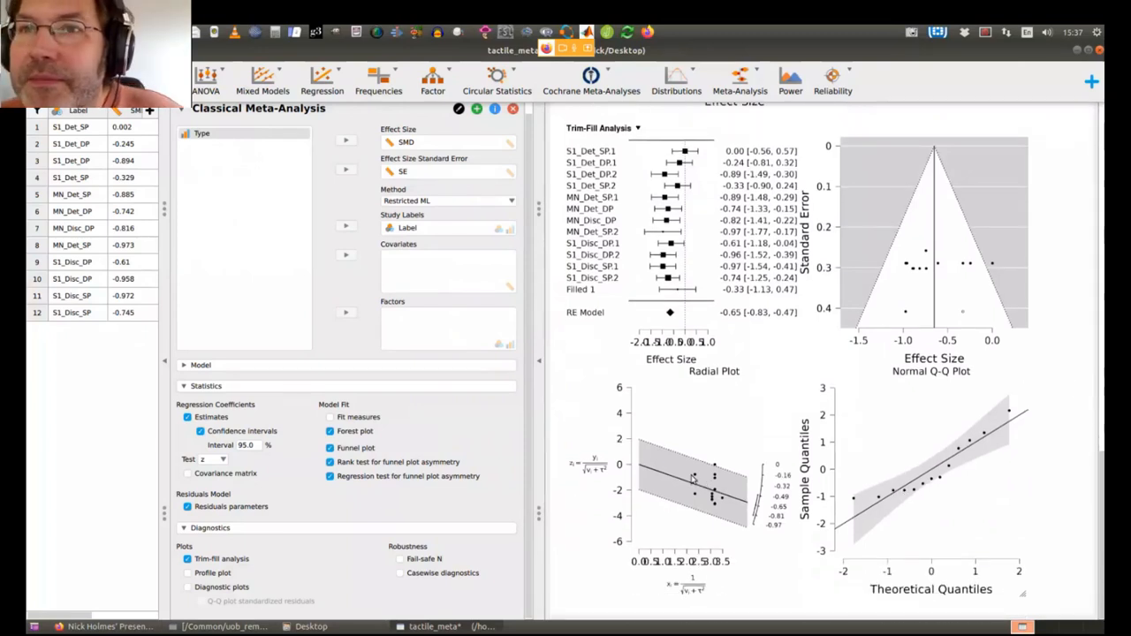
{"action": "scroll", "scroll_direction": "down", "scroll_amount": 3}
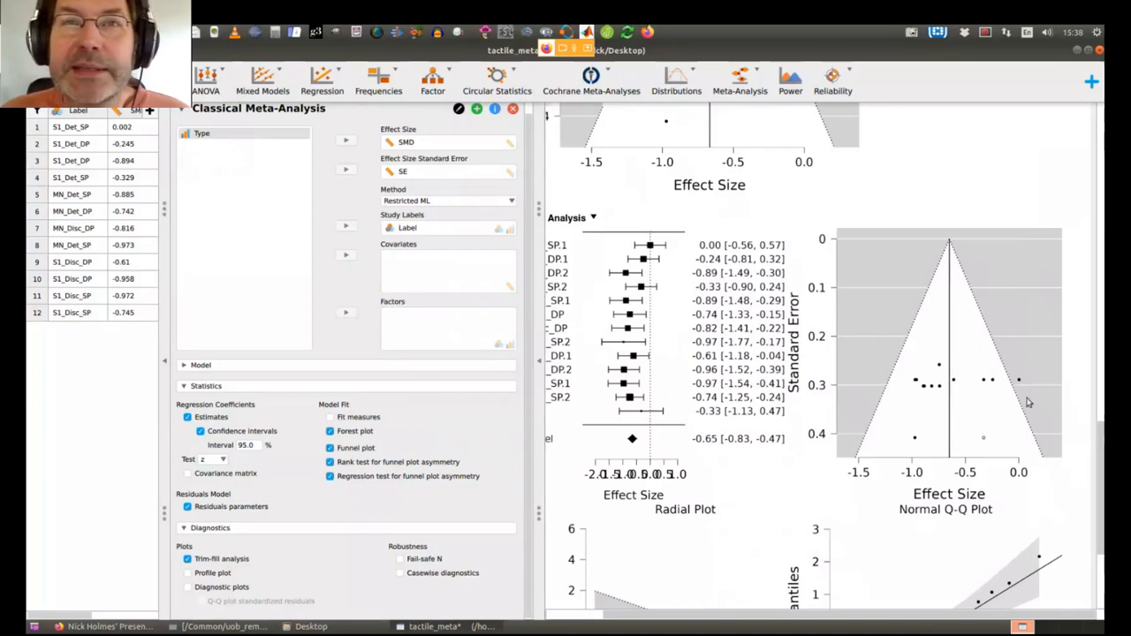
{"action": "scroll", "scroll_direction": "down", "scroll_amount": 3}
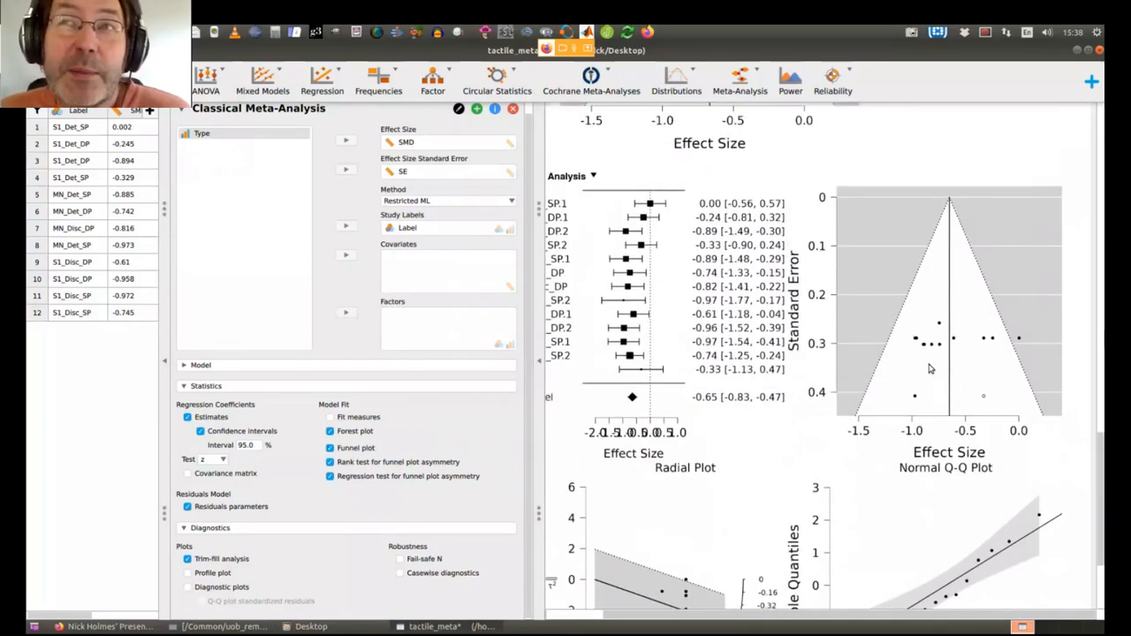
{"action": "scroll", "scroll_direction": "up", "scroll_amount": 3}
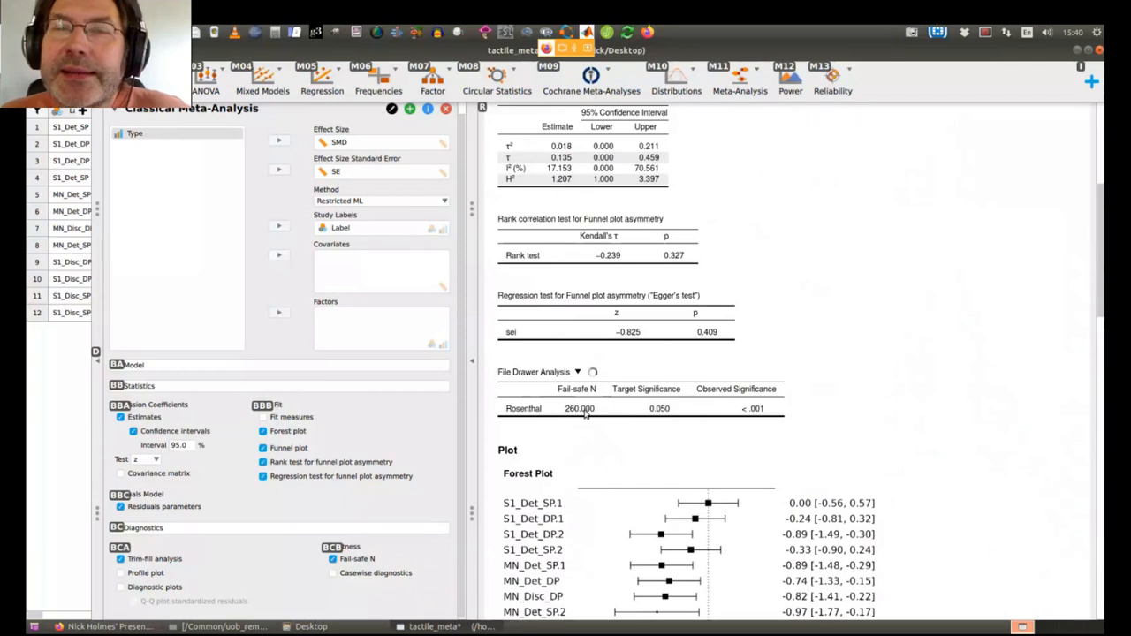
Scroll to the File Drawer Analysis table showing Rosenthal's fail-safe N of 260
{"action": "scroll", "scroll_direction": "down", "scroll_amount": 3}
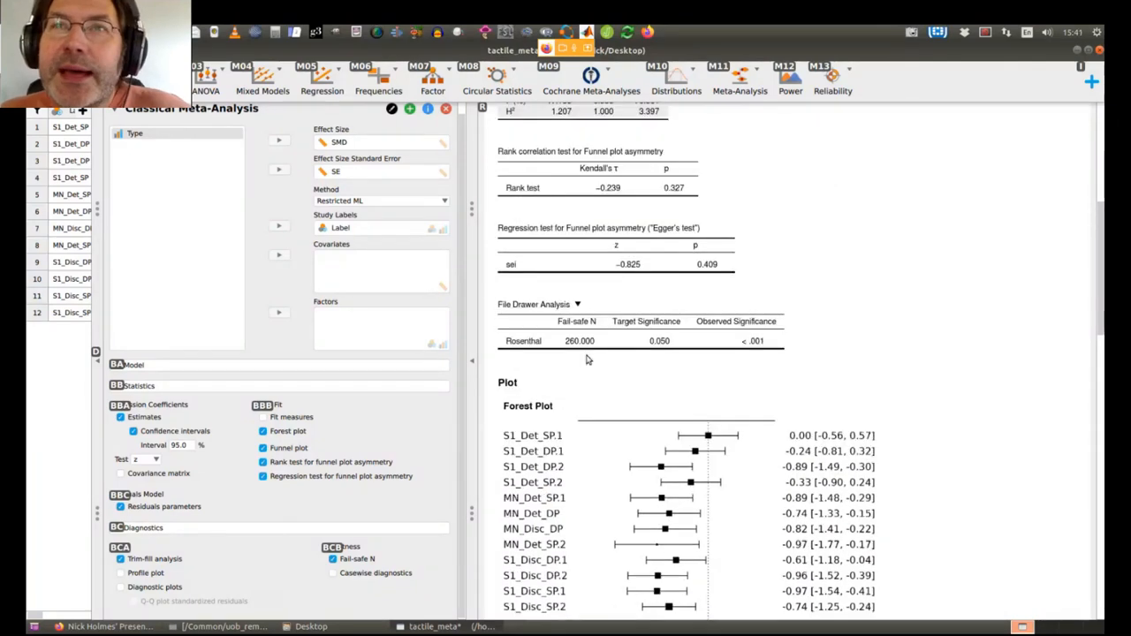
{"action": "scroll", "scroll_direction": "down", "scroll_amount": 3}
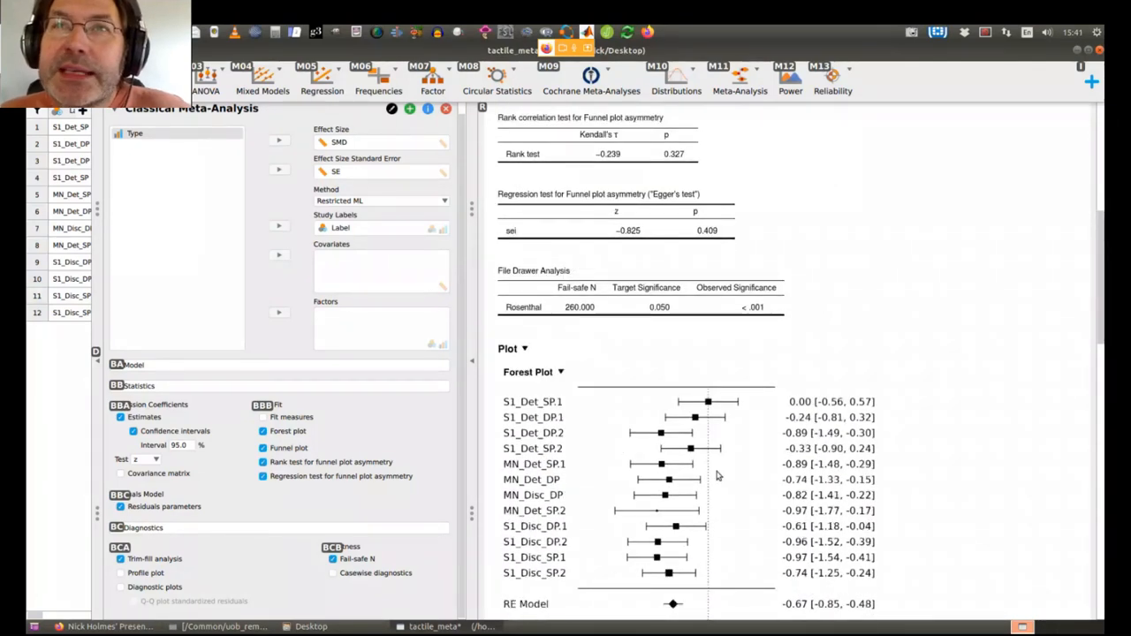
{"action": "scroll", "scroll_direction": "down", "scroll_amount": 3}
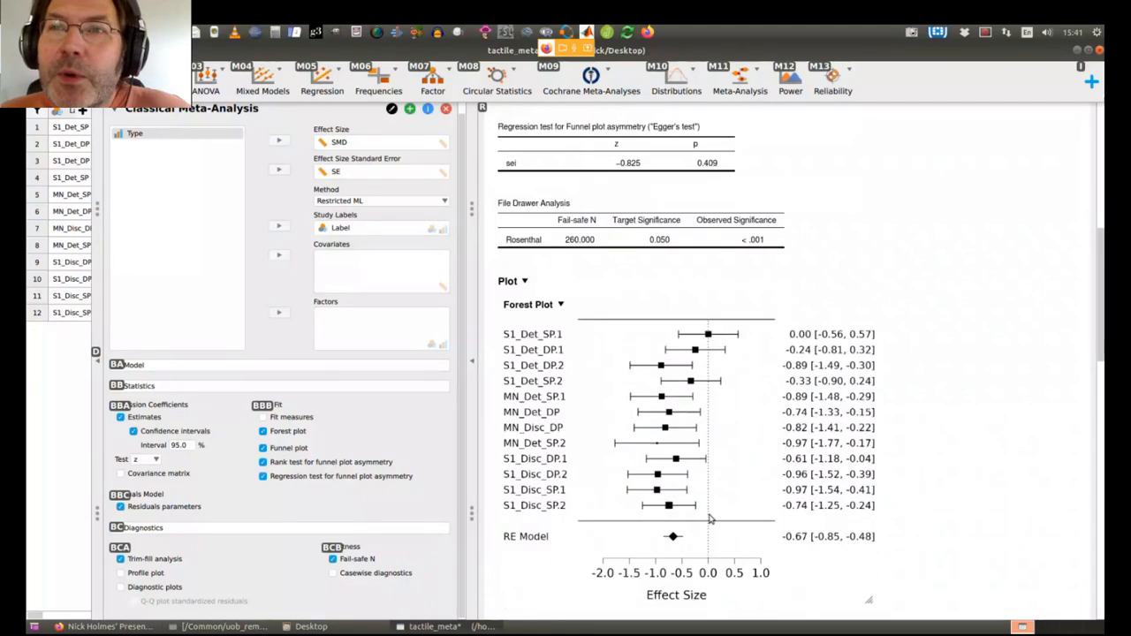
{"action": "mouse_move", "coordinate": [710, 364]}
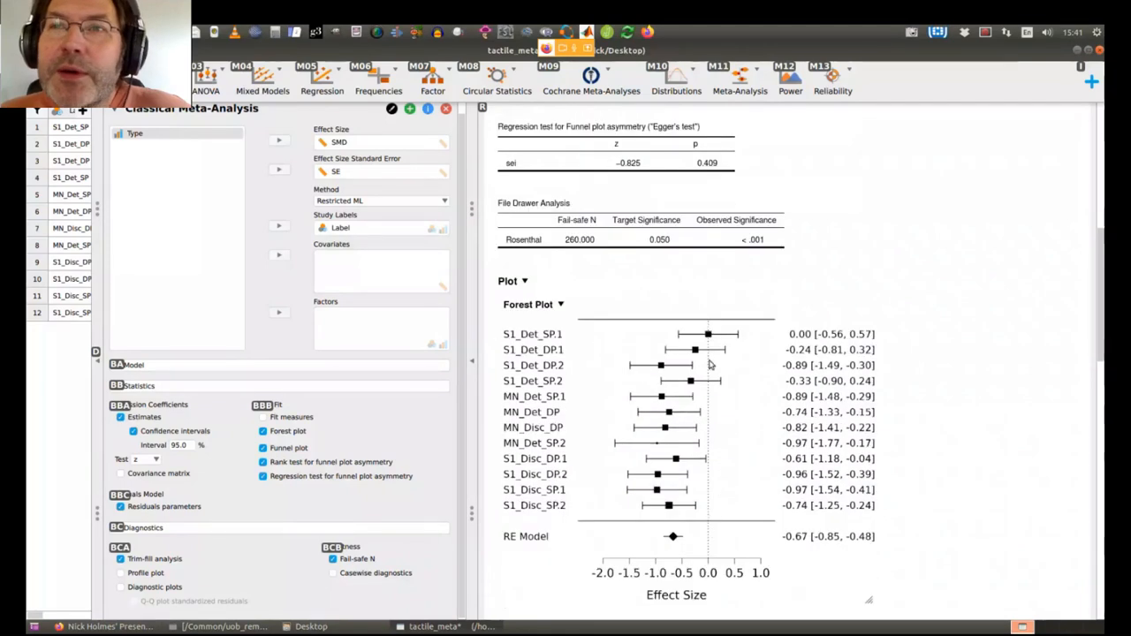
{"action": "mouse_move", "coordinate": [708, 521]}
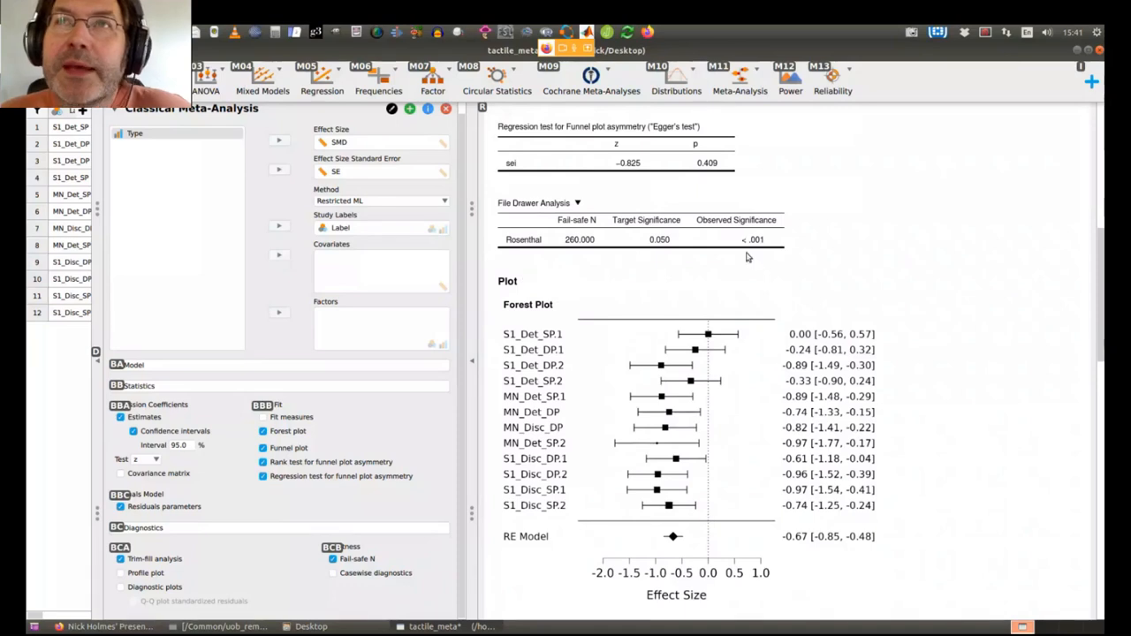
{"action": "mouse_move", "coordinate": [655, 244]}
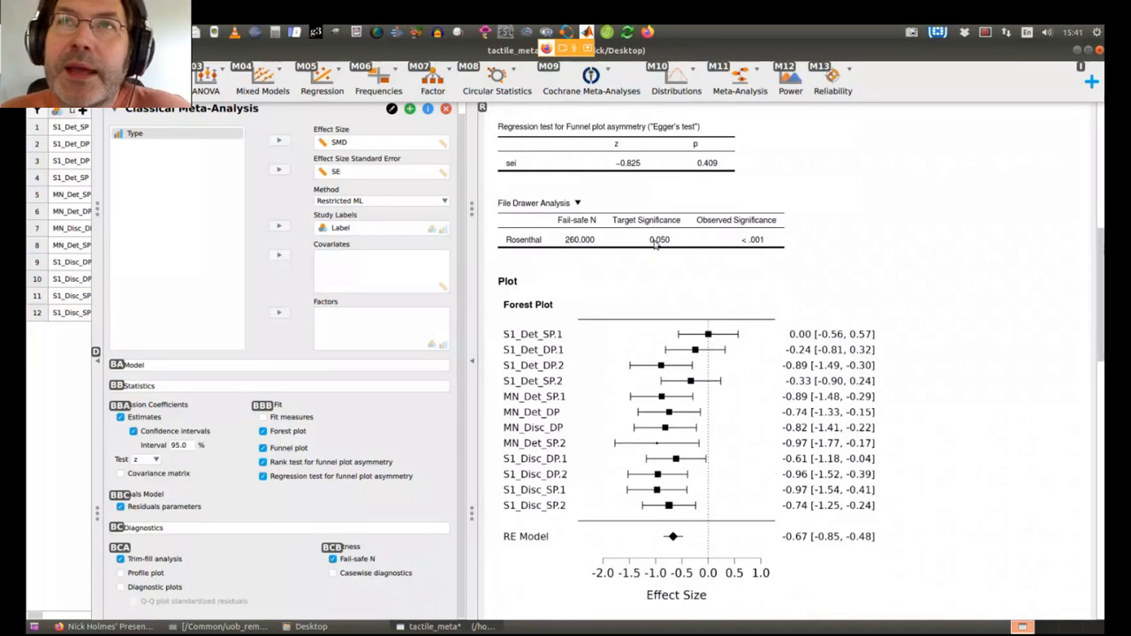
{"action": "mouse_move", "coordinate": [664, 246]}
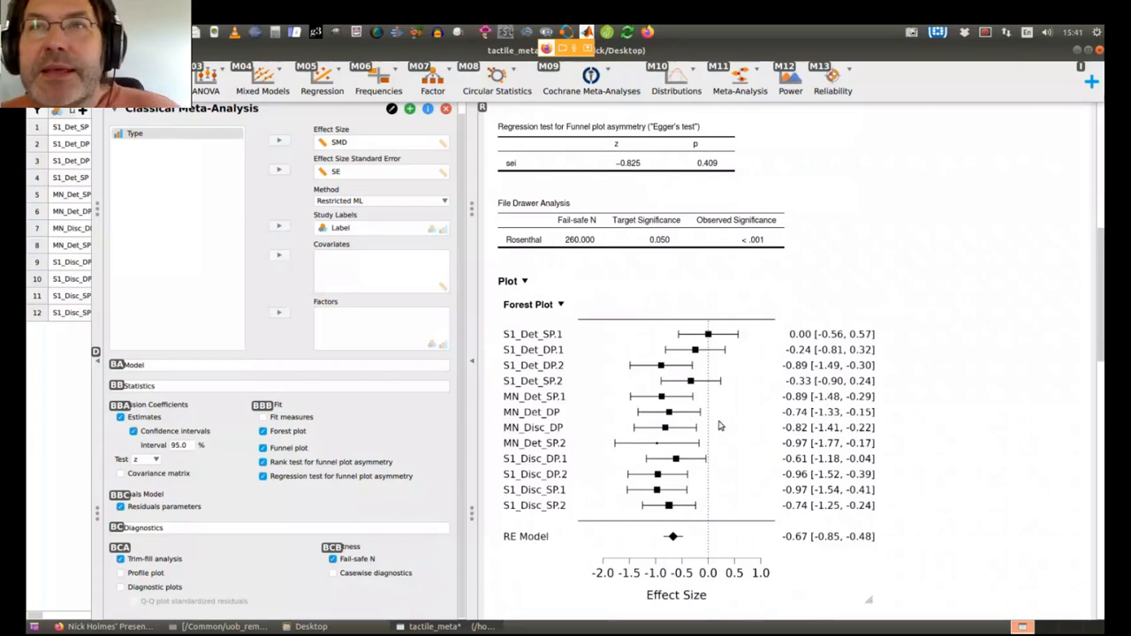
{"action": "mouse_move", "coordinate": [707, 527]}
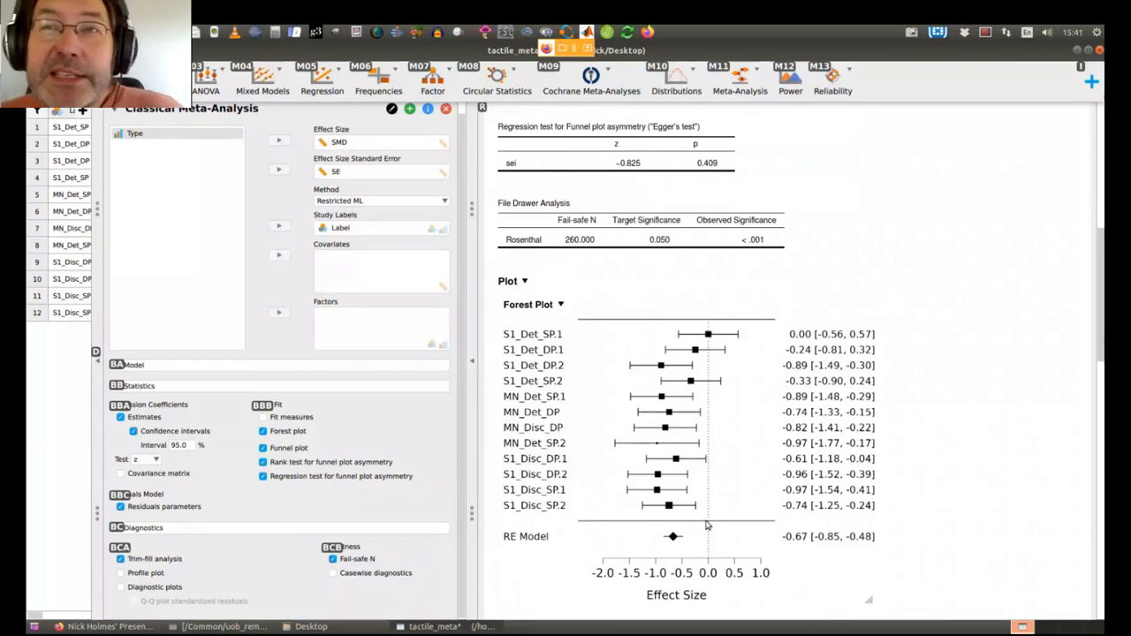
{"action": "mouse_move", "coordinate": [705, 456]}
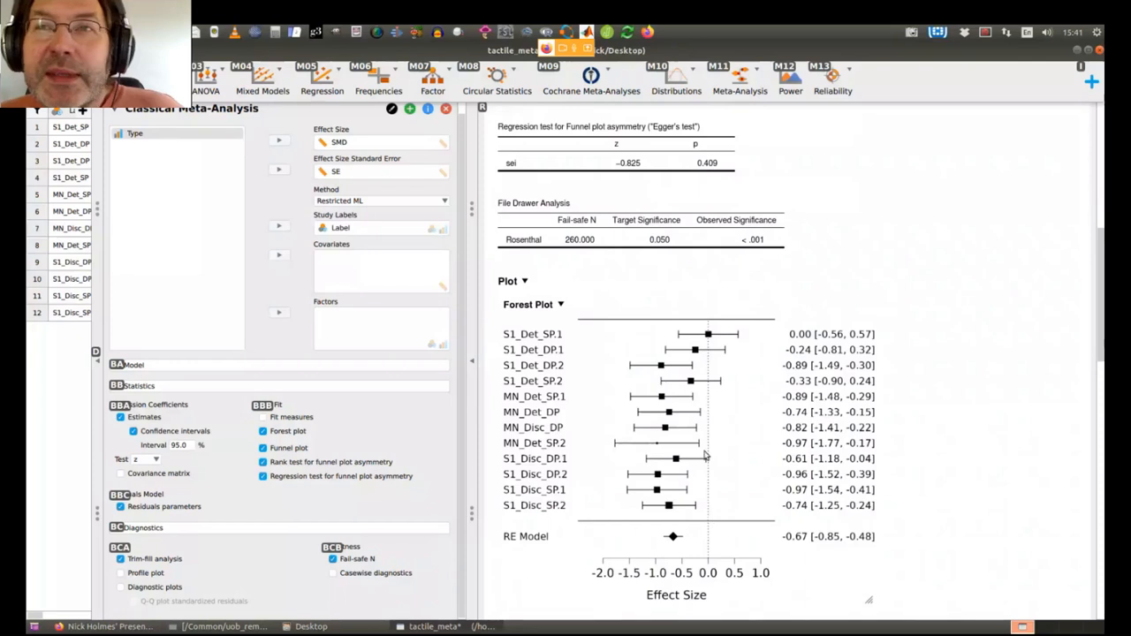
{"action": "mouse_move", "coordinate": [675, 356]}
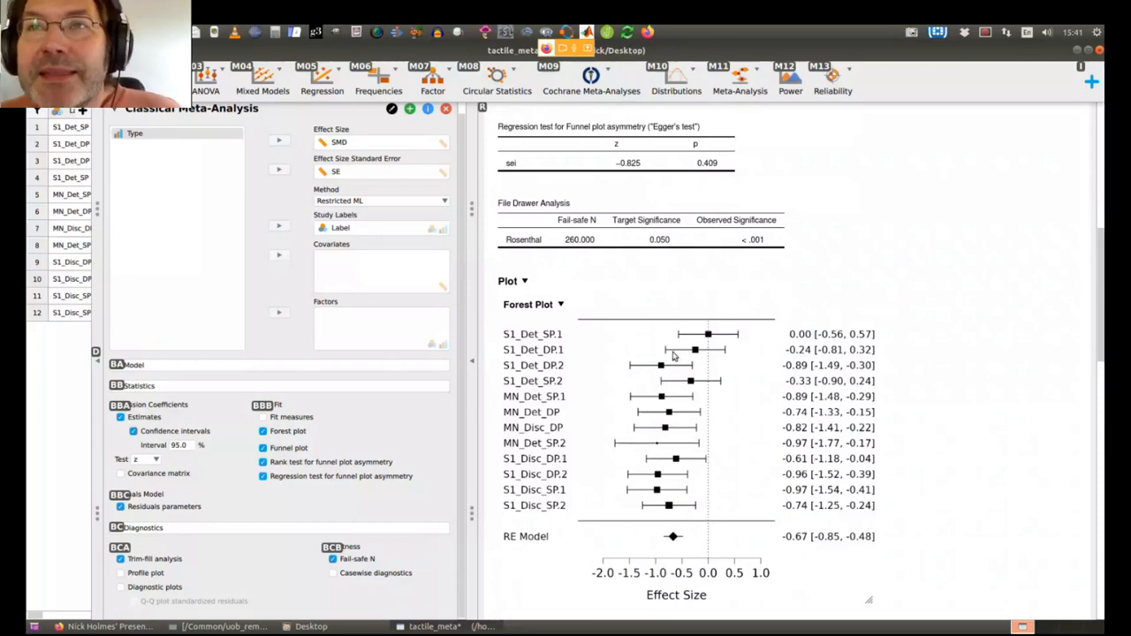
{"action": "mouse_move", "coordinate": [667, 507]}
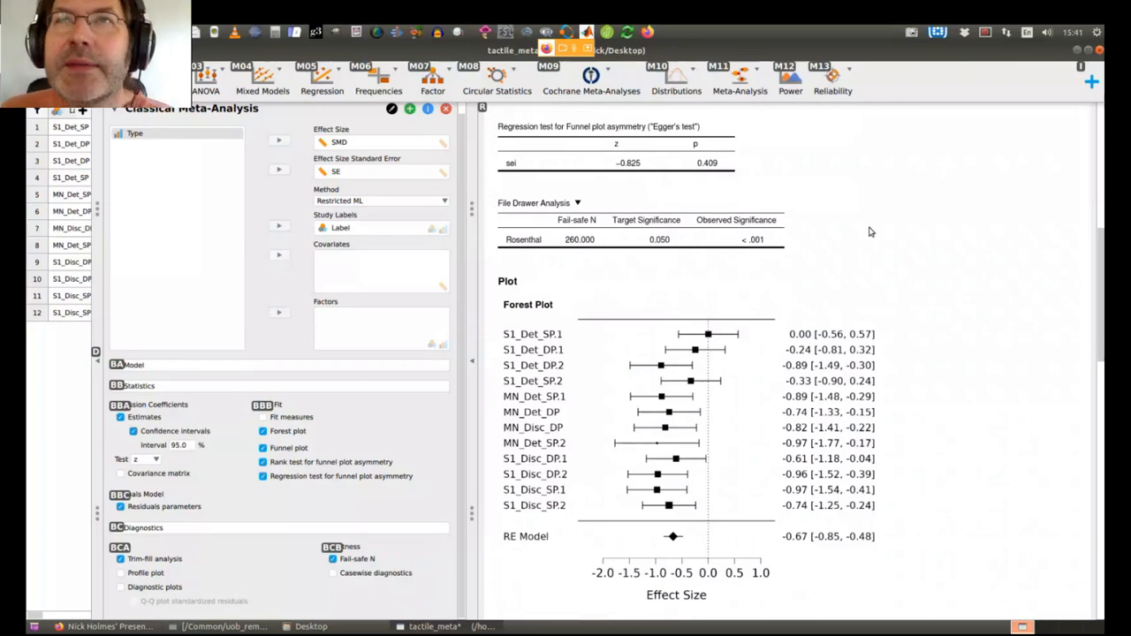
{"action": "mouse_move", "coordinate": [558, 251]}
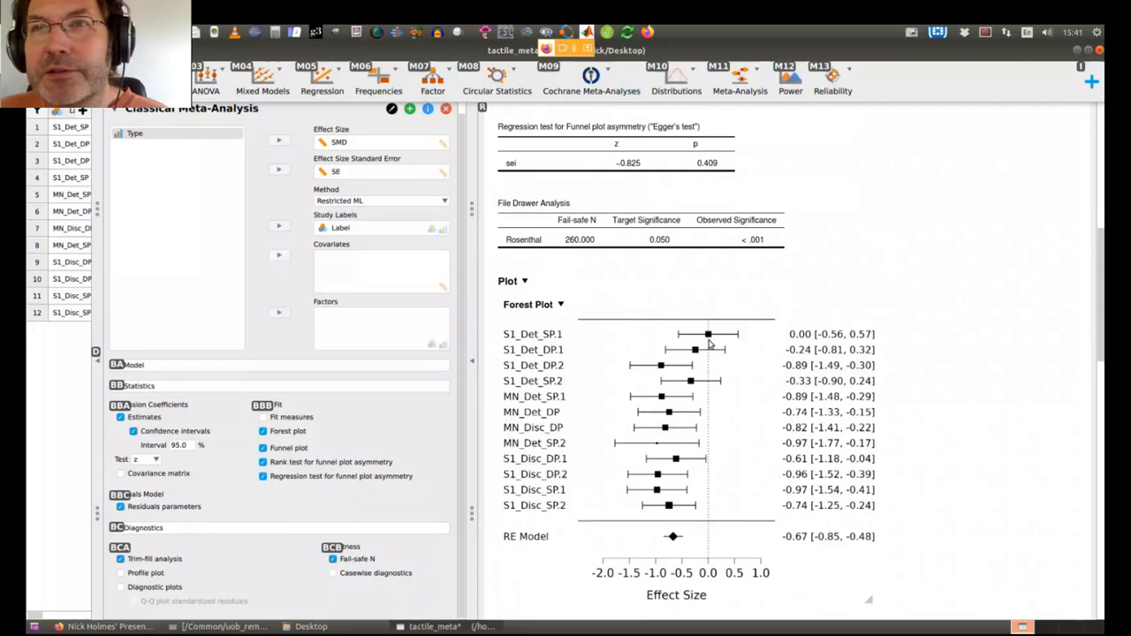
{"action": "mouse_move", "coordinate": [714, 519]}
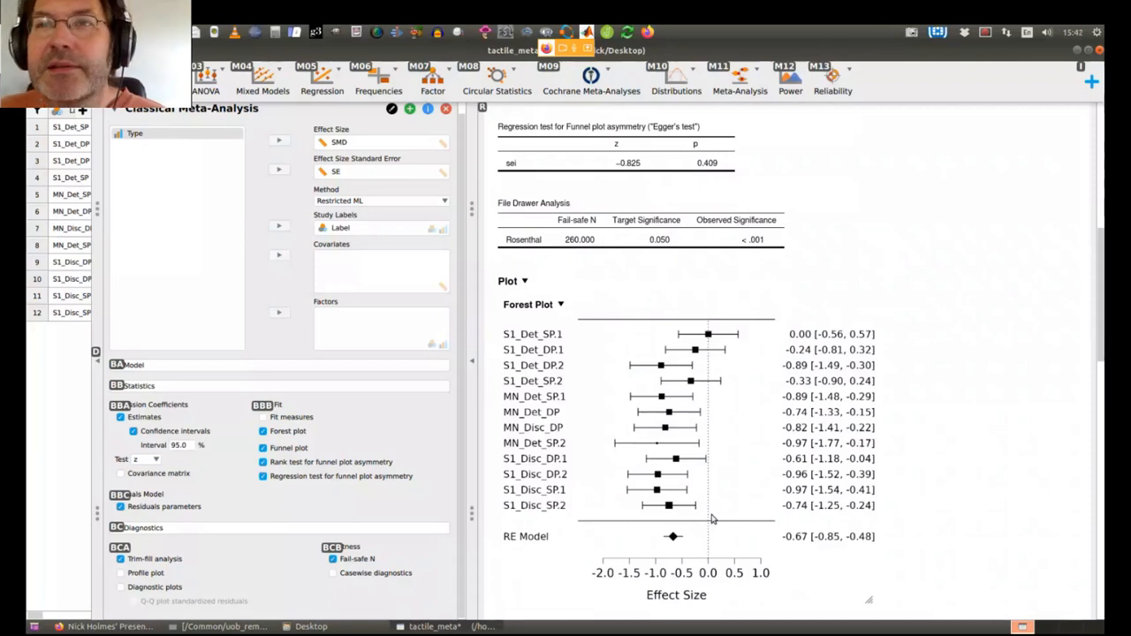
{"action": "mouse_move", "coordinate": [709, 357]}
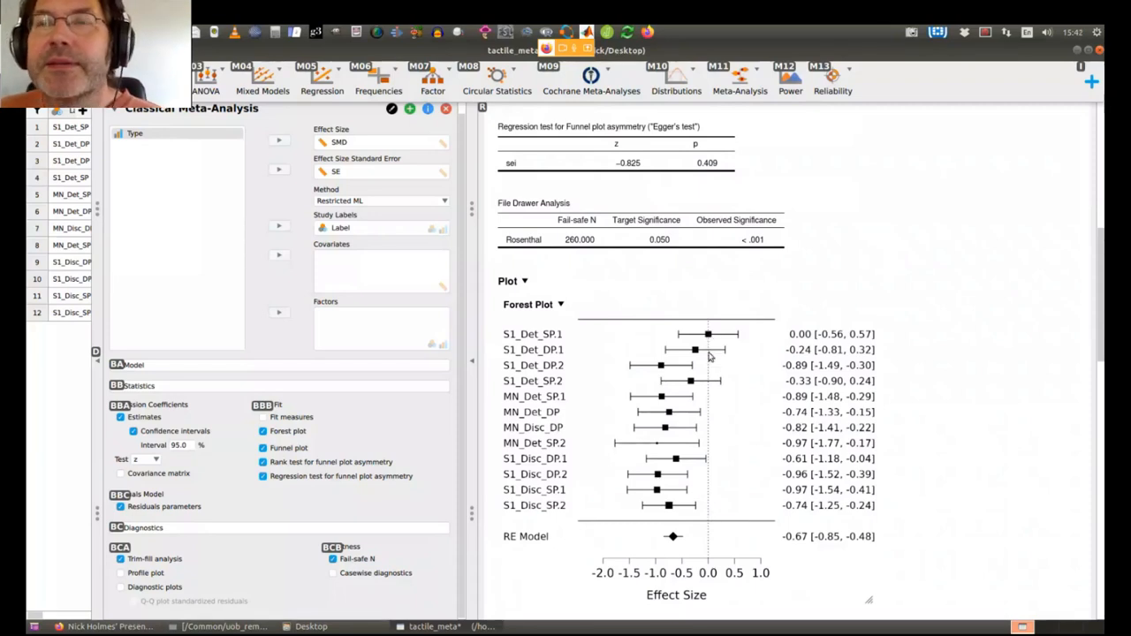
{"action": "mouse_move", "coordinate": [870, 346]}
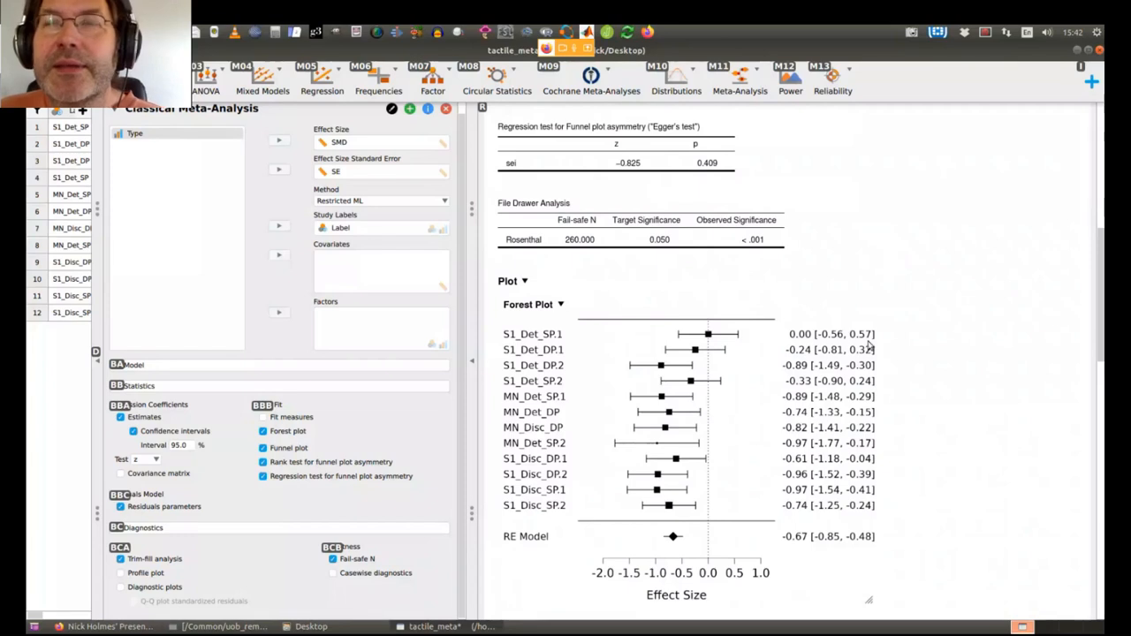
{"action": "scroll", "scroll_direction": "up", "scroll_amount": 3}
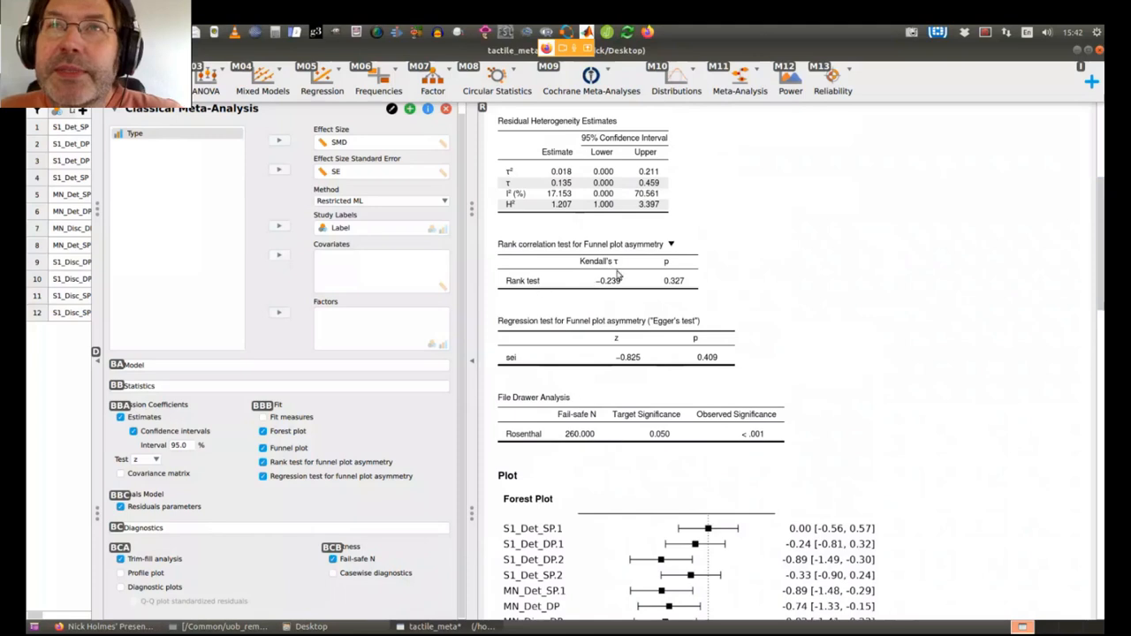
{"action": "scroll", "scroll_direction": "down", "scroll_amount": 3}
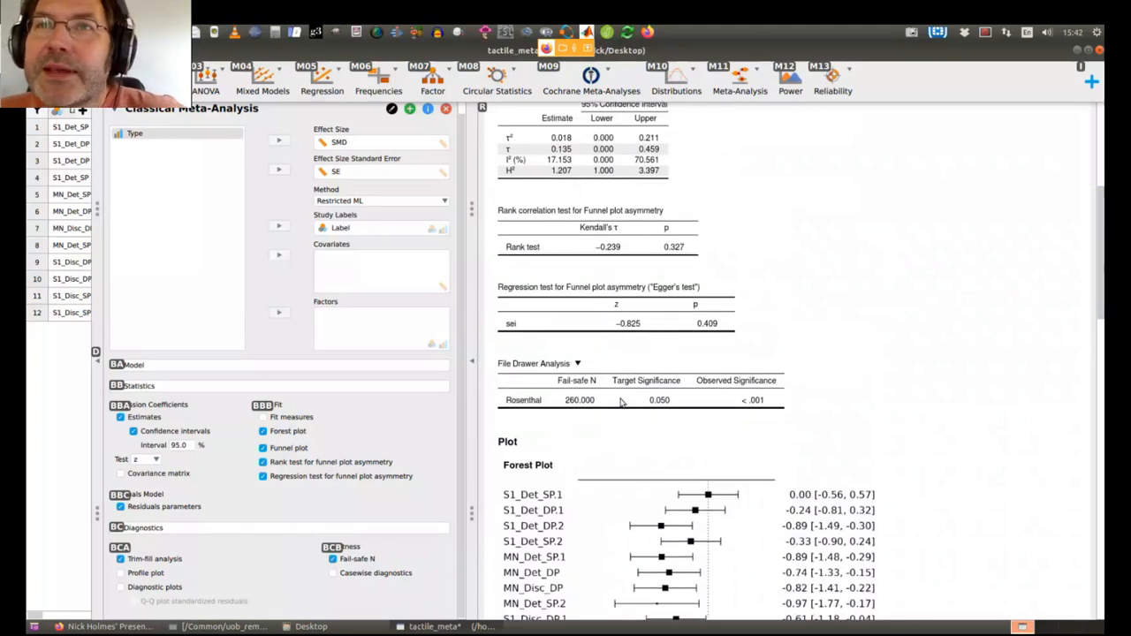
{"action": "scroll", "scroll_direction": "up", "scroll_amount": 3}
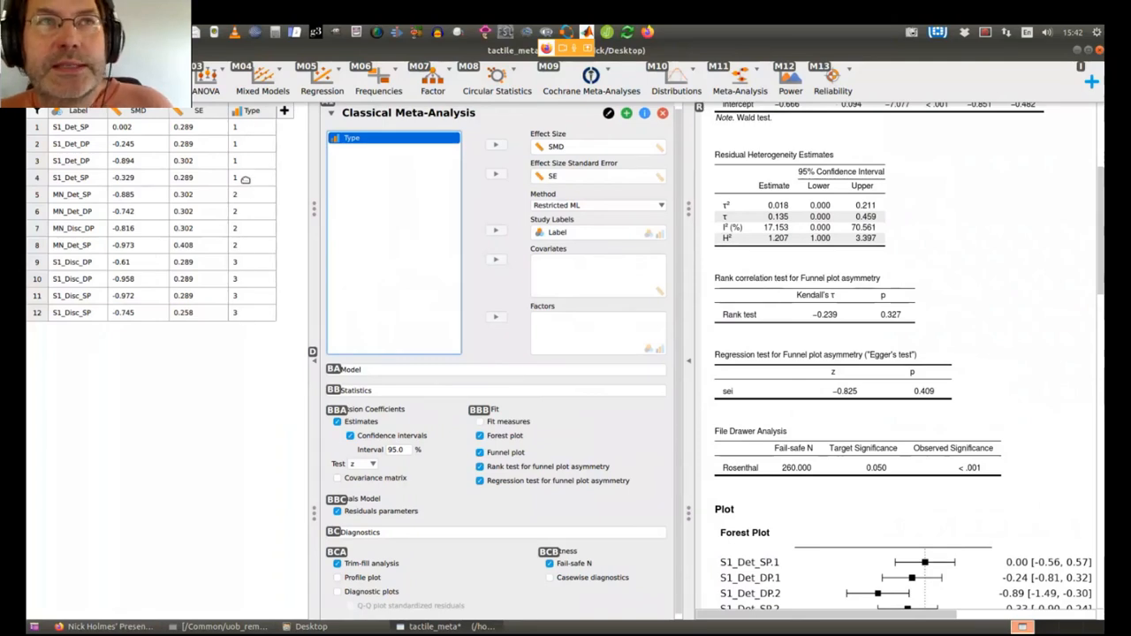
{"action": "mouse_move", "coordinate": [245, 194]}
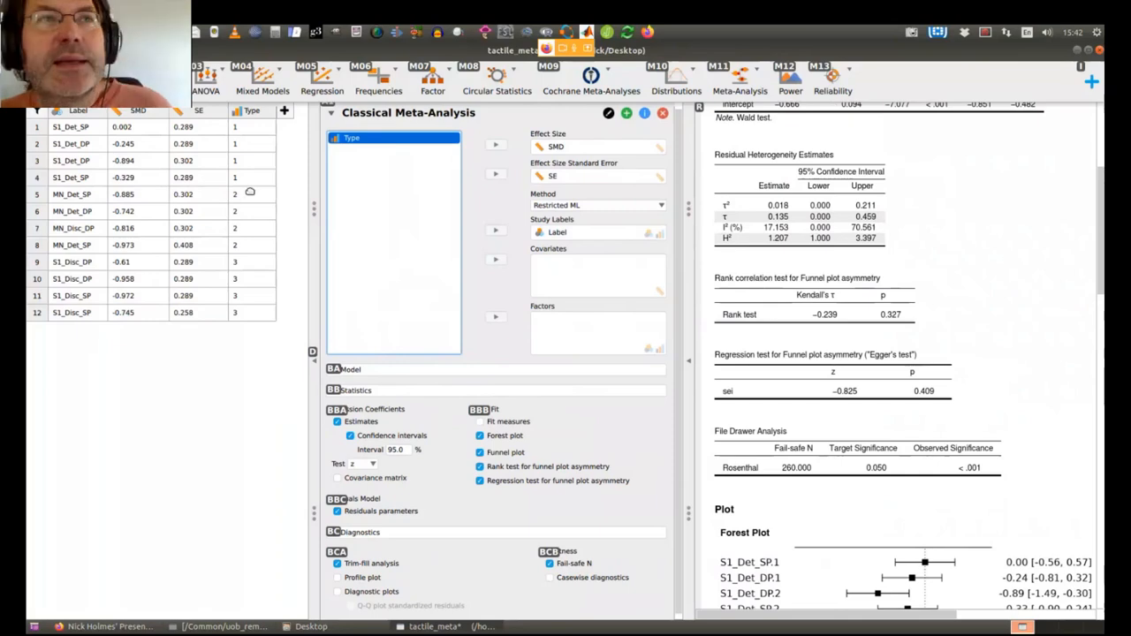
{"action": "mouse_move", "coordinate": [255, 279]}
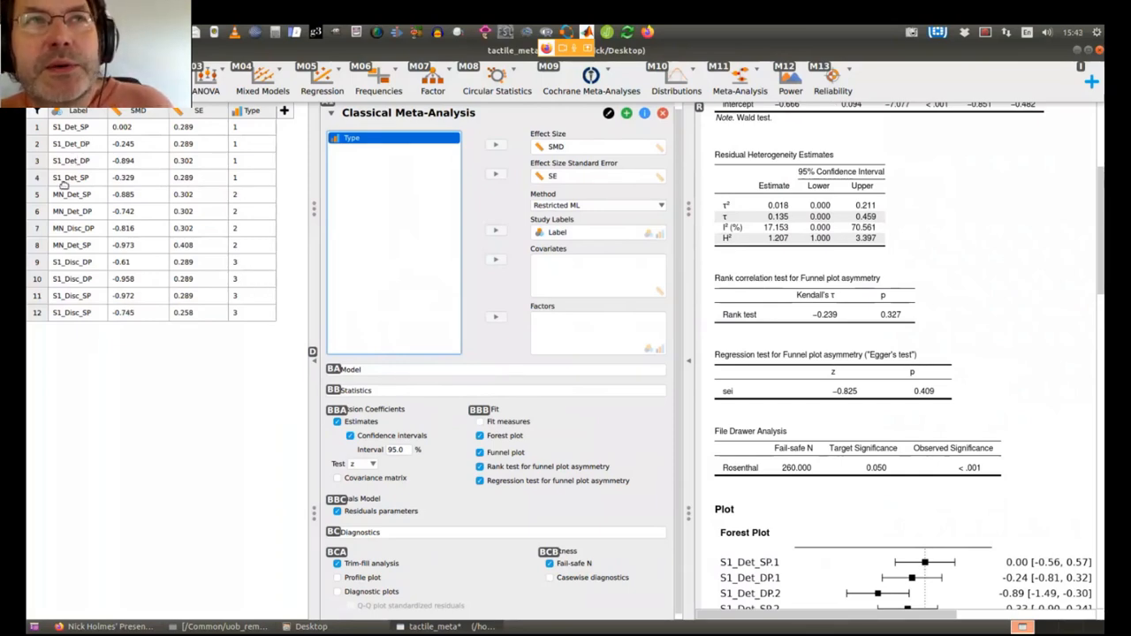
{"action": "mouse_move", "coordinate": [410, 275]}
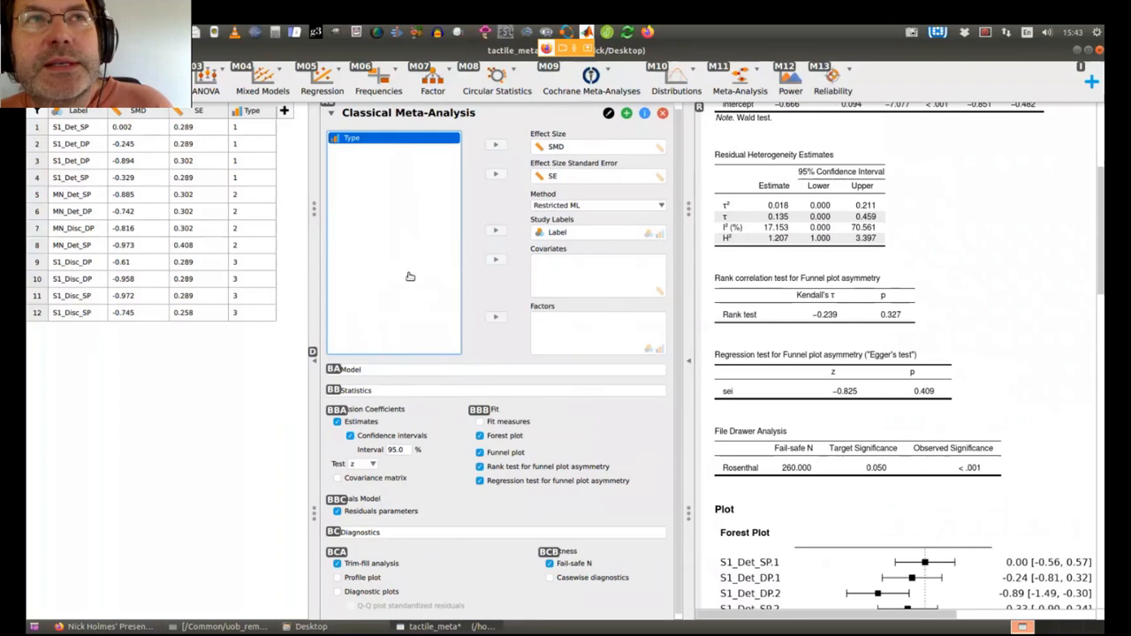
Add Type as a covariate and inspect its coefficient (−0.228, p = .024) in the Coefficients table
{"action": "left_click", "coordinate": [495, 261]}
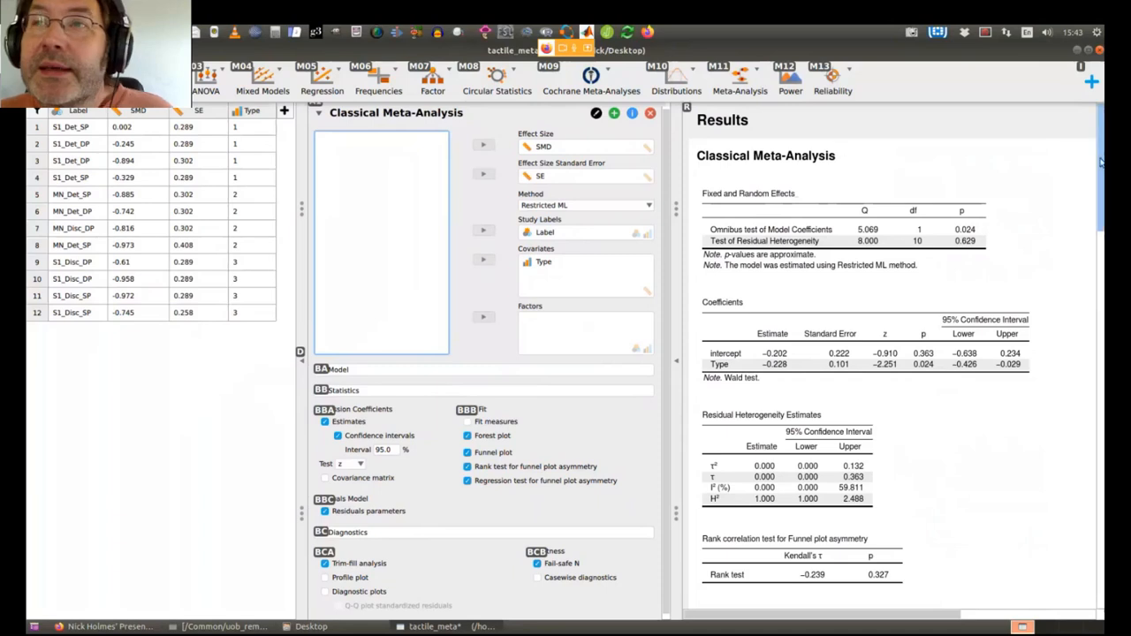
{"action": "scroll", "scroll_direction": "down", "scroll_amount": 3}
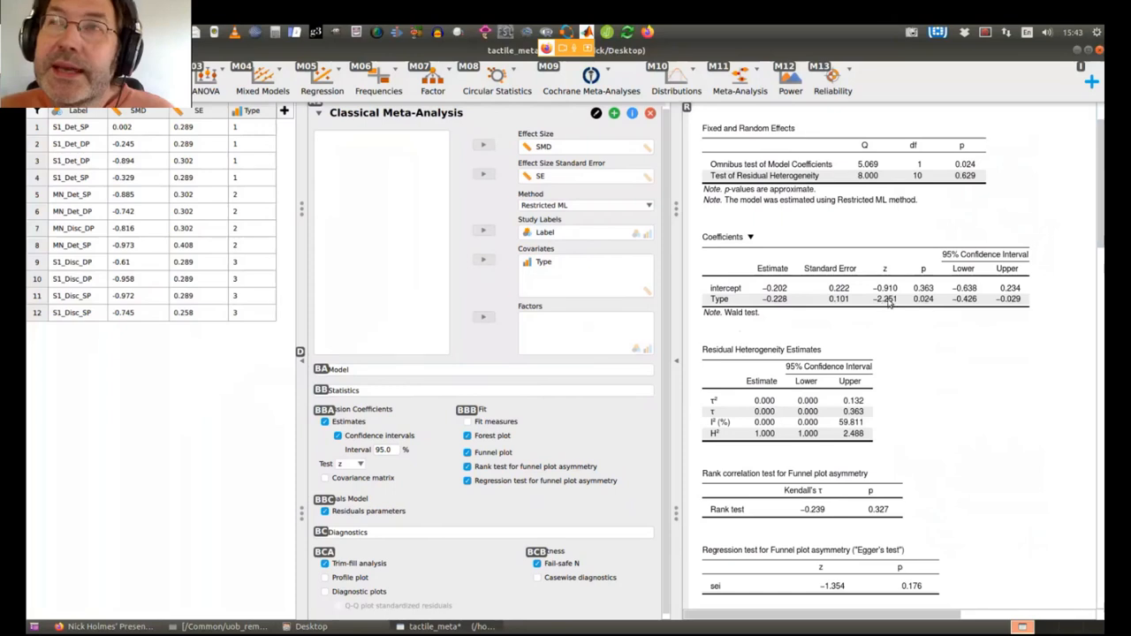
{"action": "left_click", "coordinate": [749, 237]}
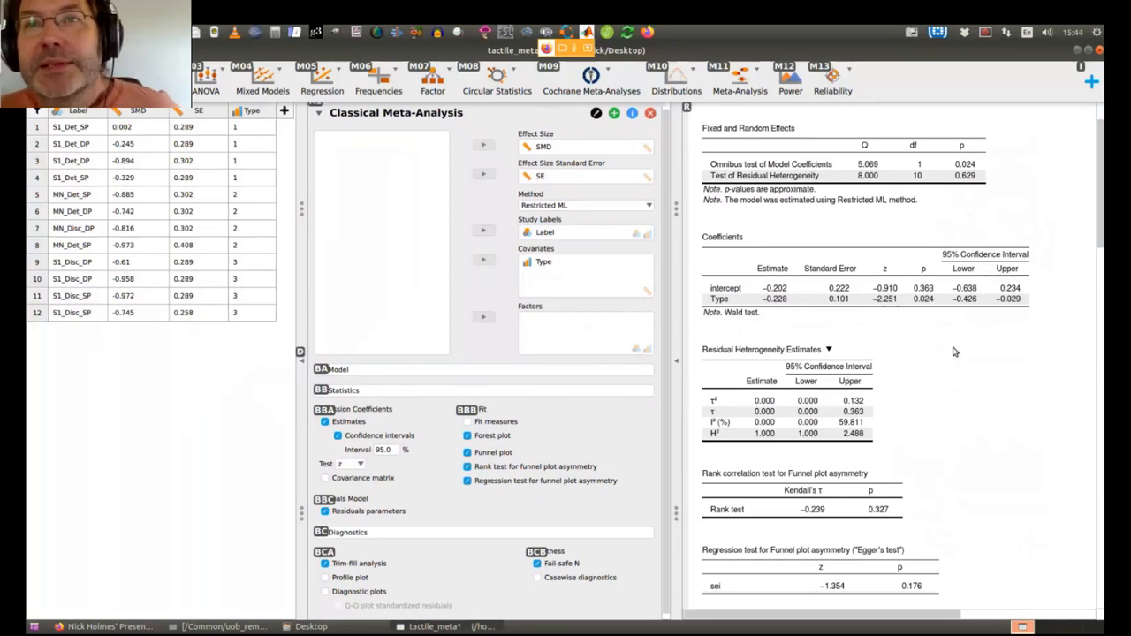
{"action": "scroll", "scroll_direction": "down", "scroll_amount": 3}
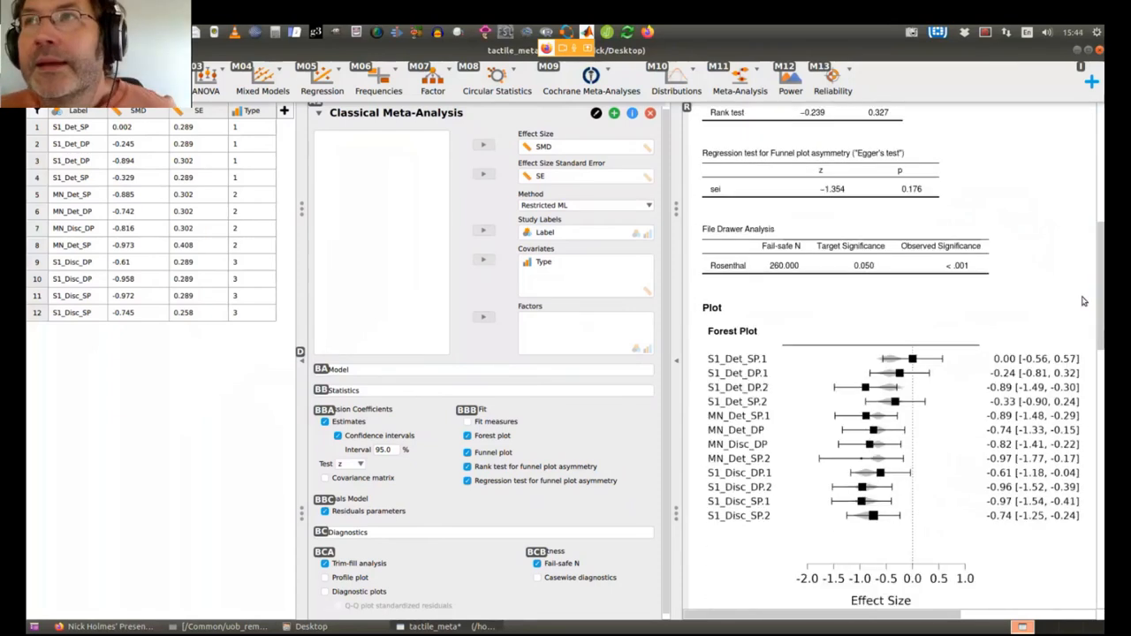
{"action": "scroll", "scroll_direction": "down", "scroll_amount": 3}
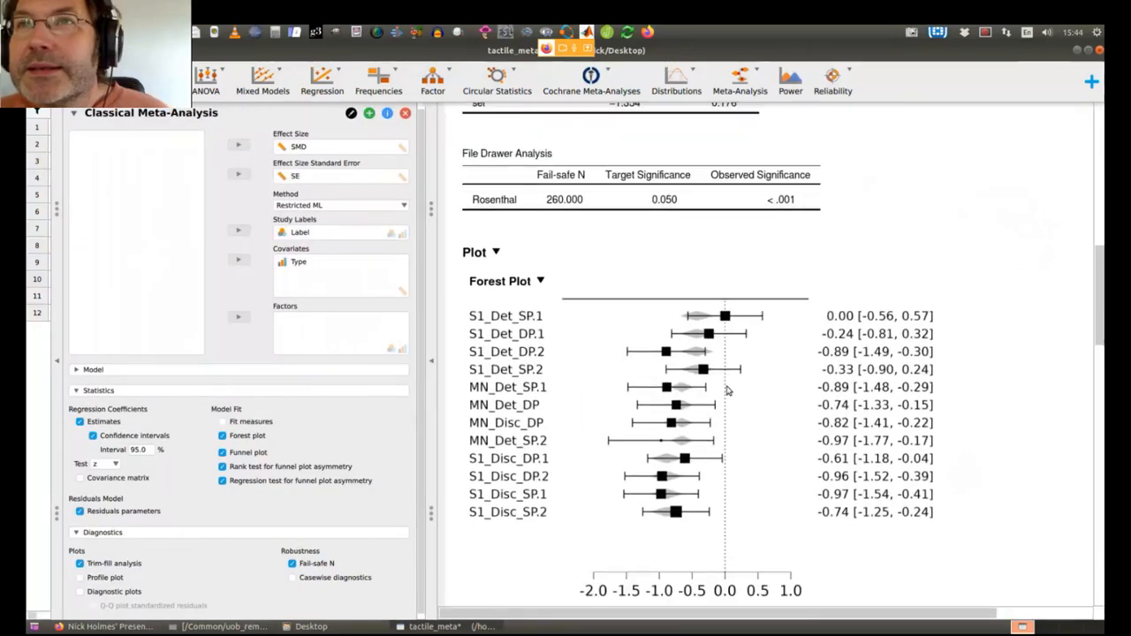
{"action": "mouse_move", "coordinate": [704, 328]}
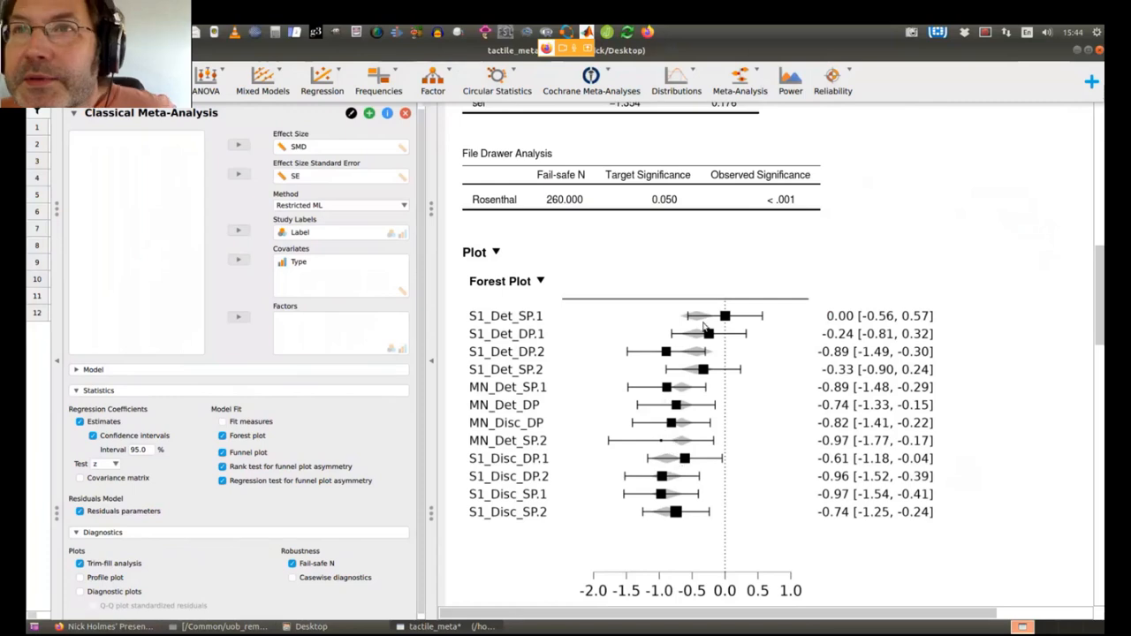
{"action": "mouse_move", "coordinate": [696, 322]}
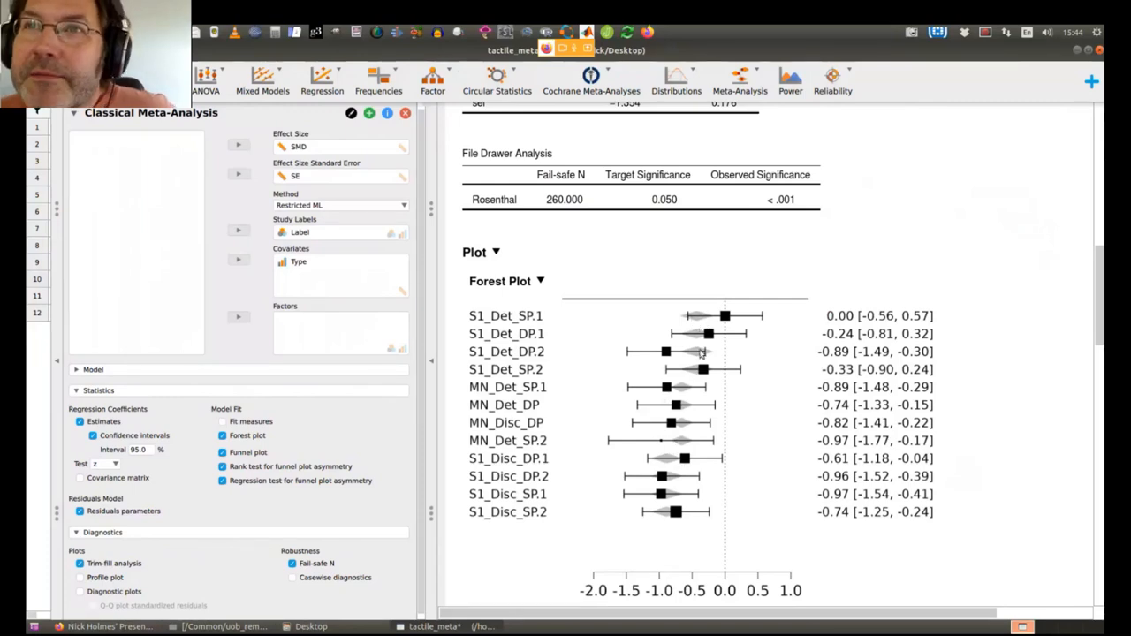
{"action": "mouse_move", "coordinate": [696, 375]}
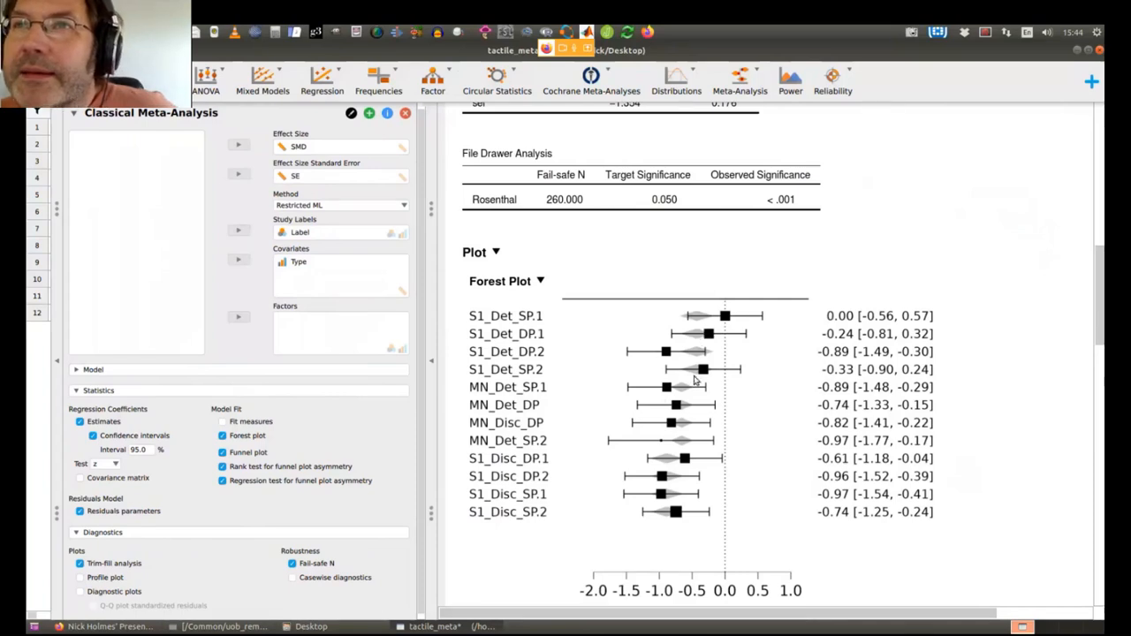
{"action": "mouse_move", "coordinate": [692, 459]}
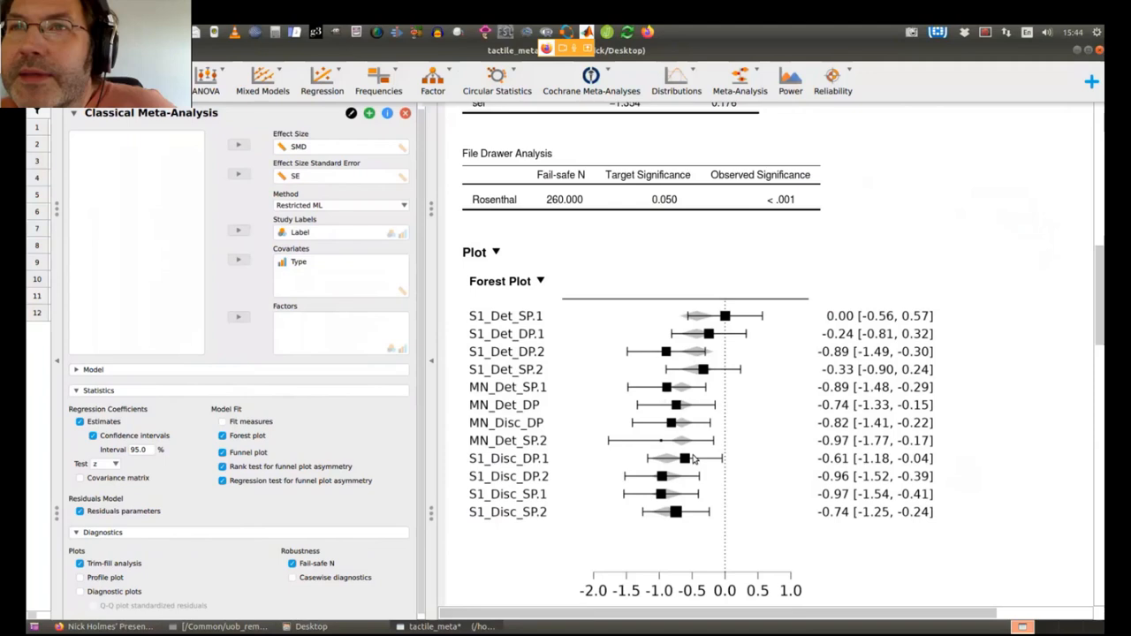
{"action": "mouse_move", "coordinate": [704, 361]}
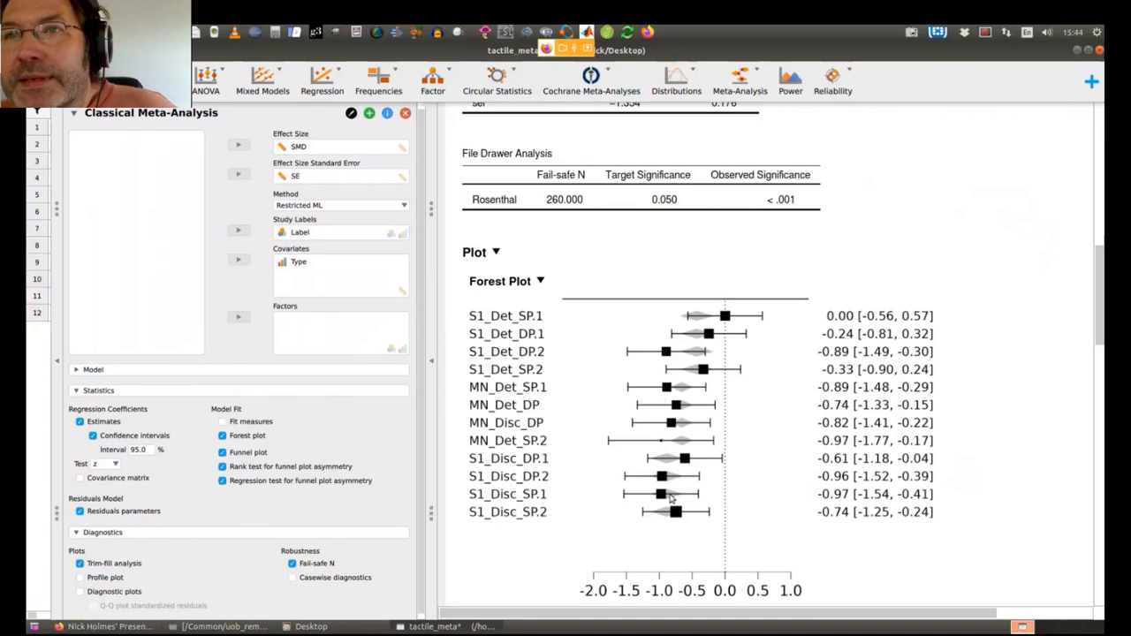
{"action": "scroll", "scroll_direction": "down", "scroll_amount": 3}
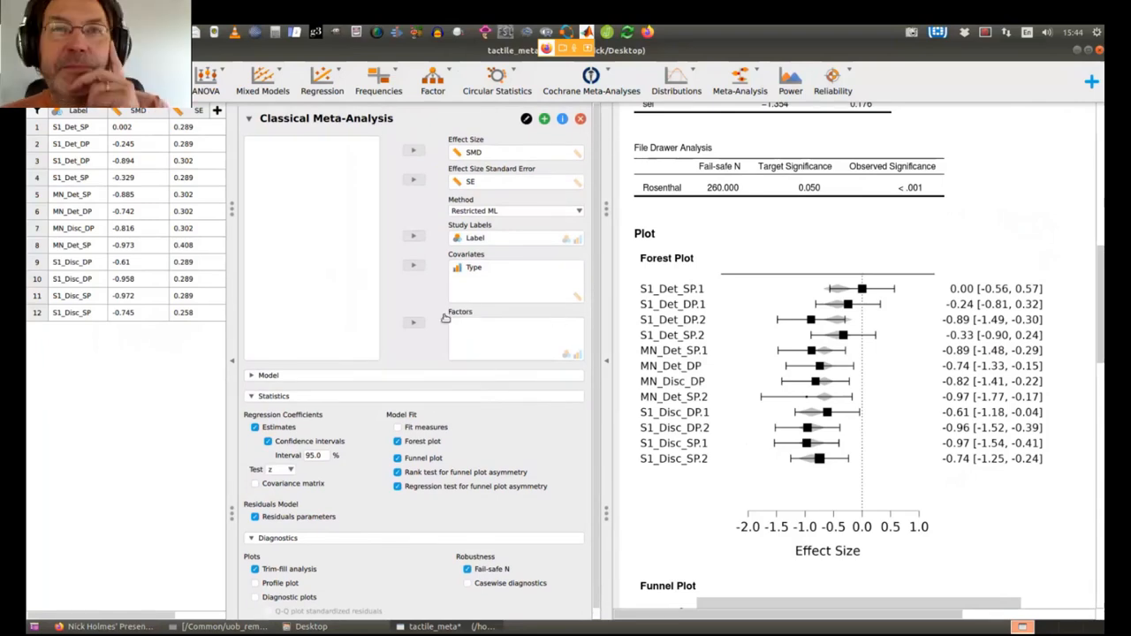
{"action": "mouse_move", "coordinate": [429, 424]}
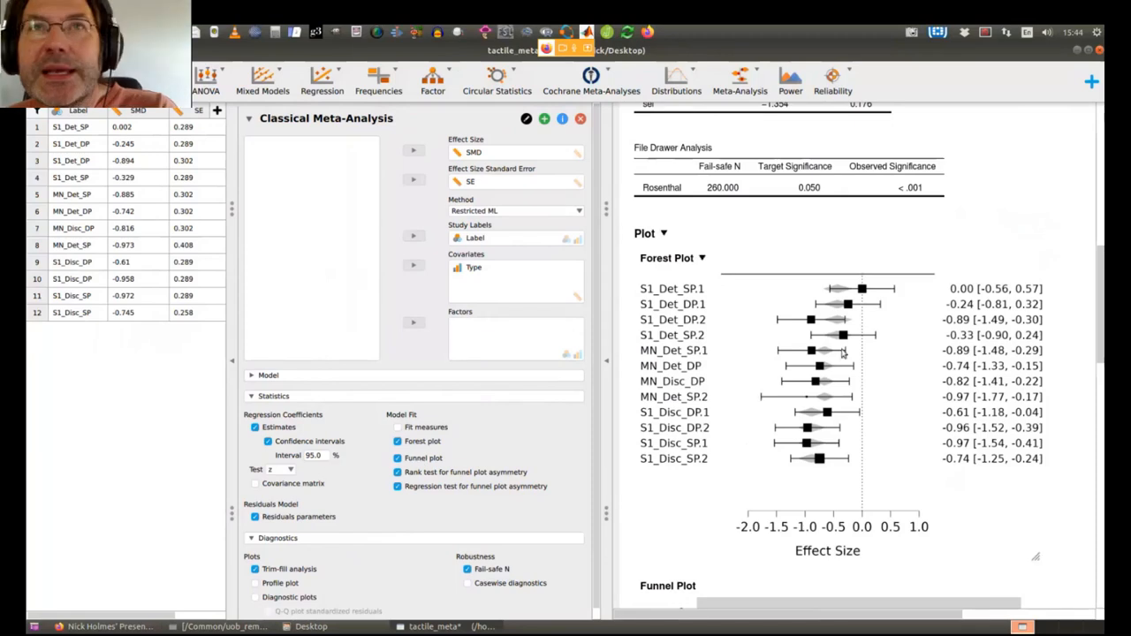
{"action": "mouse_move", "coordinate": [816, 341]}
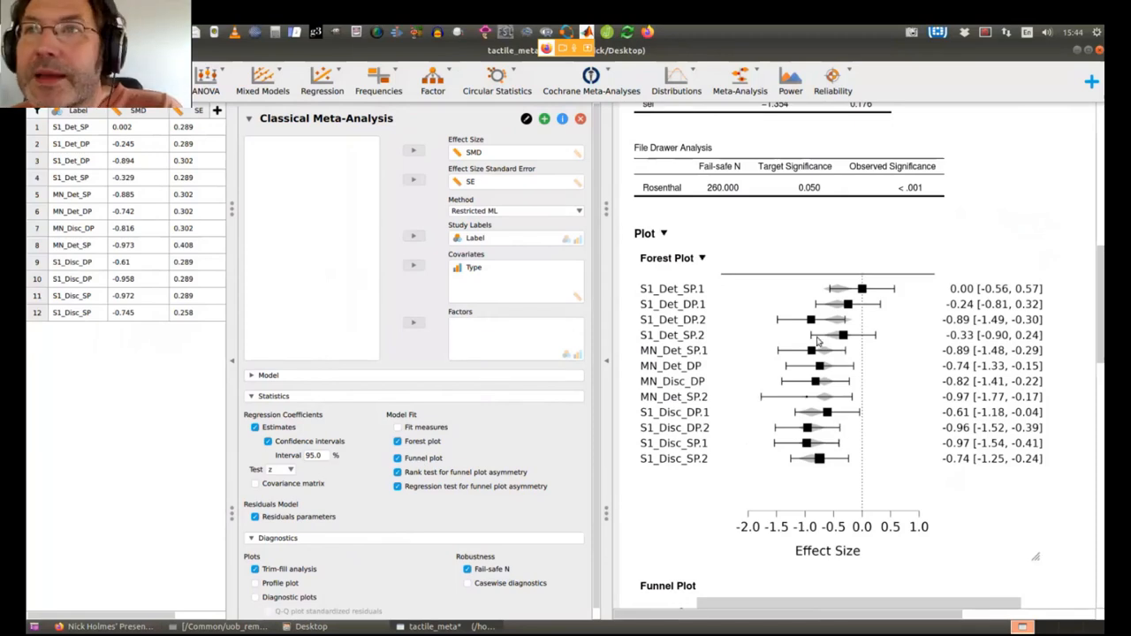
{"action": "mouse_move", "coordinate": [793, 403]}
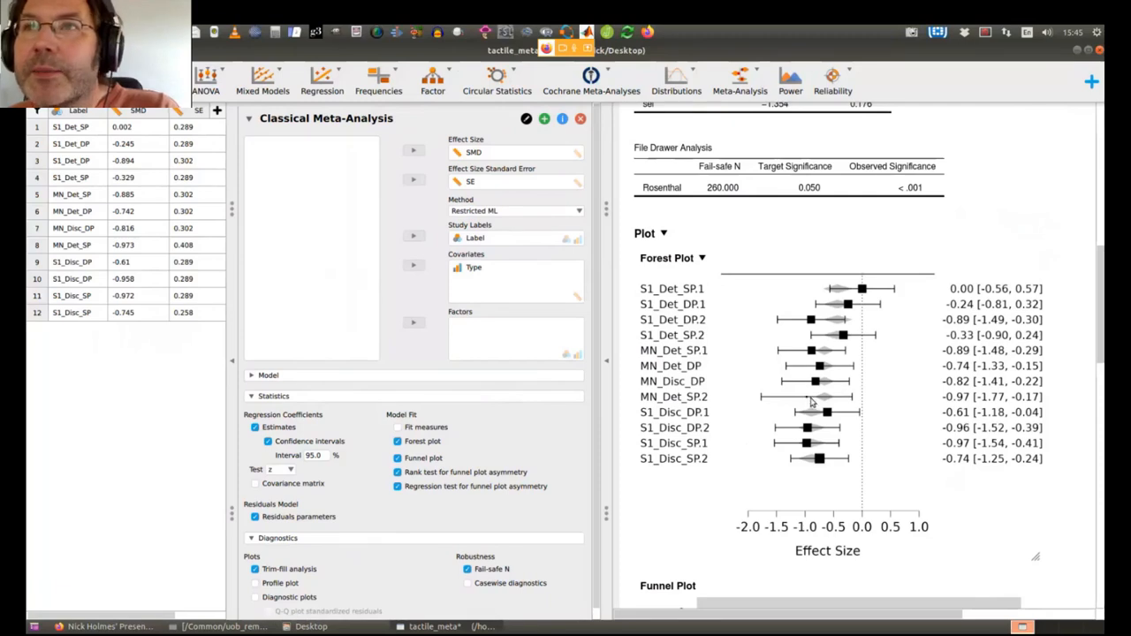
{"action": "mouse_move", "coordinate": [802, 400]}
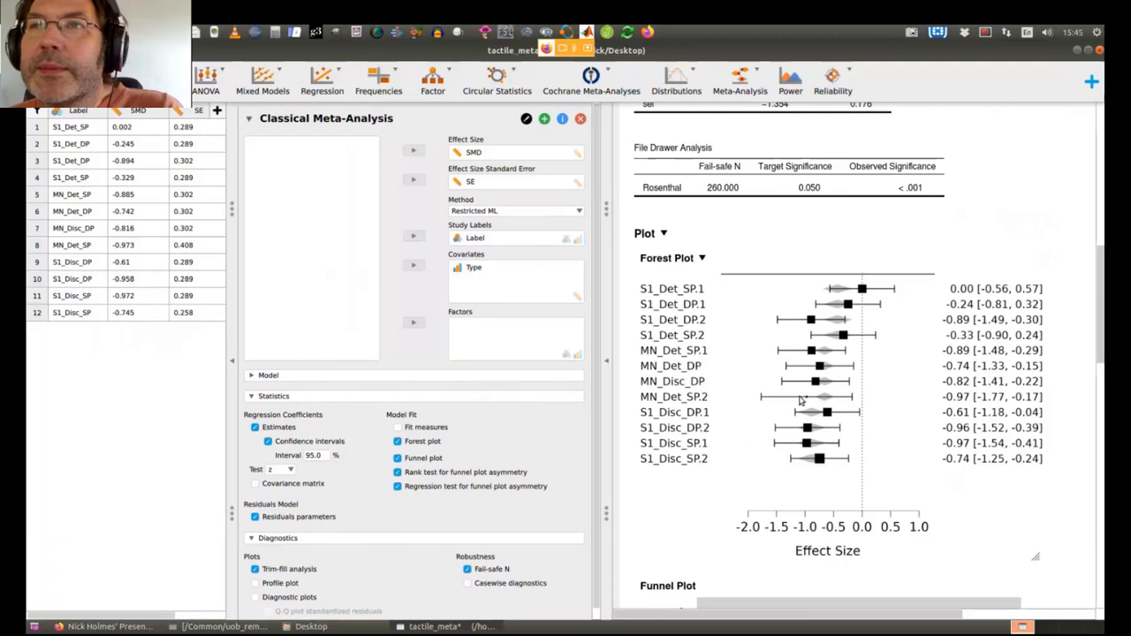
{"action": "mouse_move", "coordinate": [929, 339]}
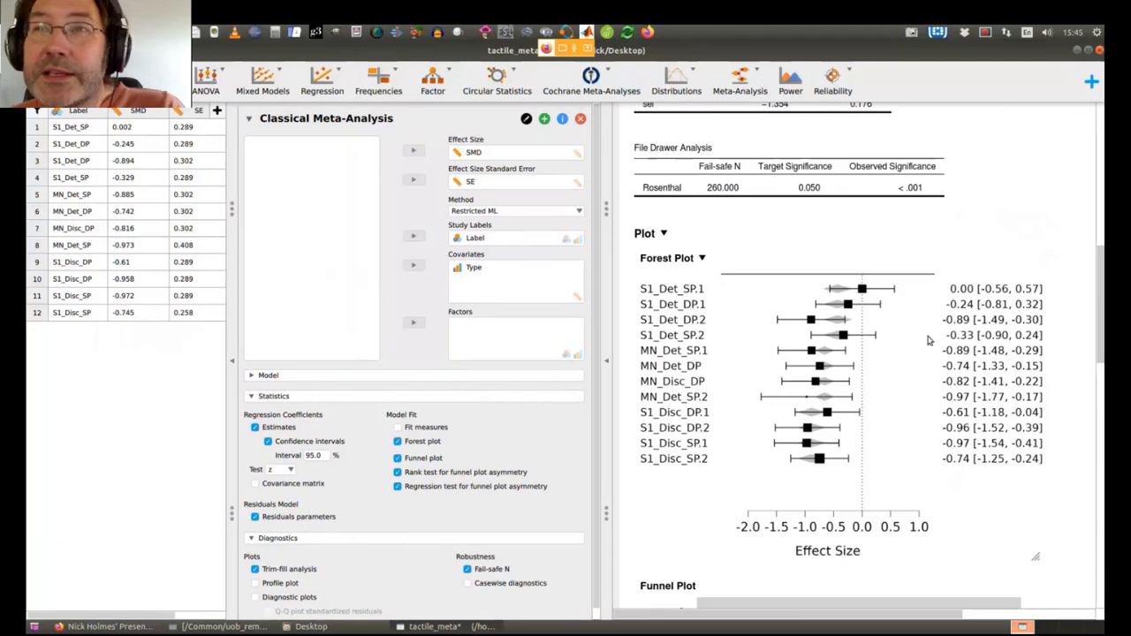
{"action": "scroll", "scroll_direction": "down", "scroll_amount": 3}
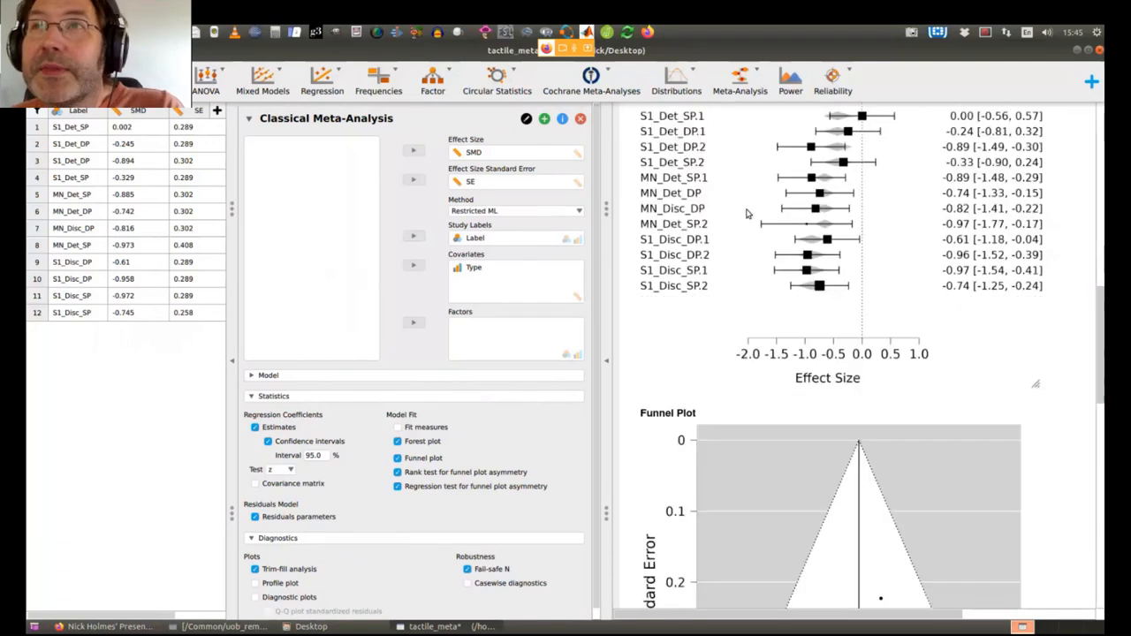
{"action": "mouse_move", "coordinate": [805, 233]}
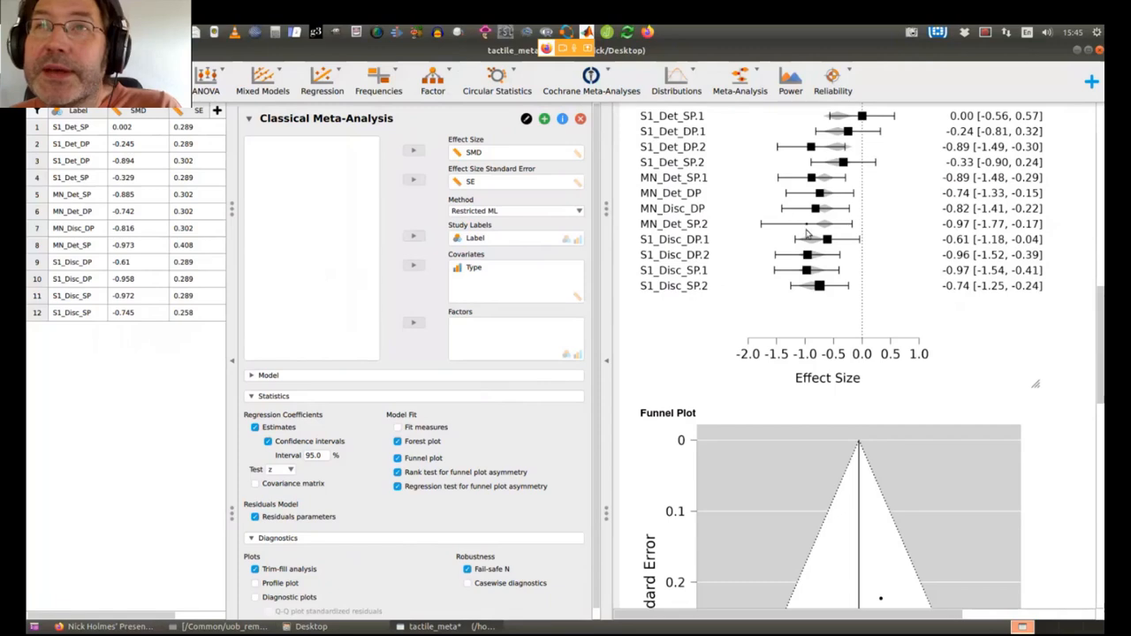
{"action": "scroll", "scroll_direction": "up", "scroll_amount": 3}
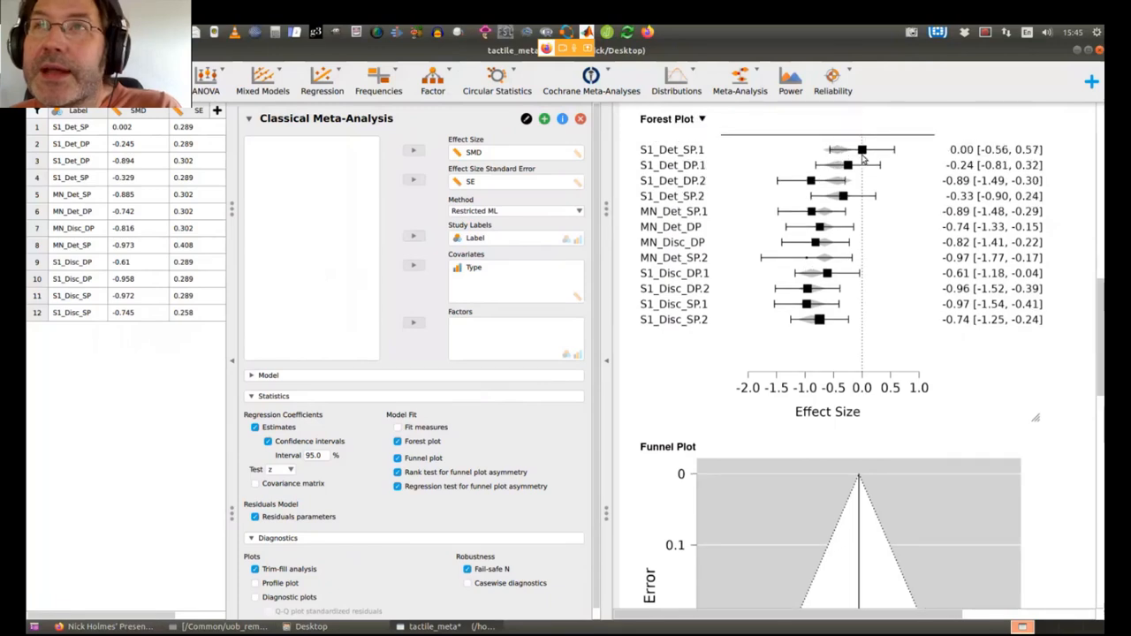
{"action": "scroll", "scroll_direction": "down", "scroll_amount": 3}
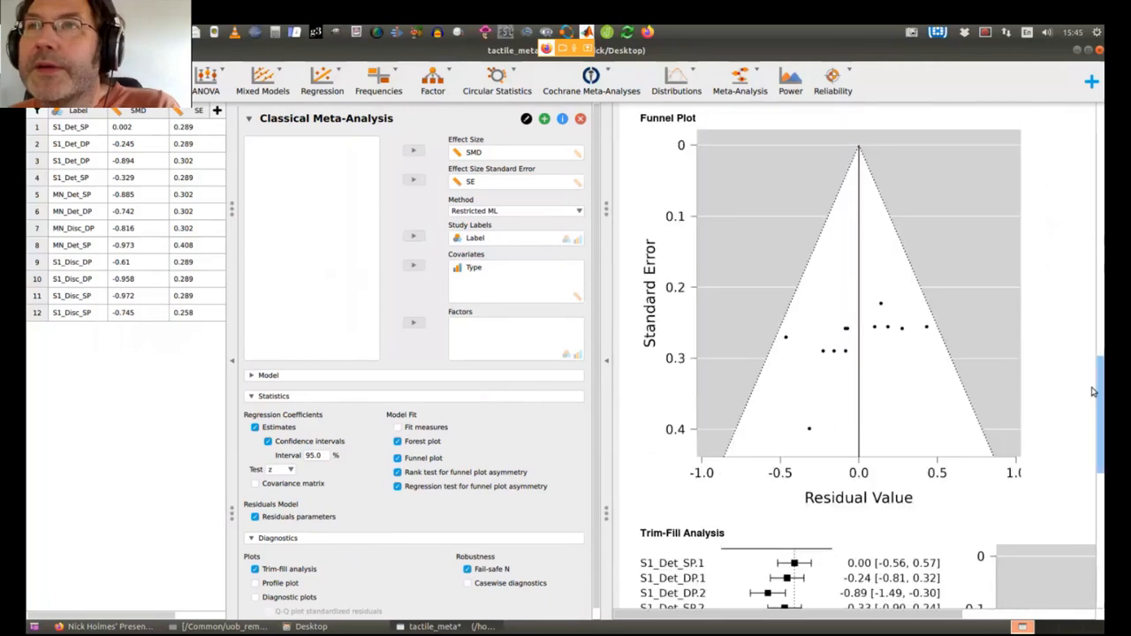